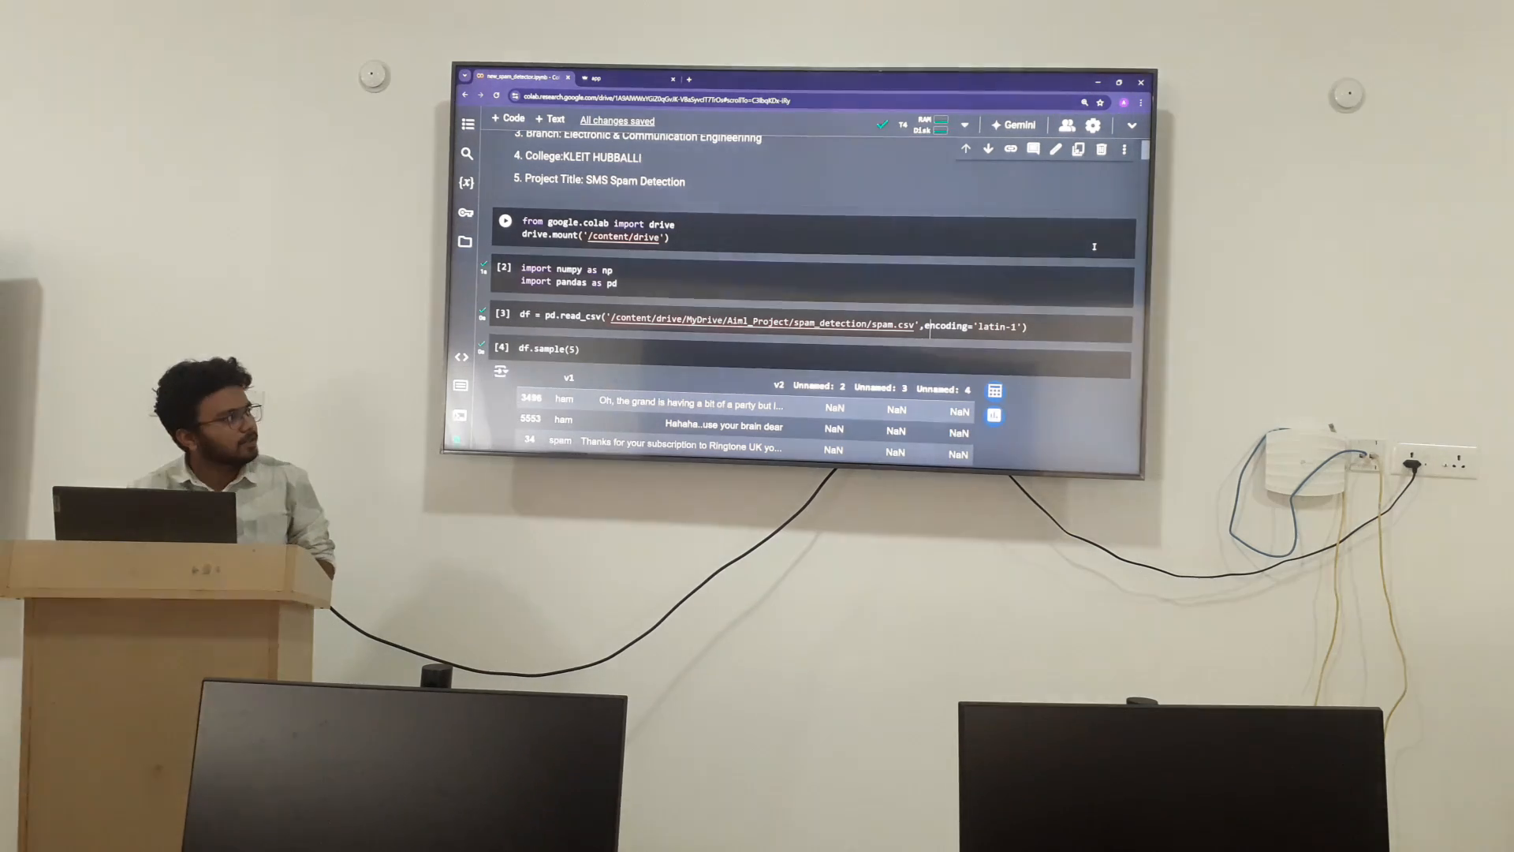
Scroll past the Drive mount, imports and df.sample(5) to the df.shape (5572, 5) result and section outline.
scroll(down, 3)
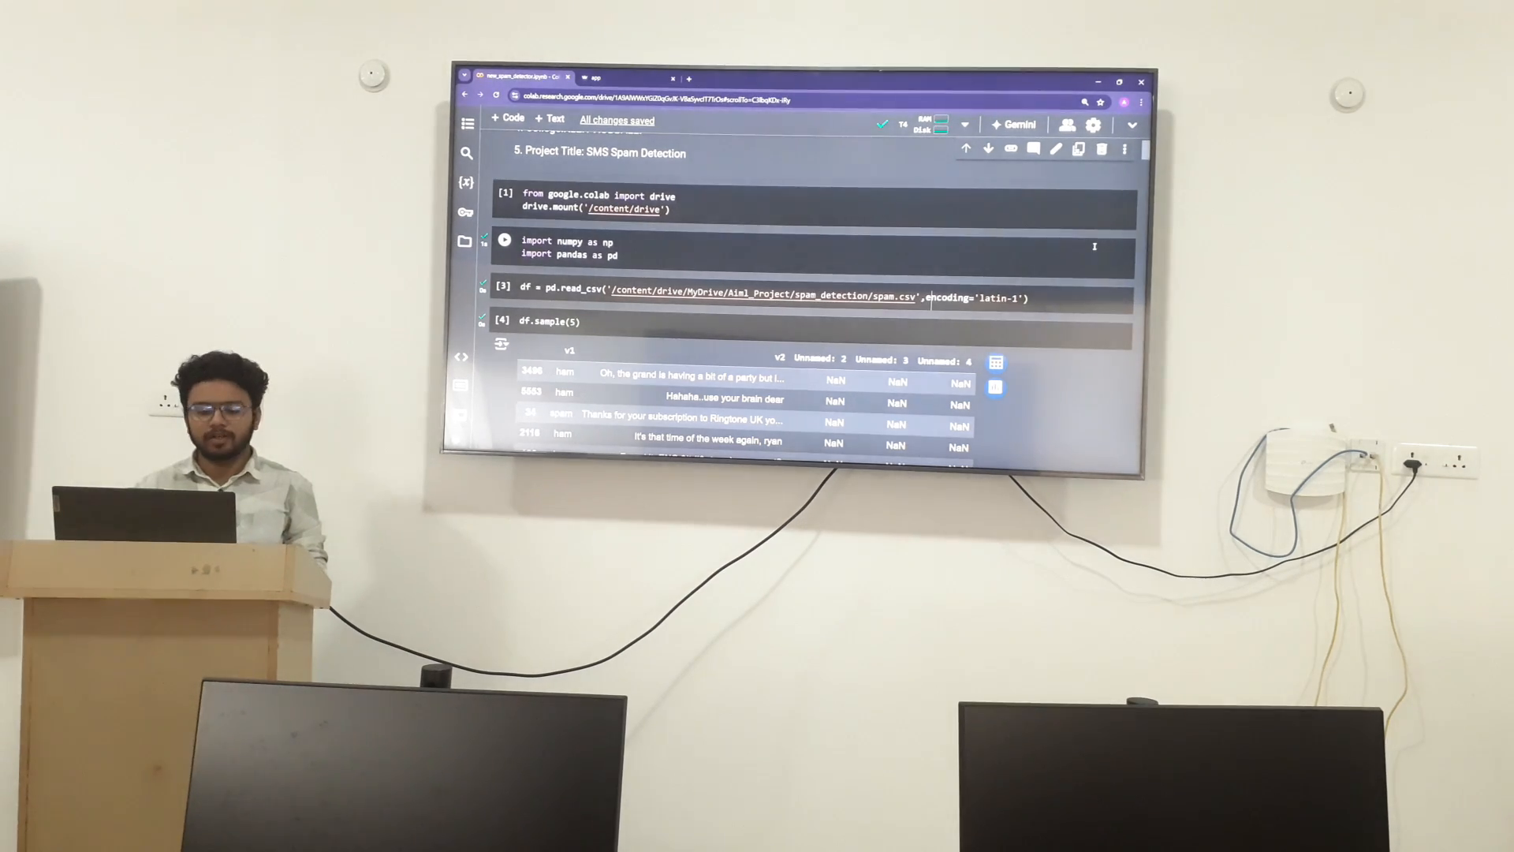
scroll(up, 3)
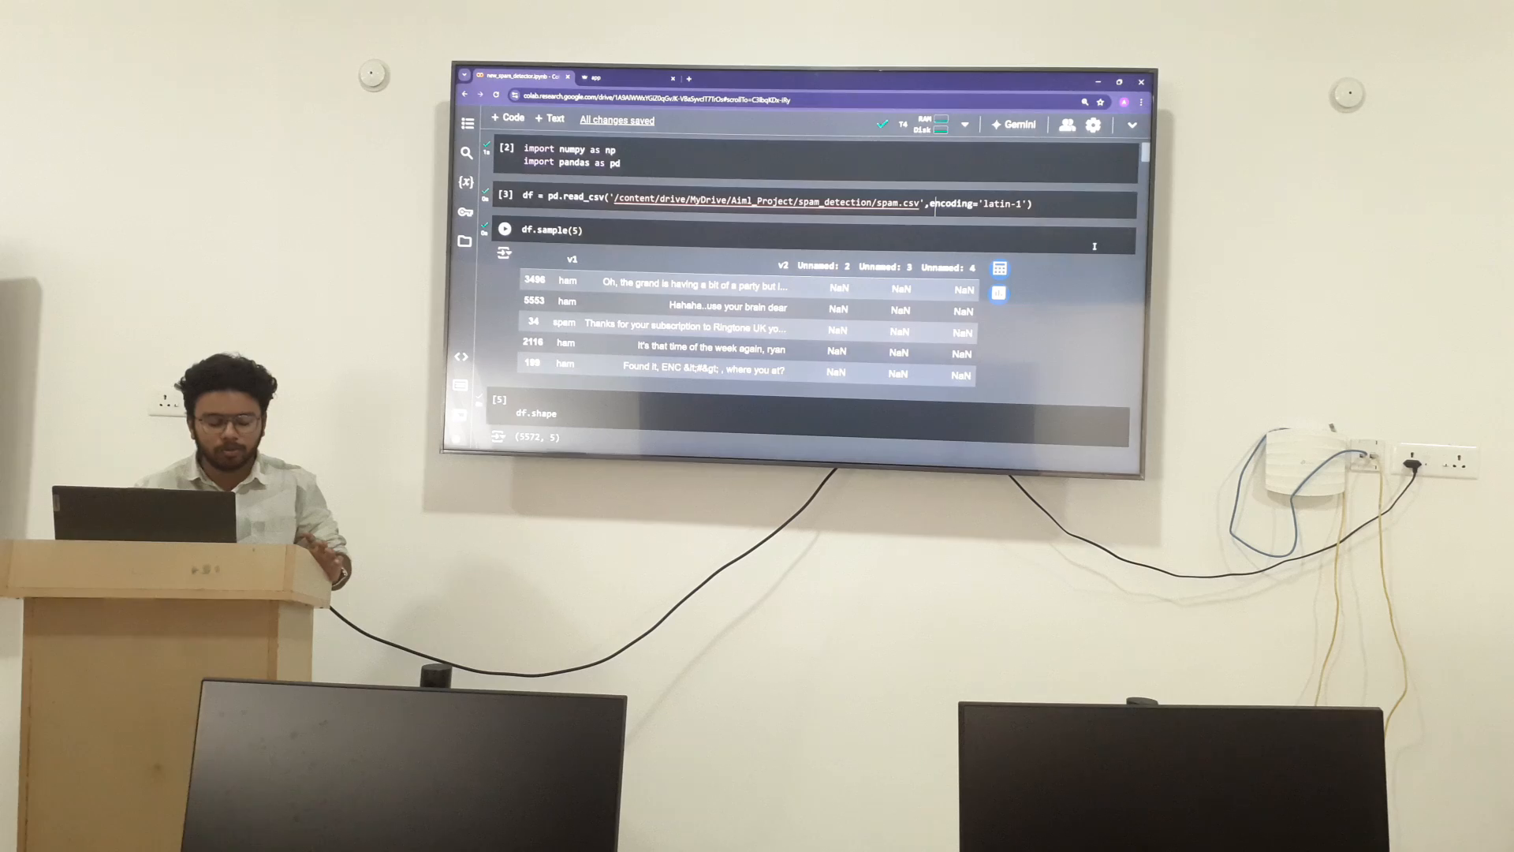
scroll(down, 3)
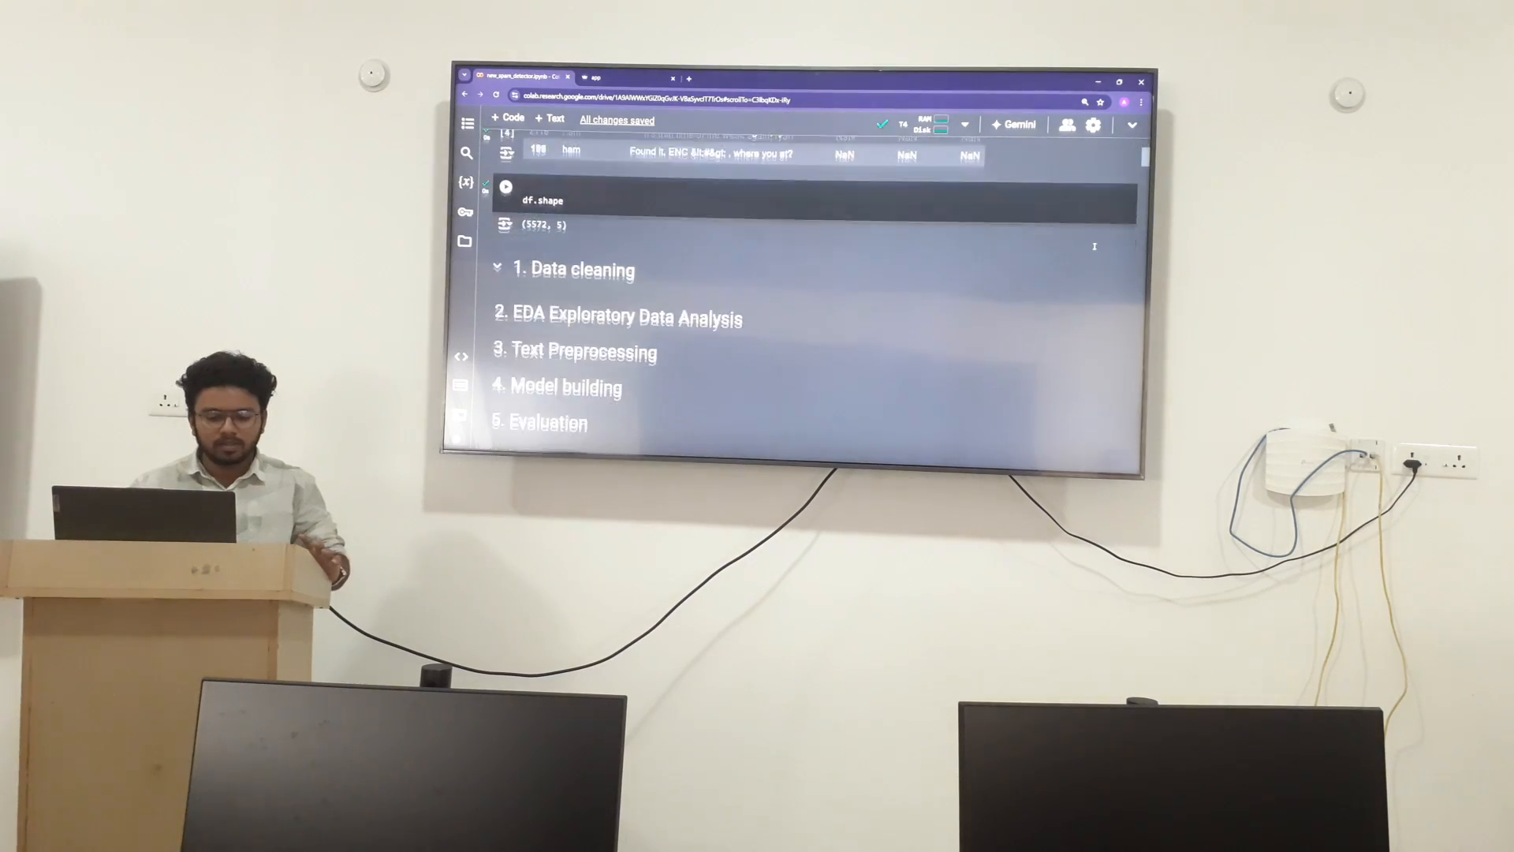
Scroll through df.info(), dropping the three Unnamed columns, df.sample(5) and renaming columns to target and text.
scroll(down, 3)
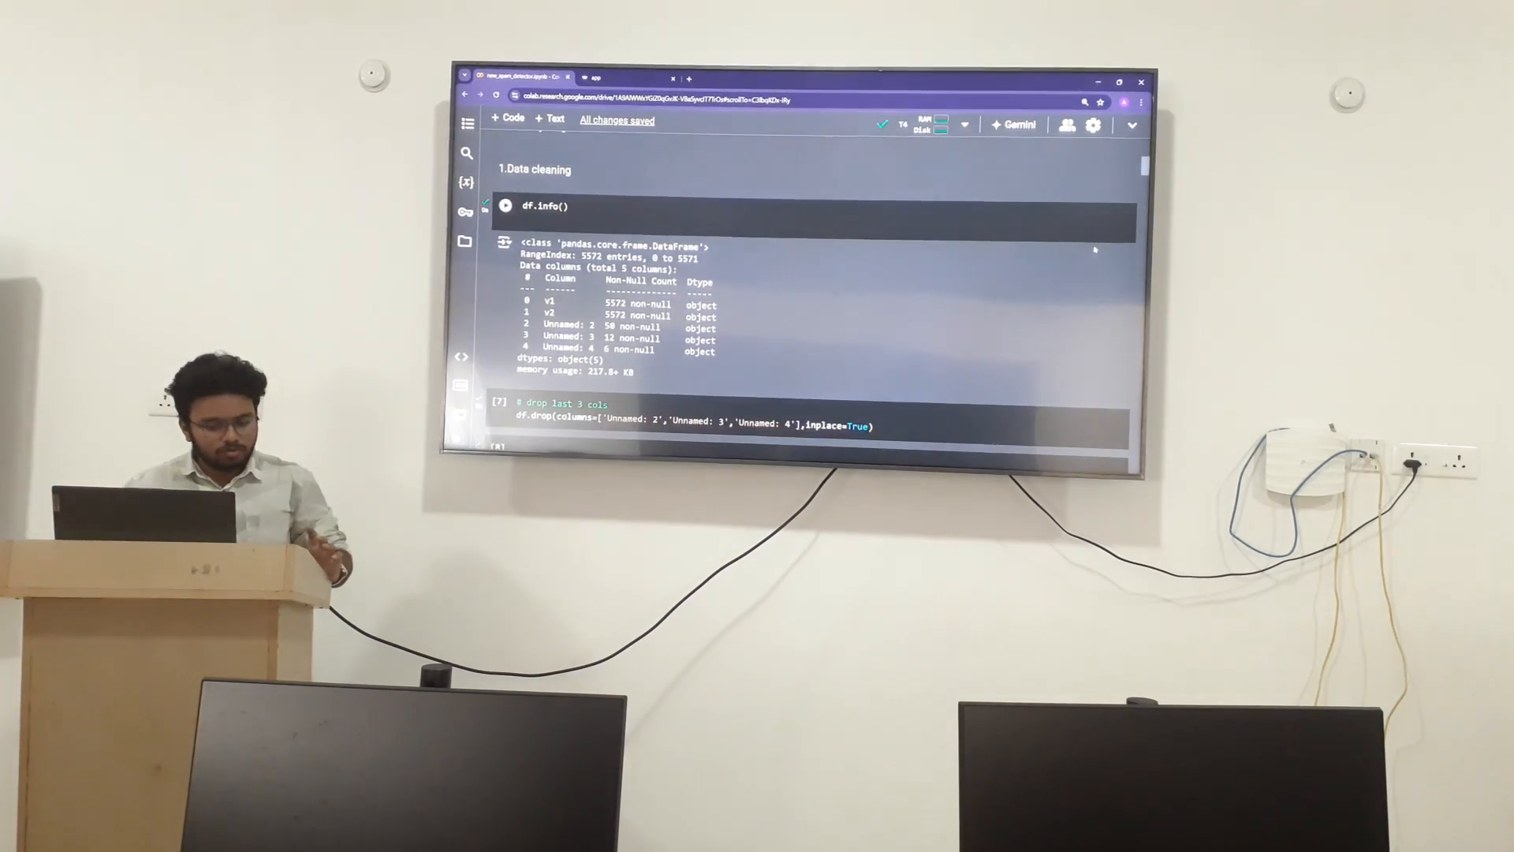
scroll(down, 3)
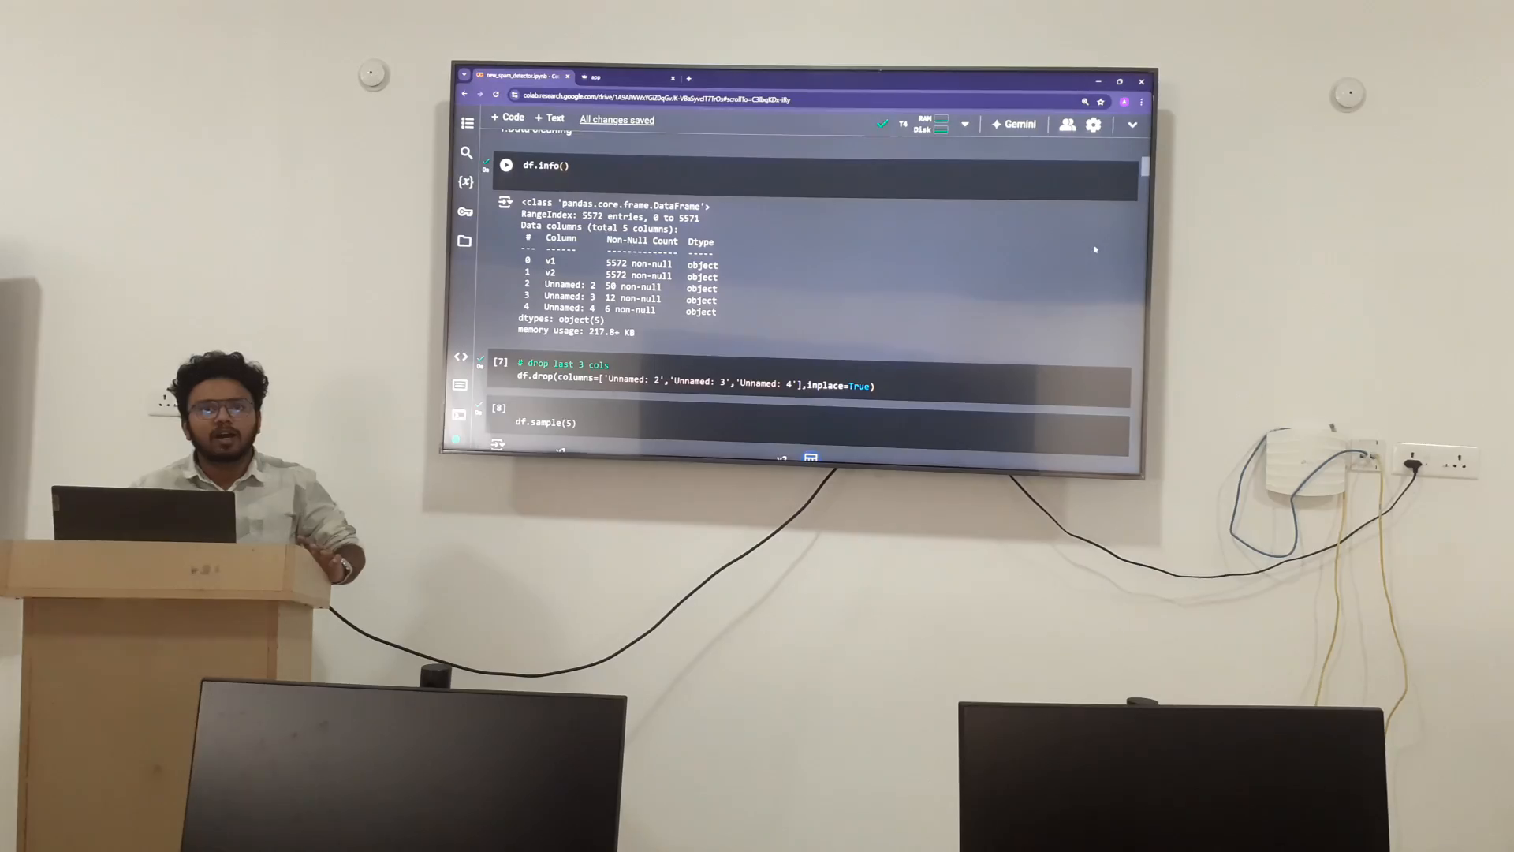
scroll(down, 3)
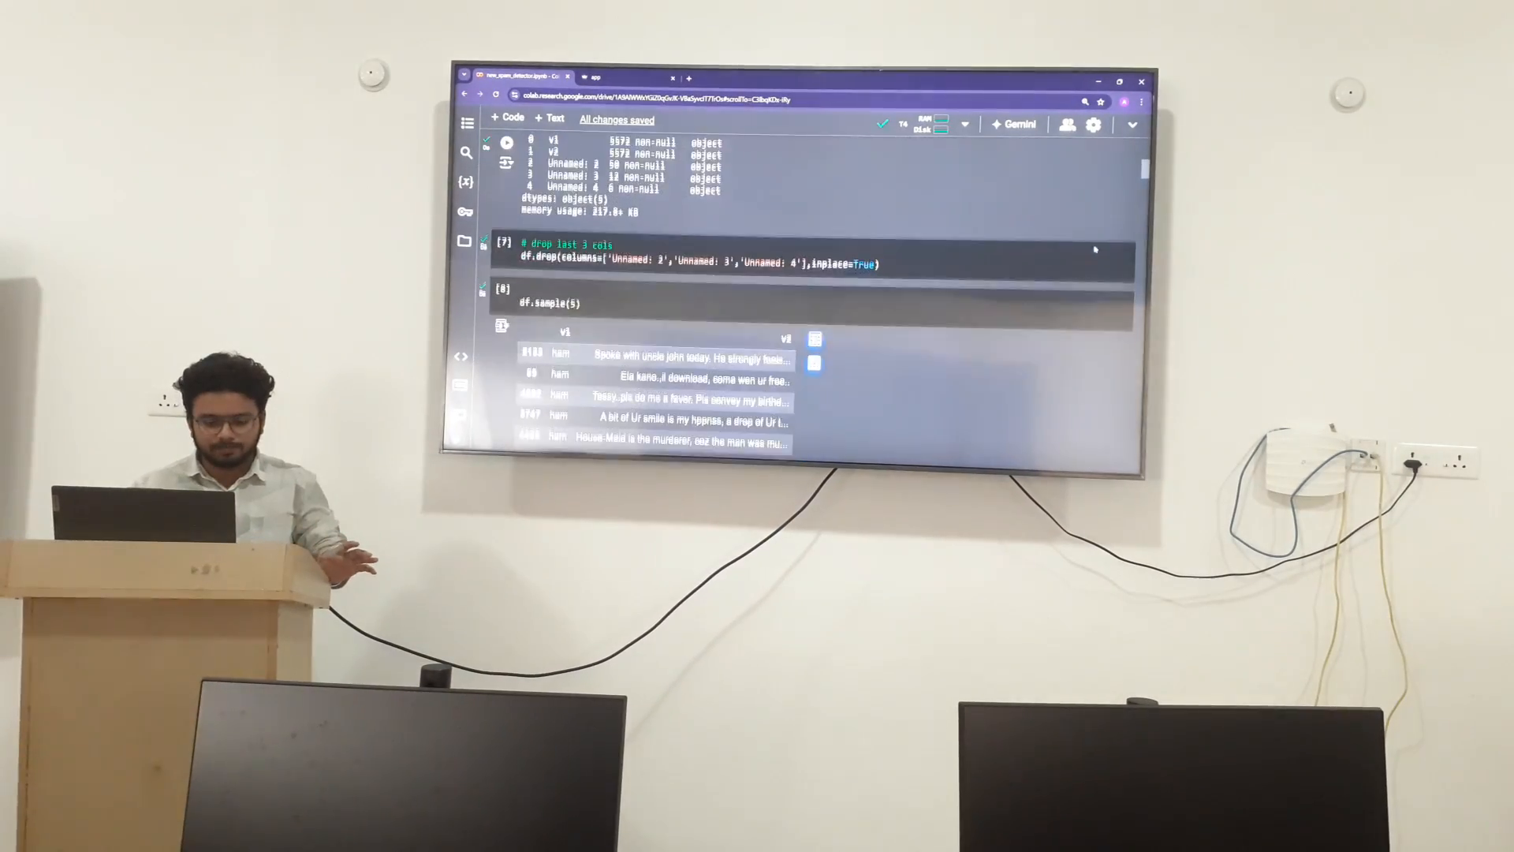
scroll(down, 3)
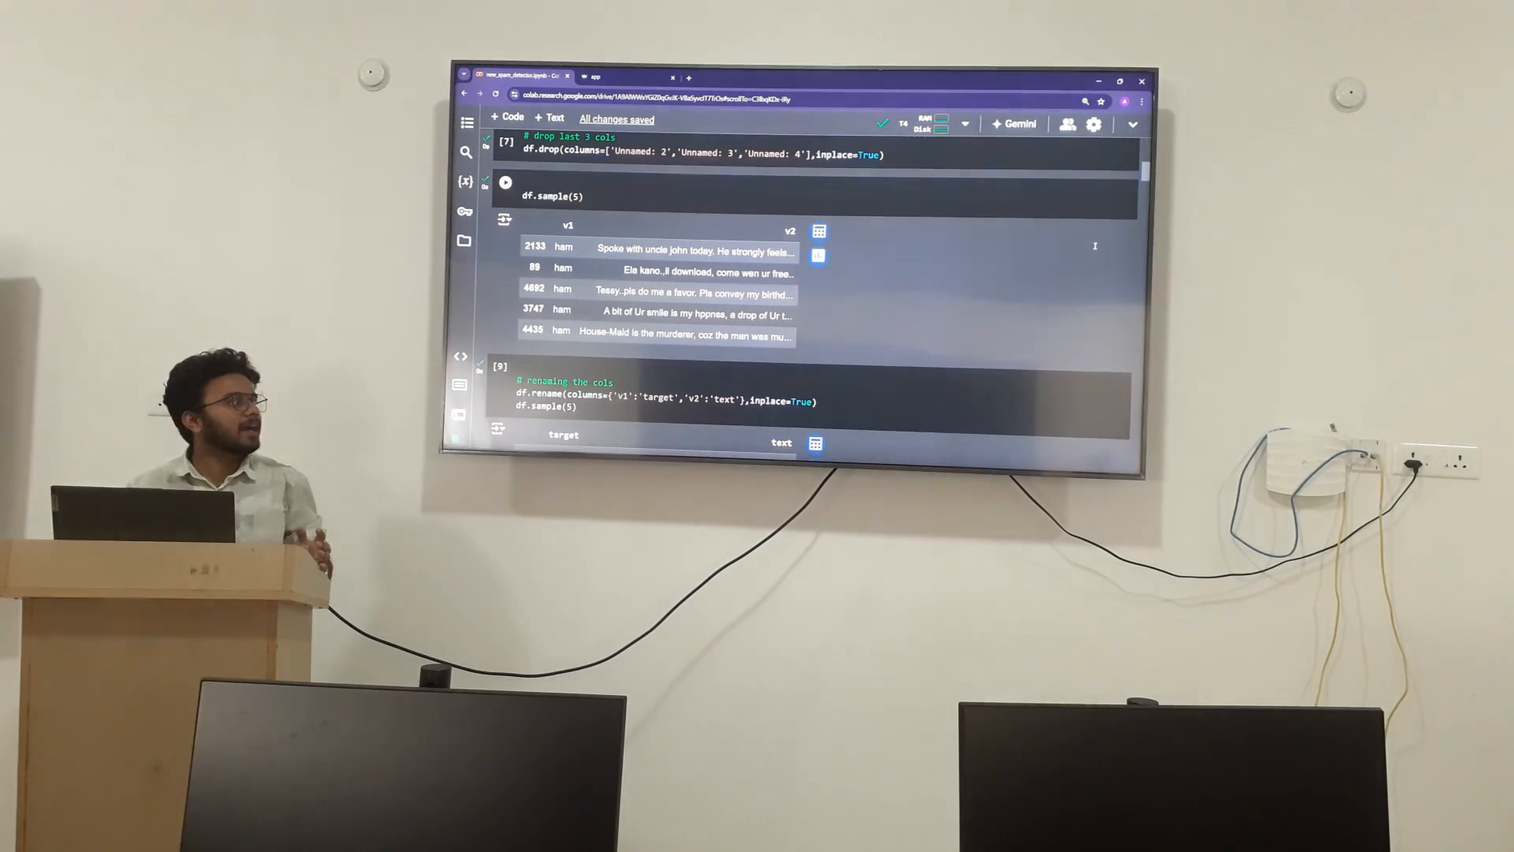
Scroll past the LabelEncoder cells to the value_counts output showing 4825 ham and 747 spam.
scroll(down, 3)
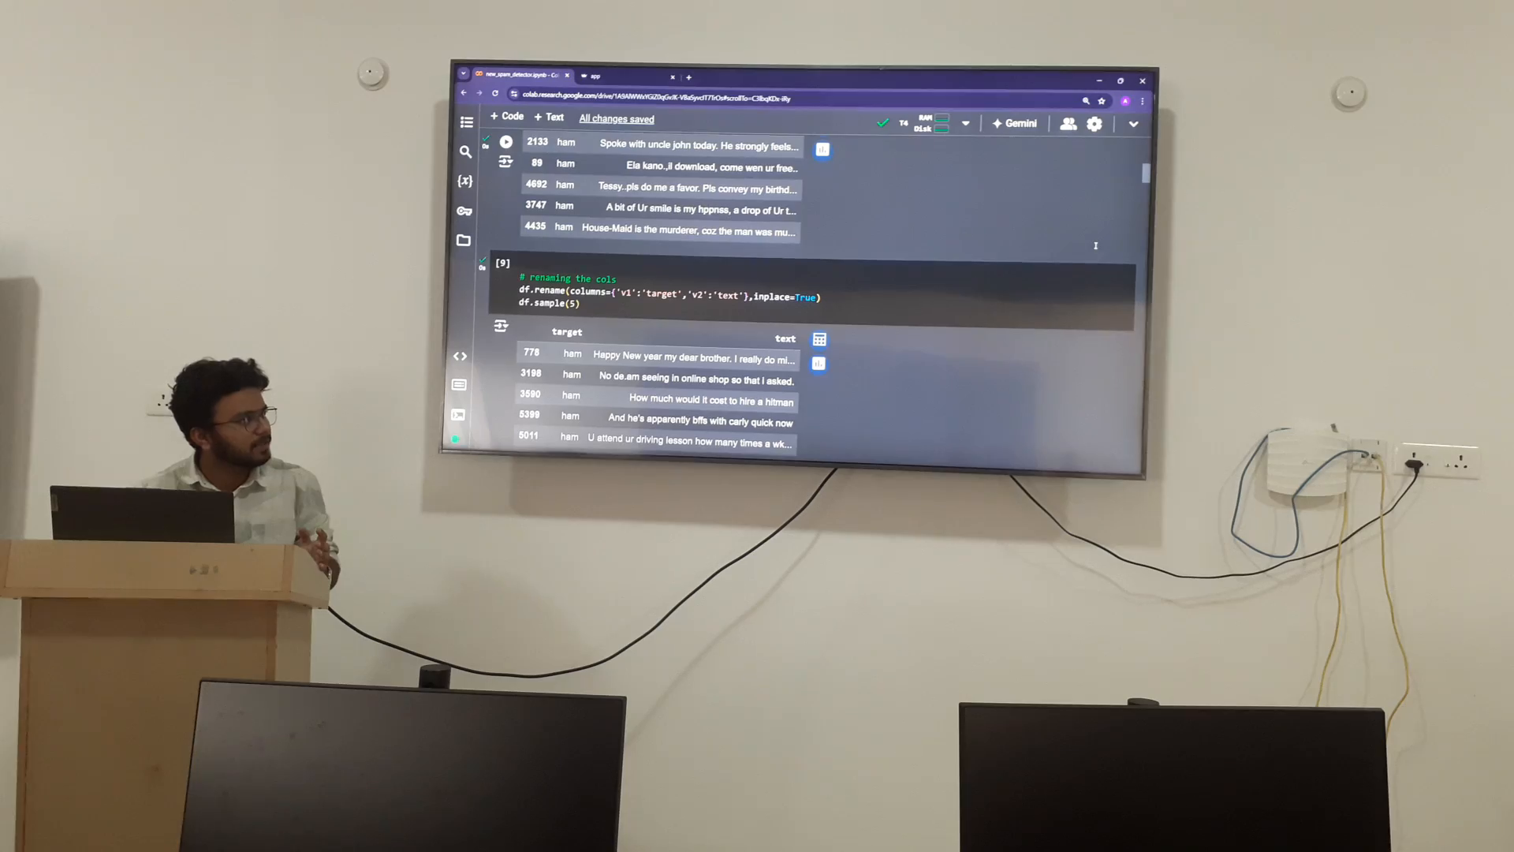
scroll(down, 3)
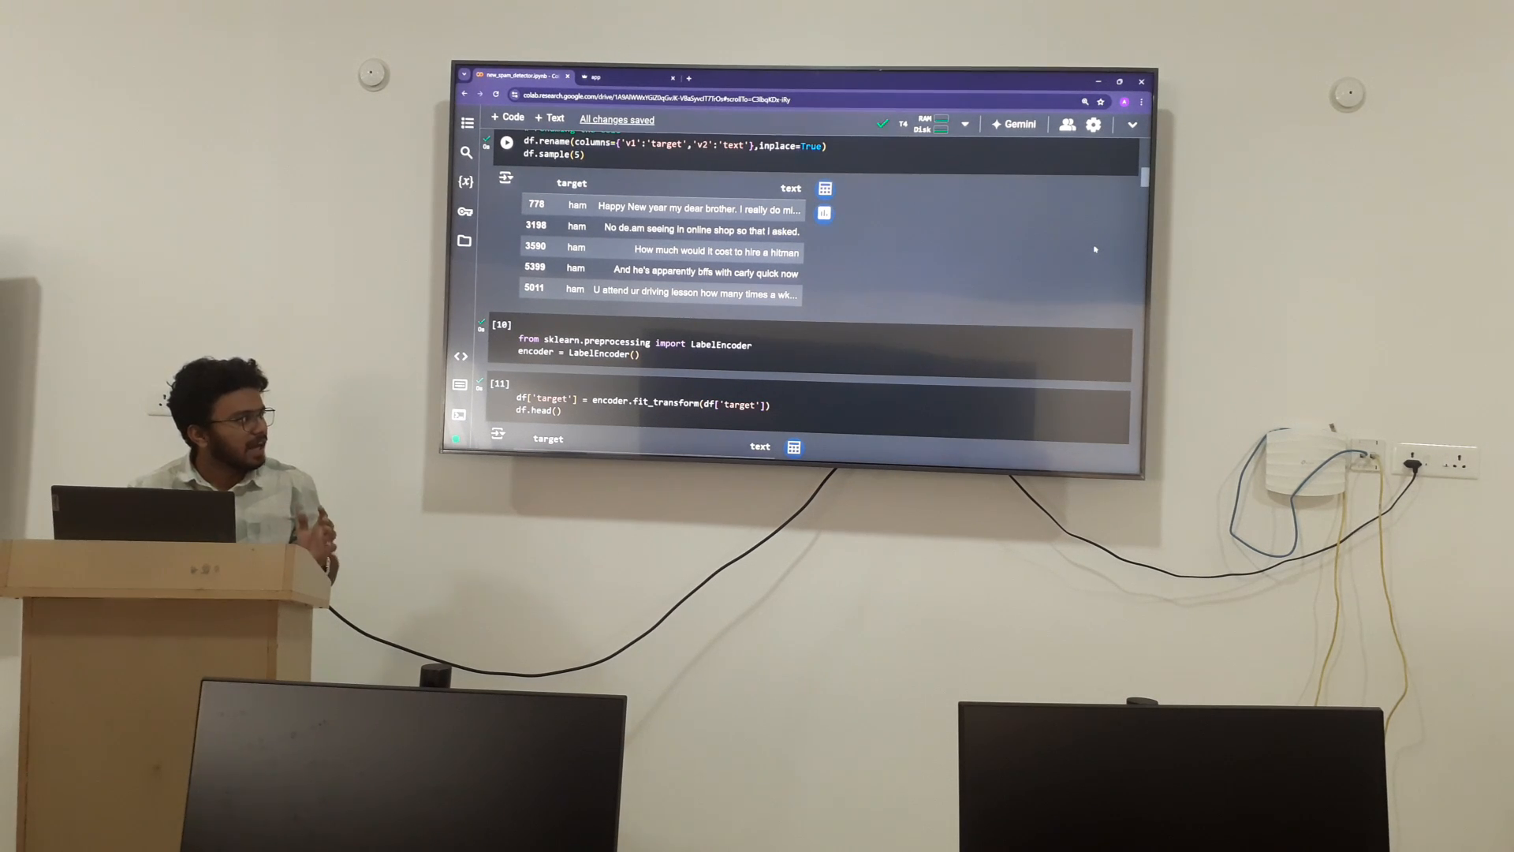
scroll(down, 3)
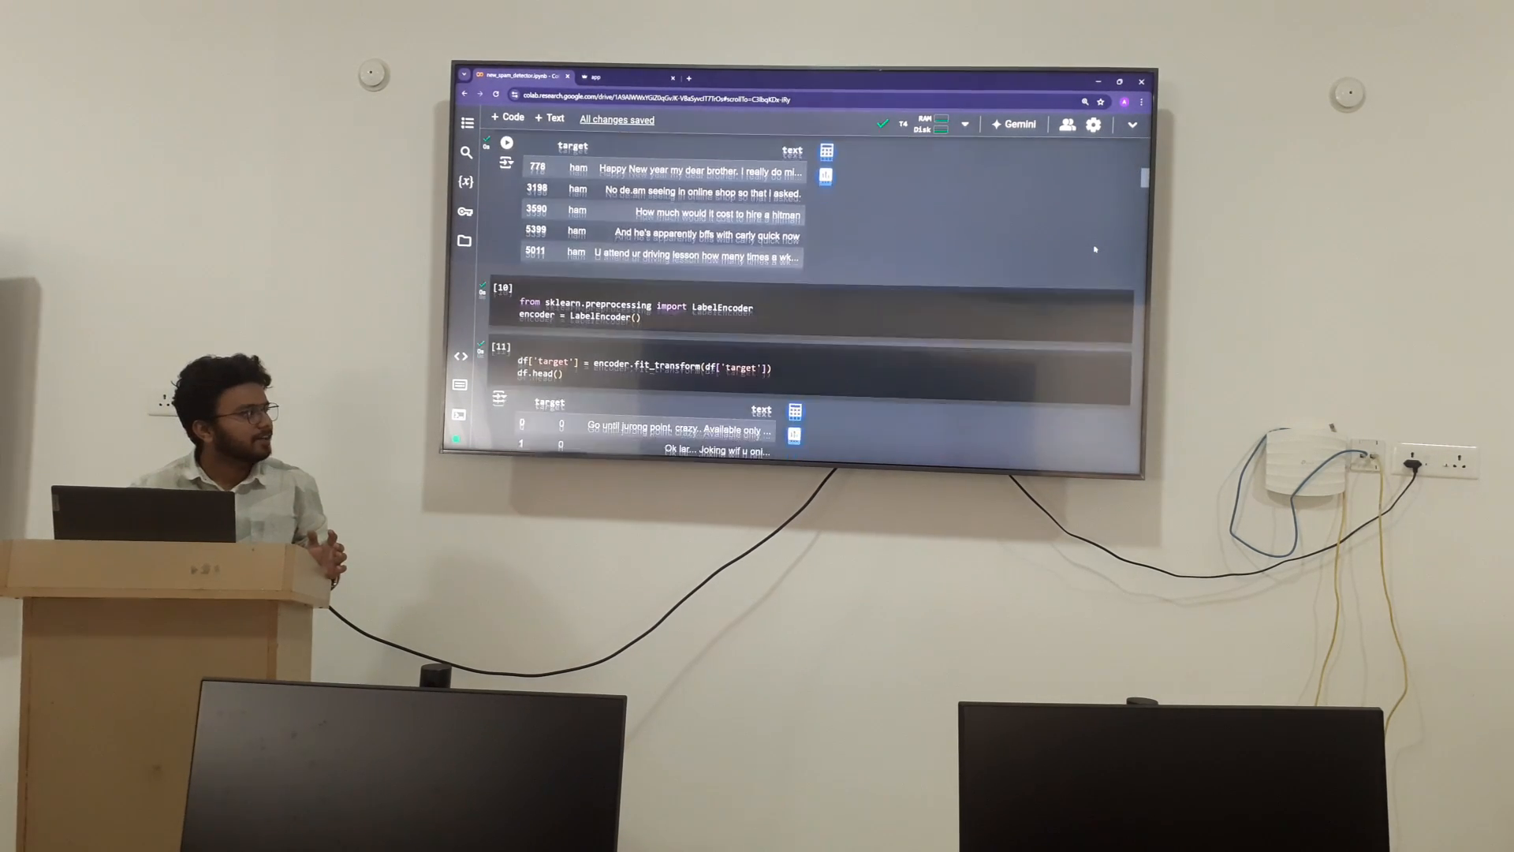
scroll(down, 3)
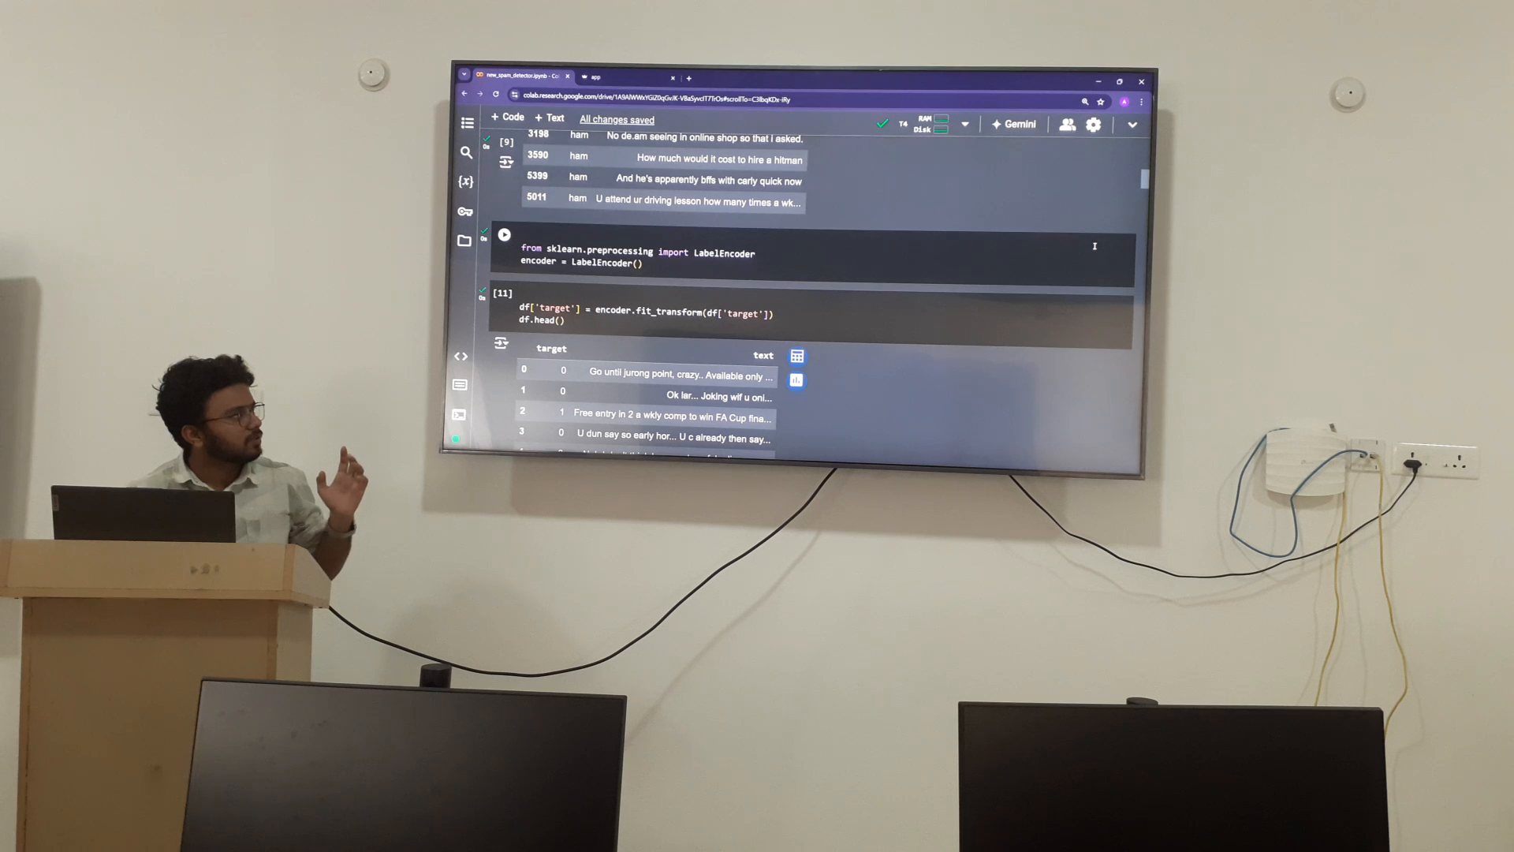
scroll(down, 3)
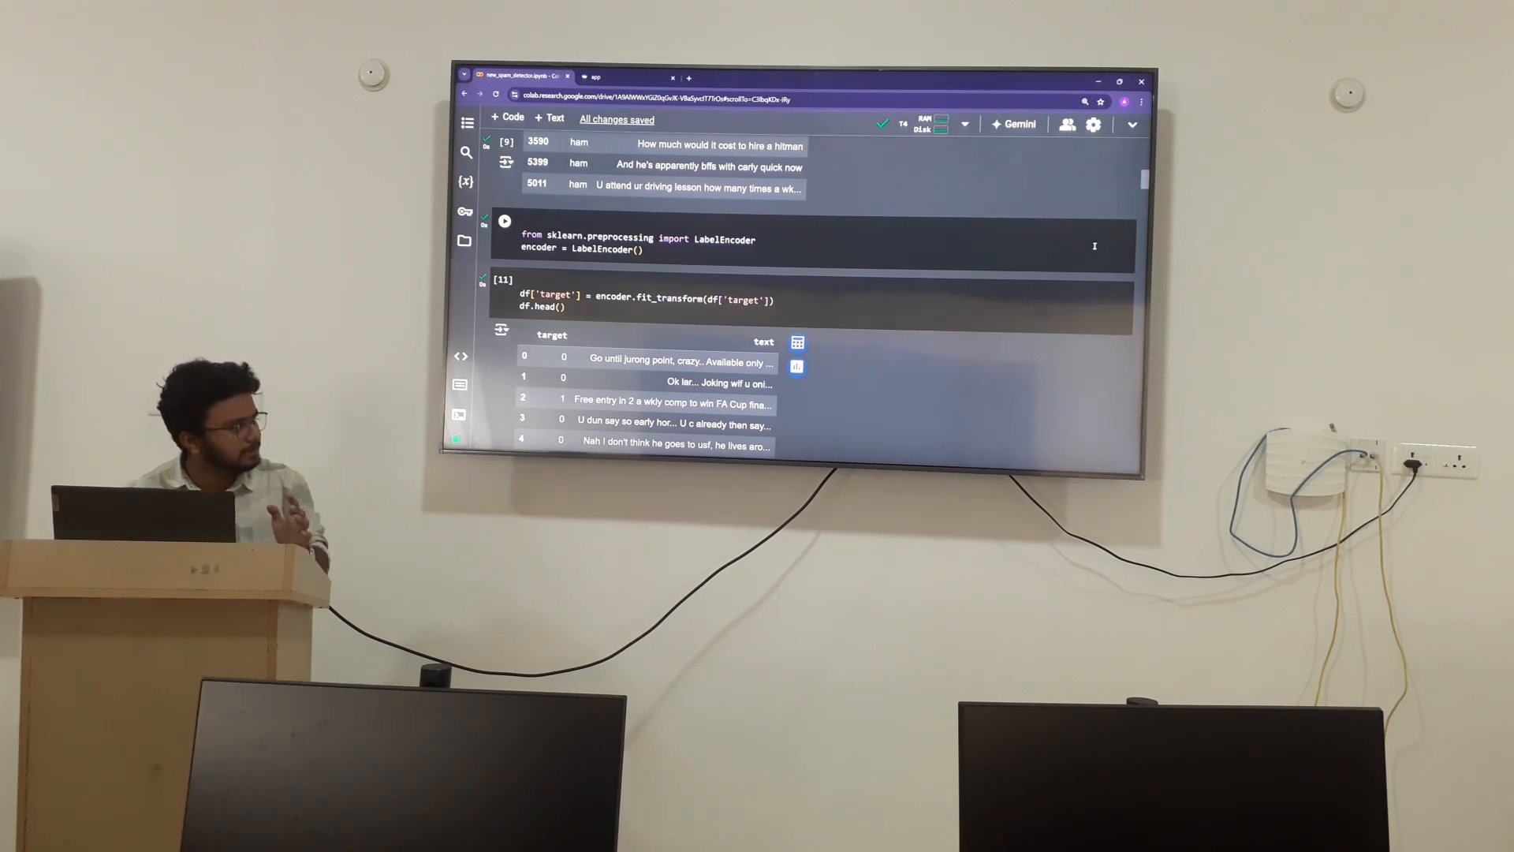
scroll(up, 3)
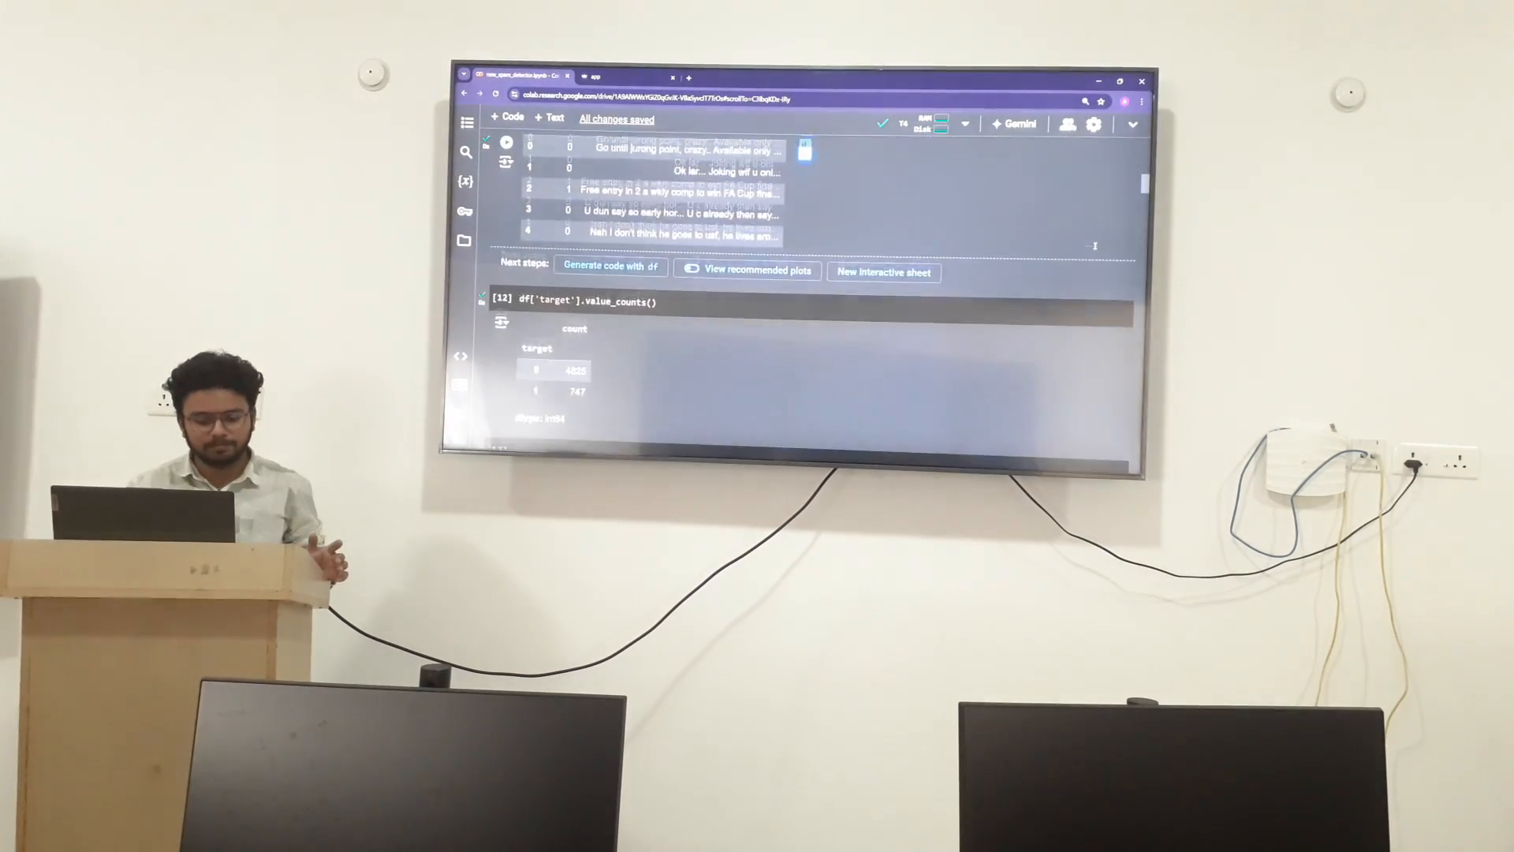
Scroll through isnull().sum(), the 403 duplicates, drop_duplicates and shape (5169, 2) to the 2. EDA heading.
scroll(down, 3)
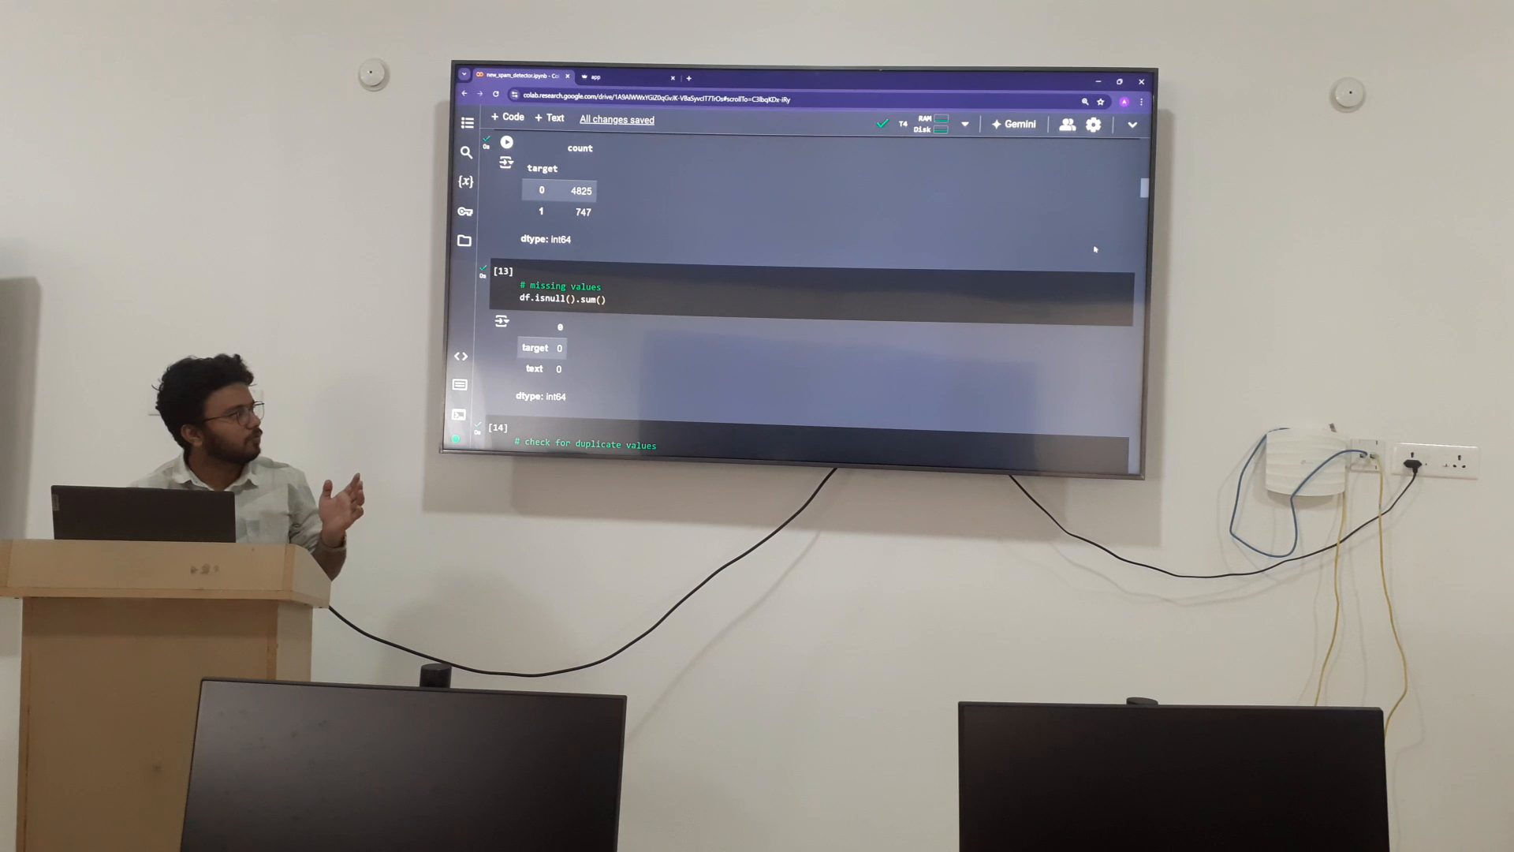
scroll(down, 3)
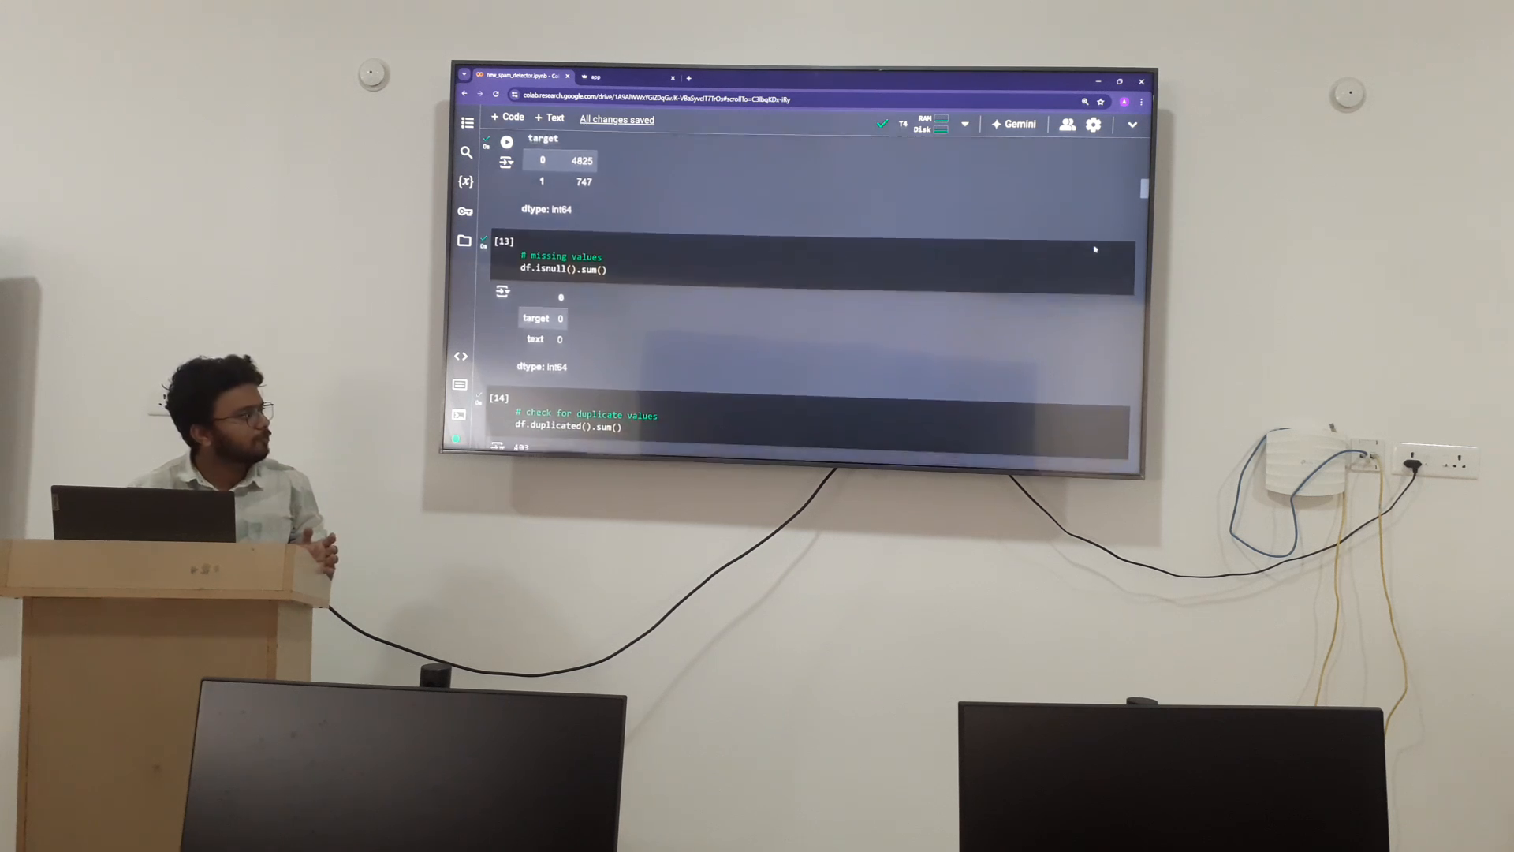
scroll(down, 3)
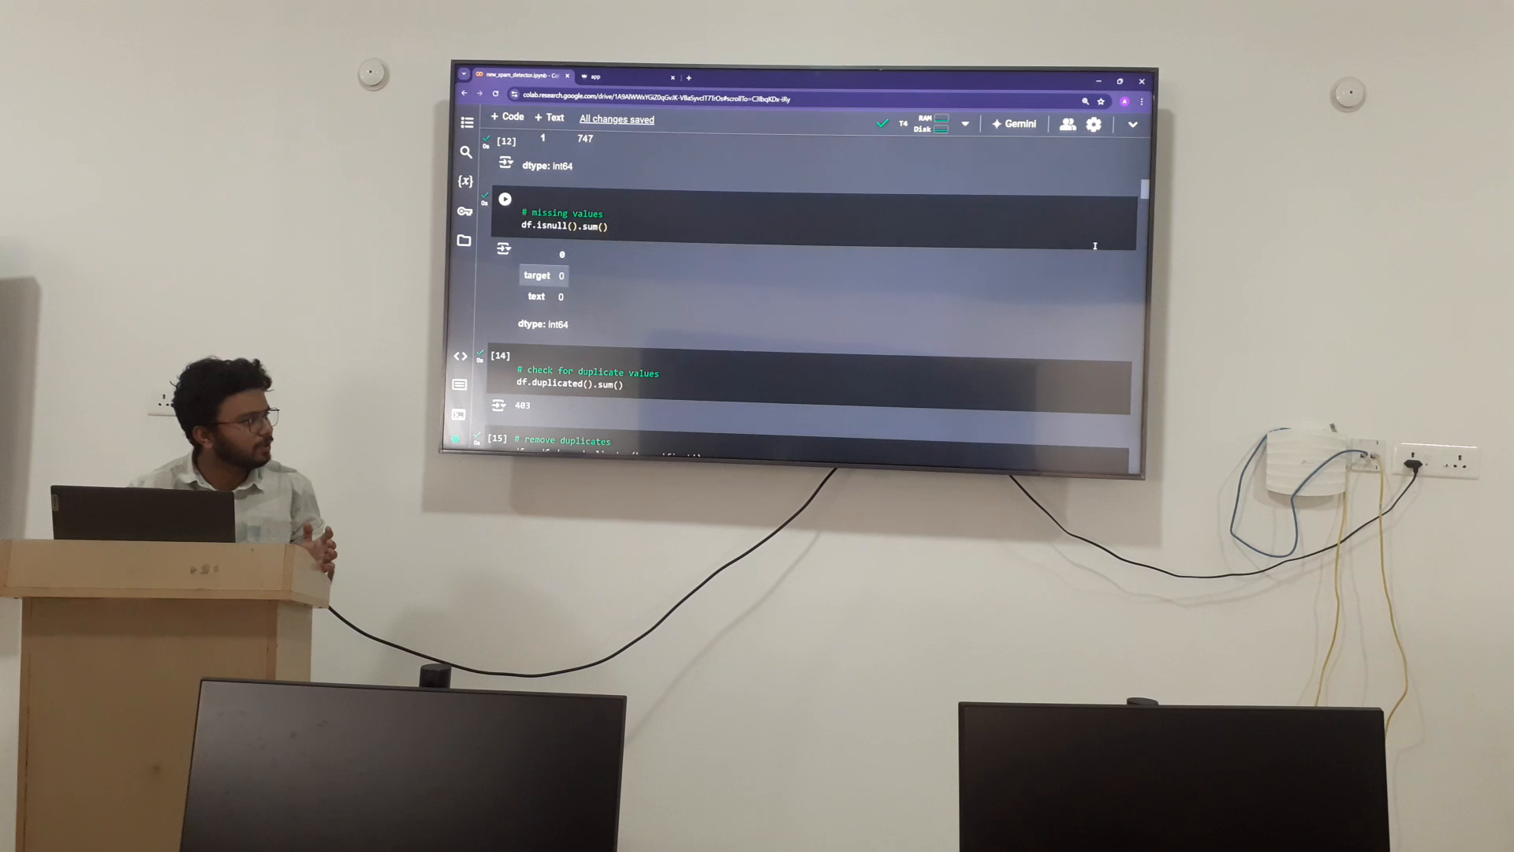
scroll(down, 3)
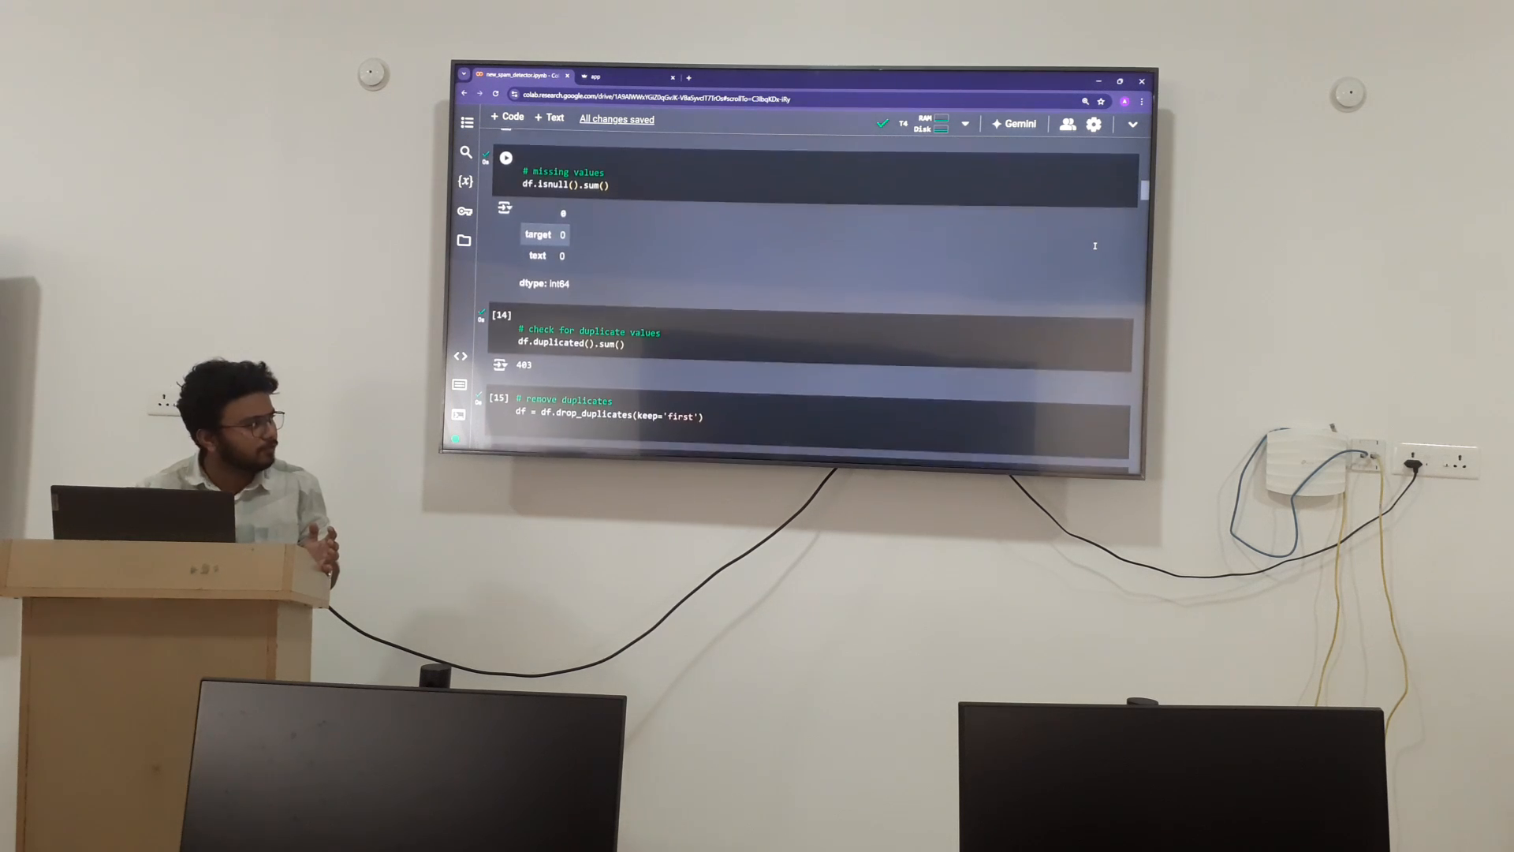
scroll(down, 3)
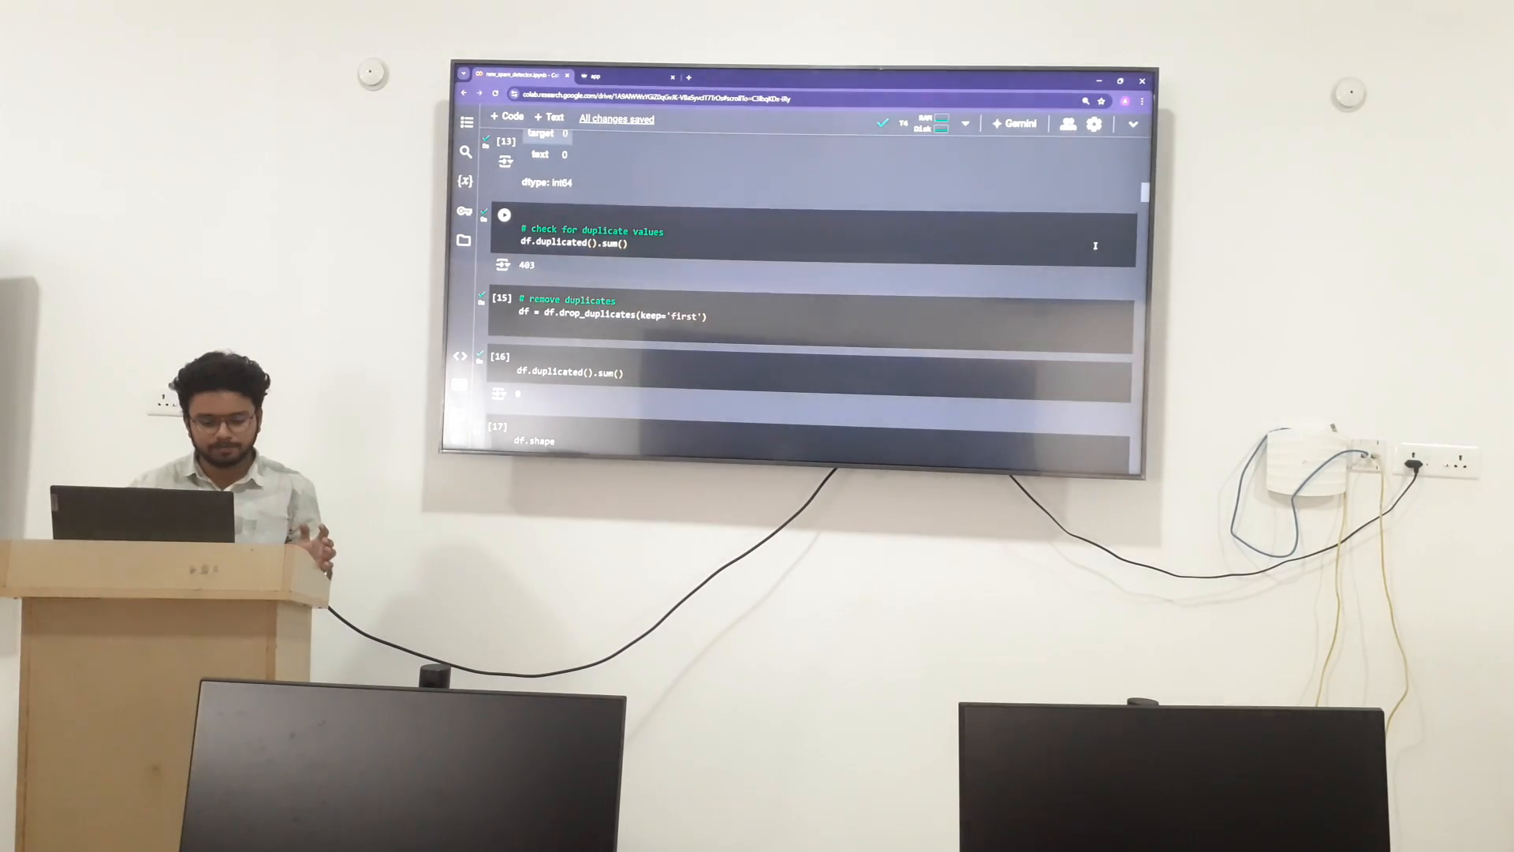
scroll(down, 3)
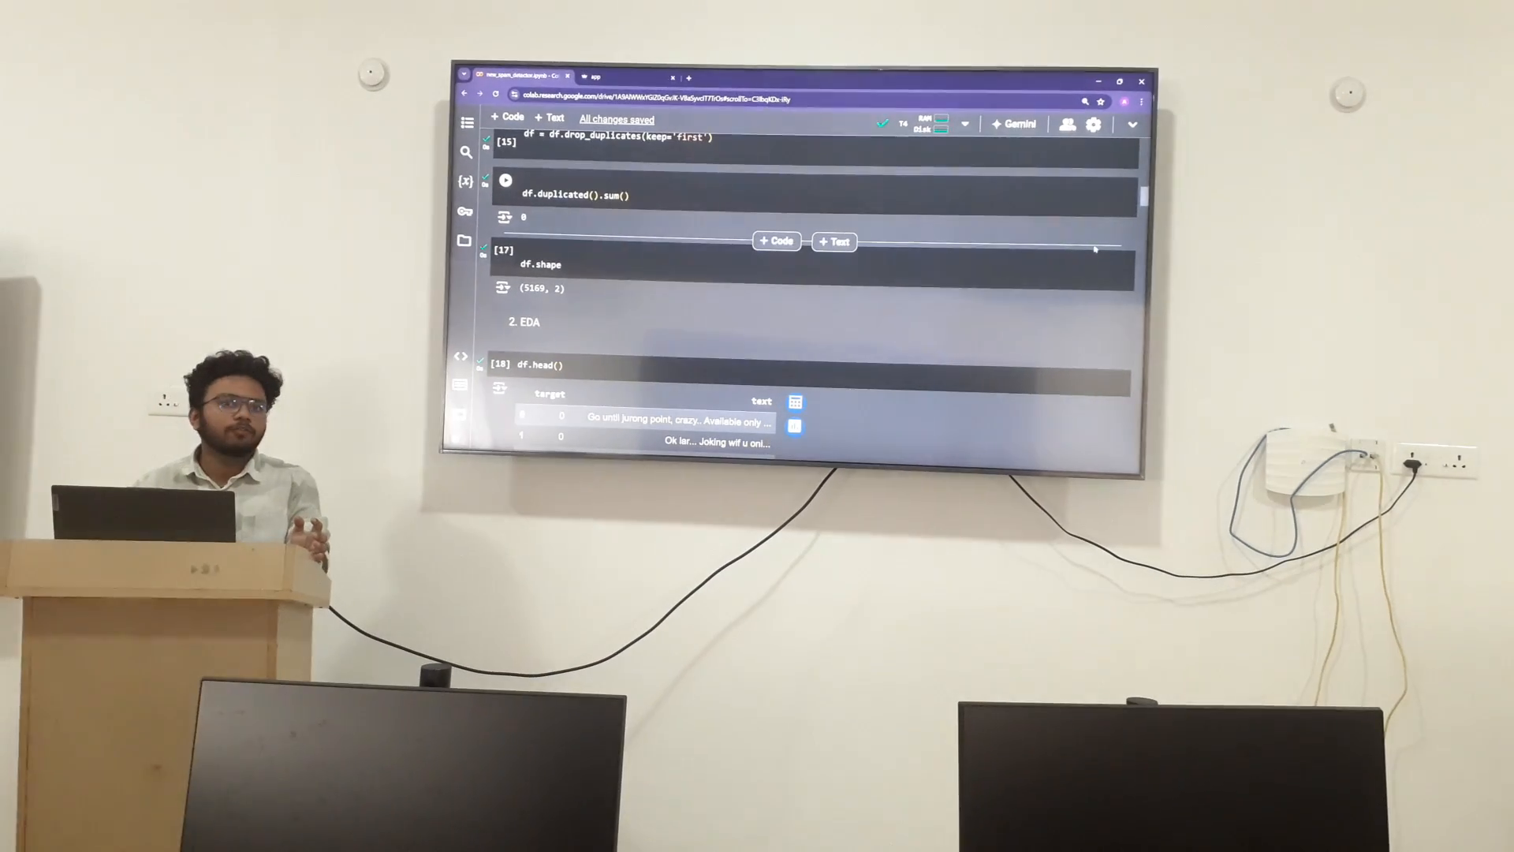
Scroll past the 4516/653 value_counts to the 87.37/12.63 pie chart and the nltk install cell.
scroll(down, 3)
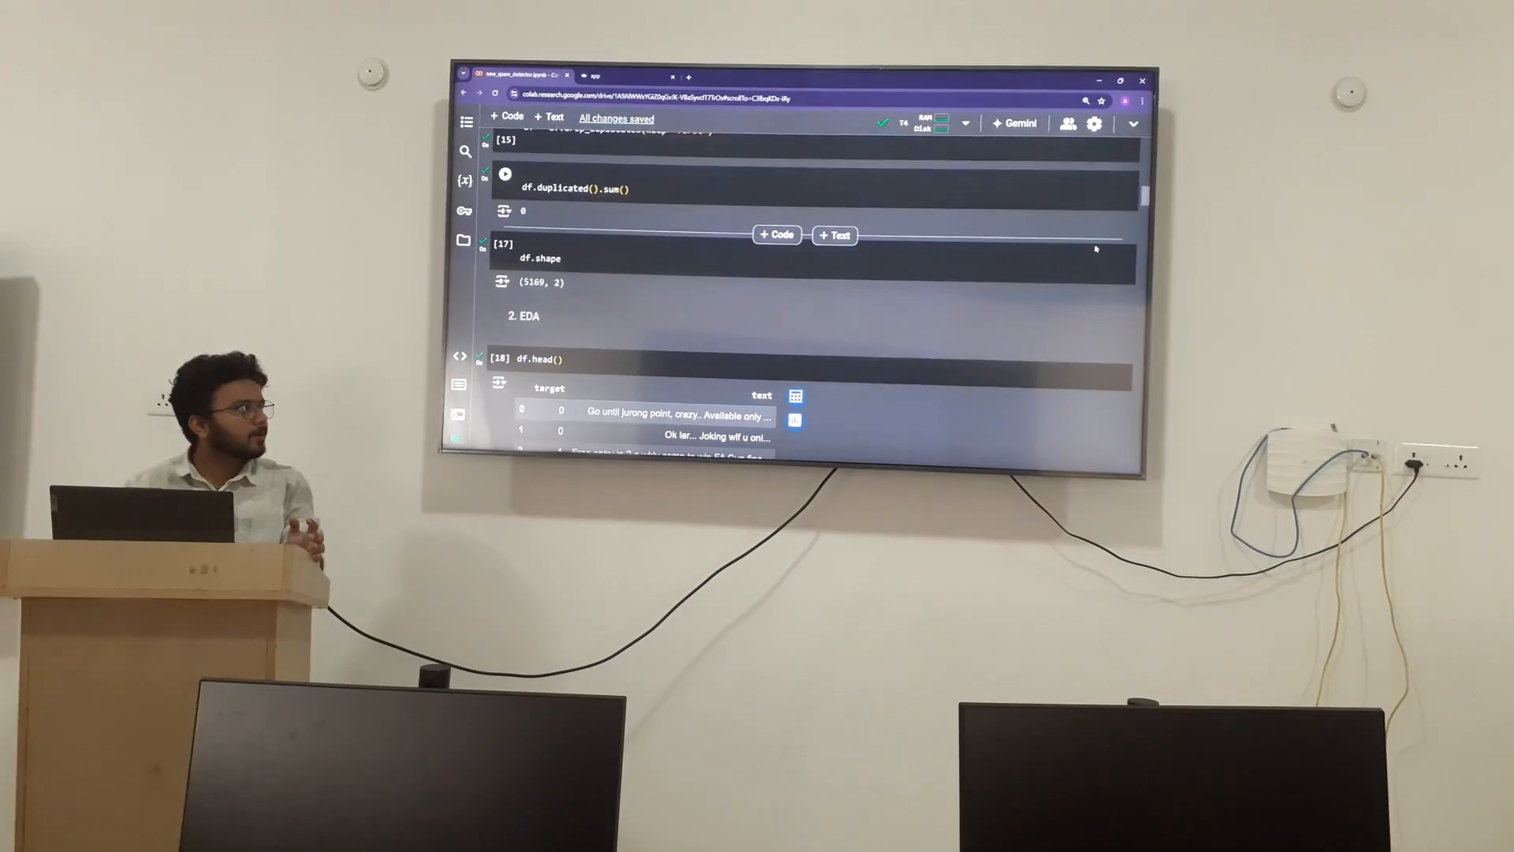
scroll(down, 3)
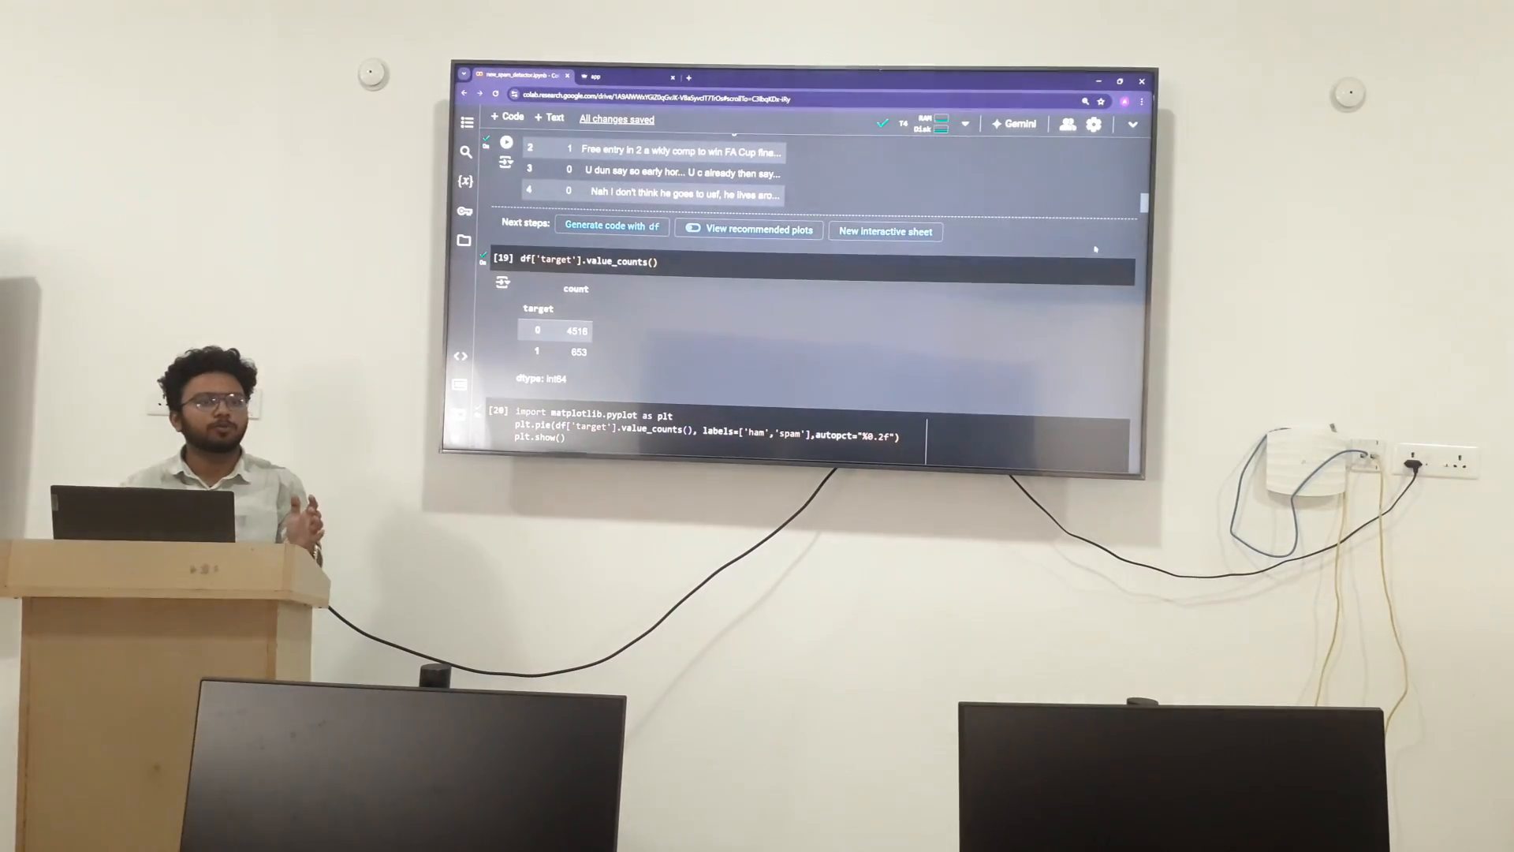
scroll(down, 3)
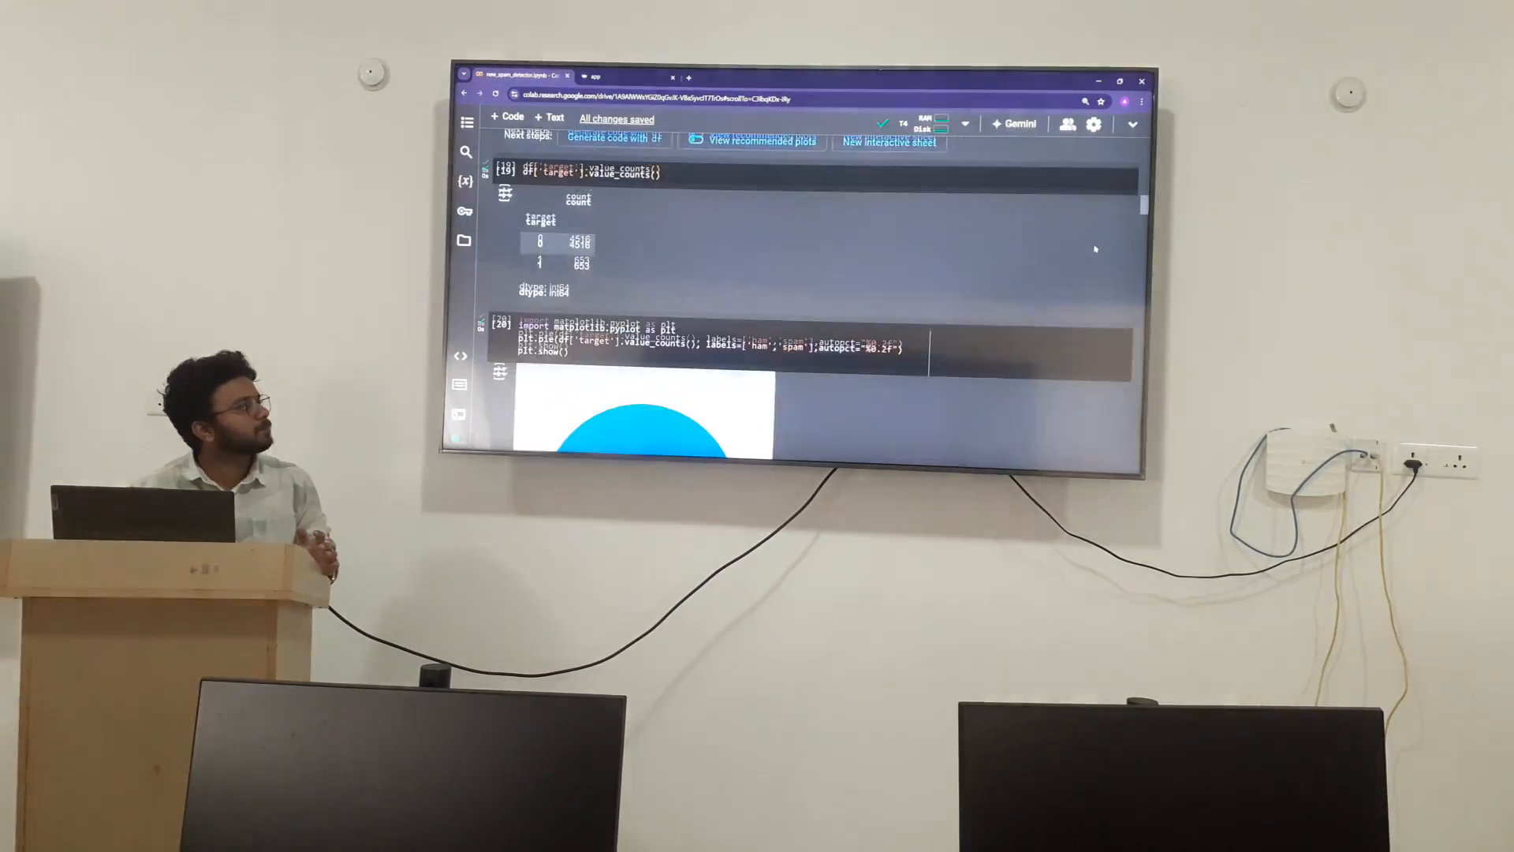
scroll(down, 3)
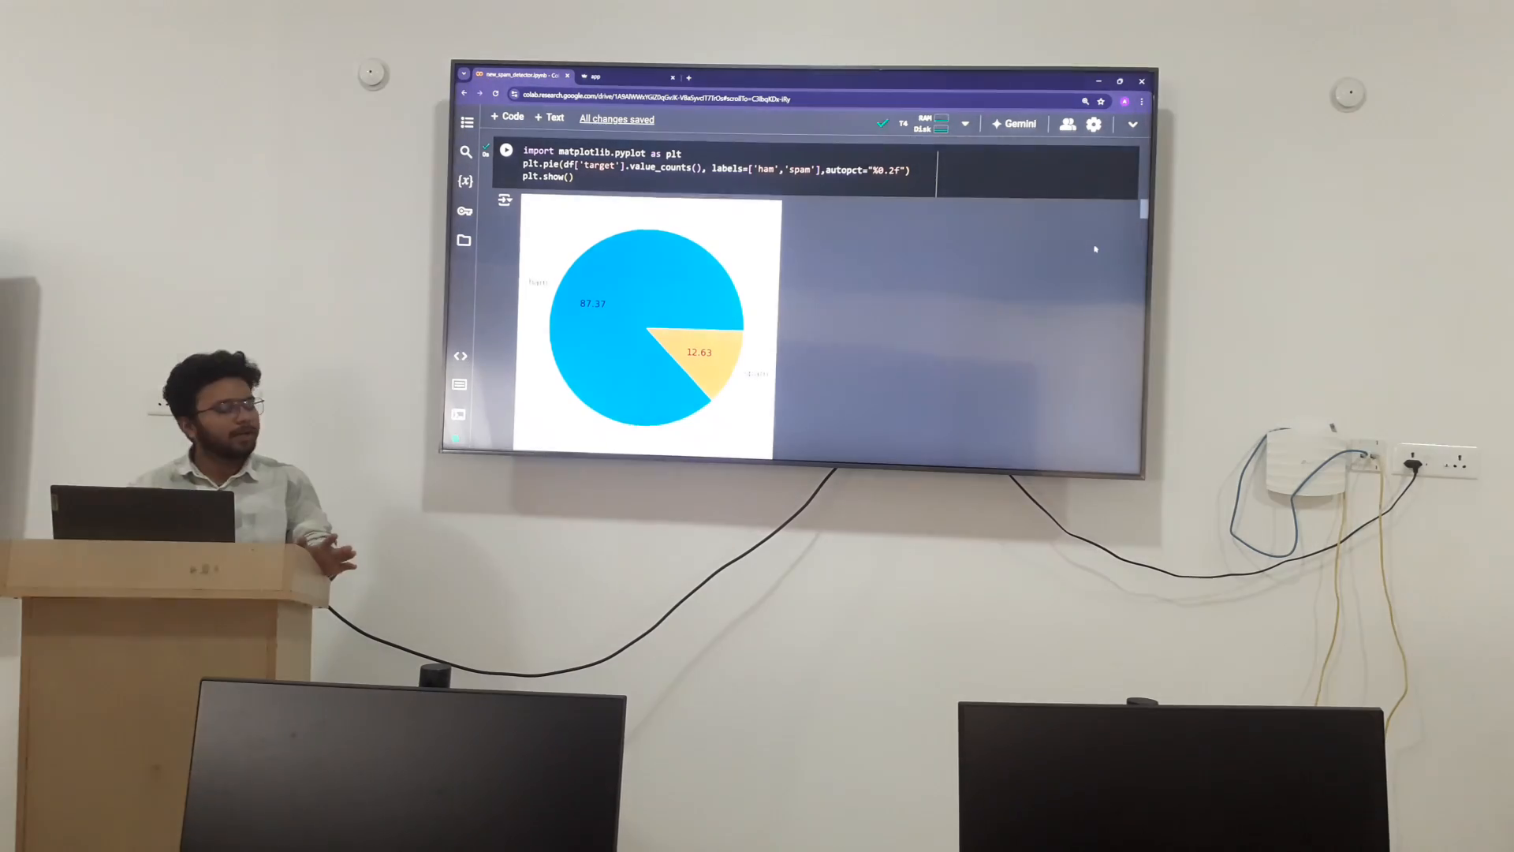
scroll(down, 3)
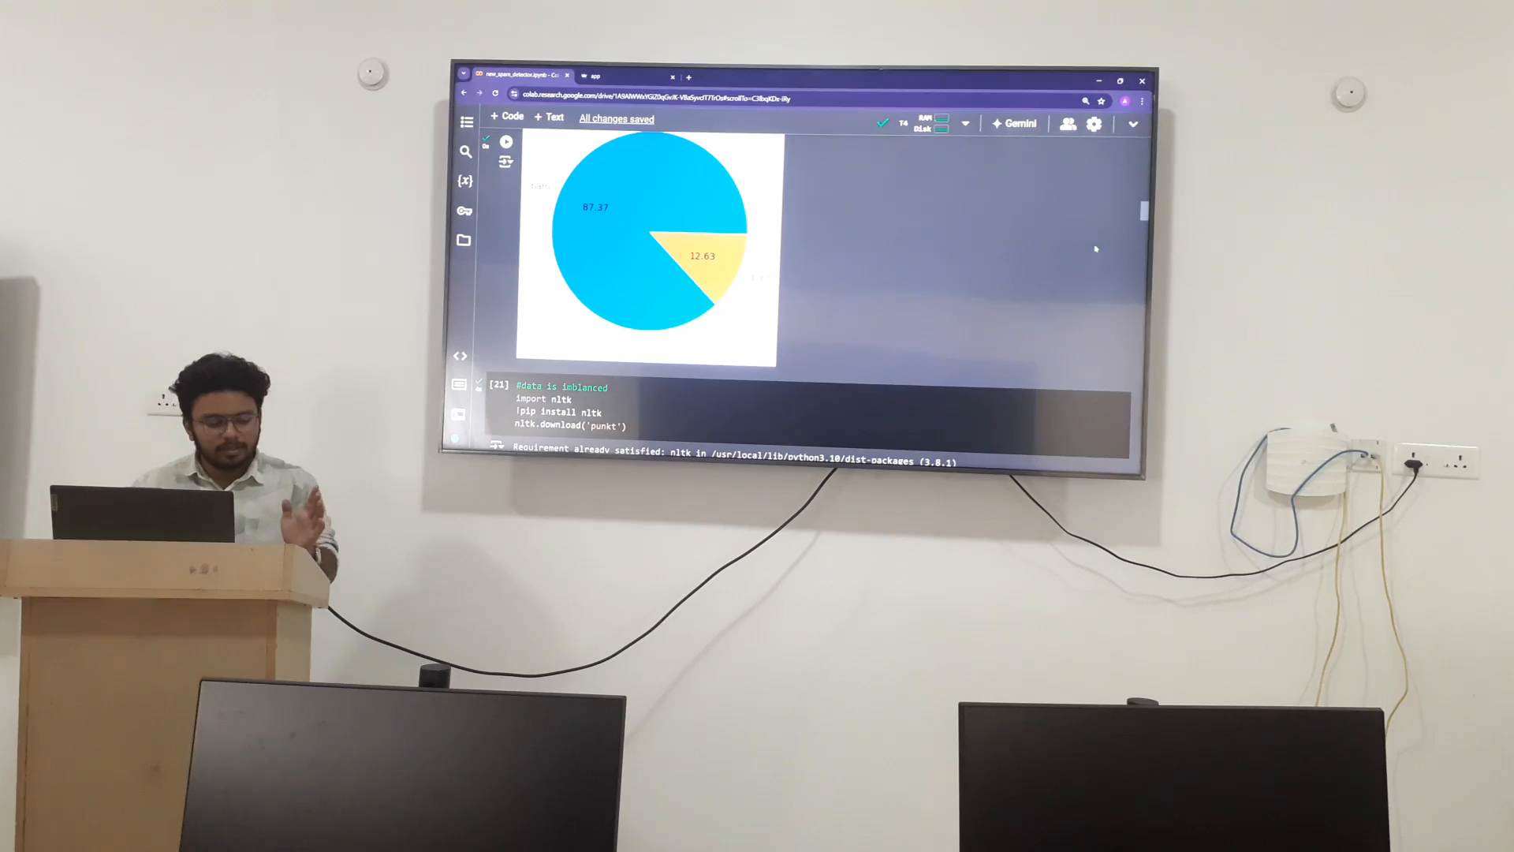
Scroll to the NLTK download output and df.head() with the new num_characters column (111, 29, 155).
scroll(down, 3)
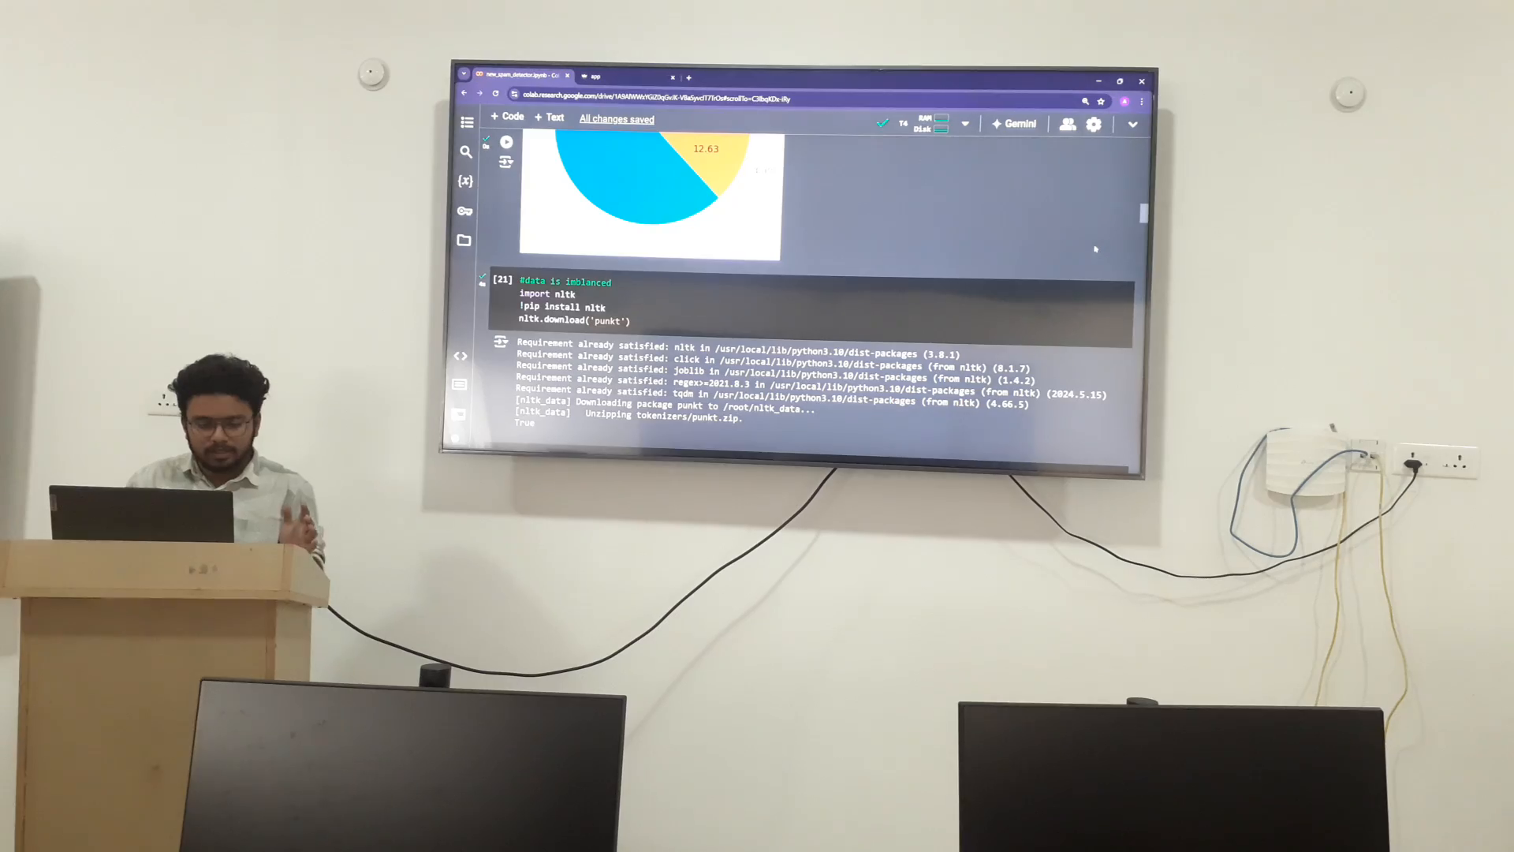
scroll(down, 3)
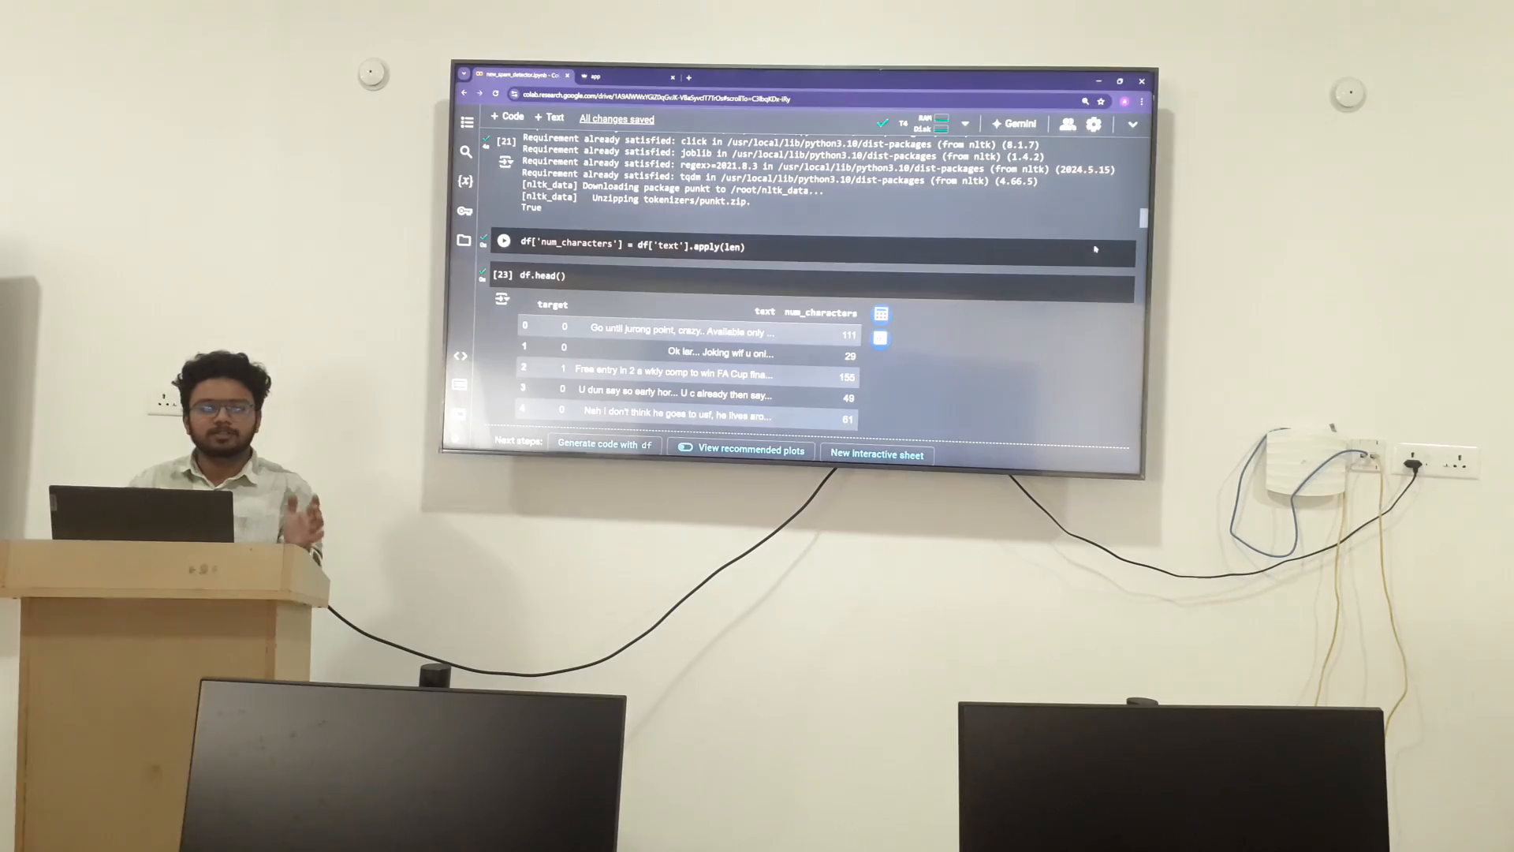
Scroll through the num_words and num_sentences describe() outputs to the spam-only statistics (653 rows).
scroll(down, 3)
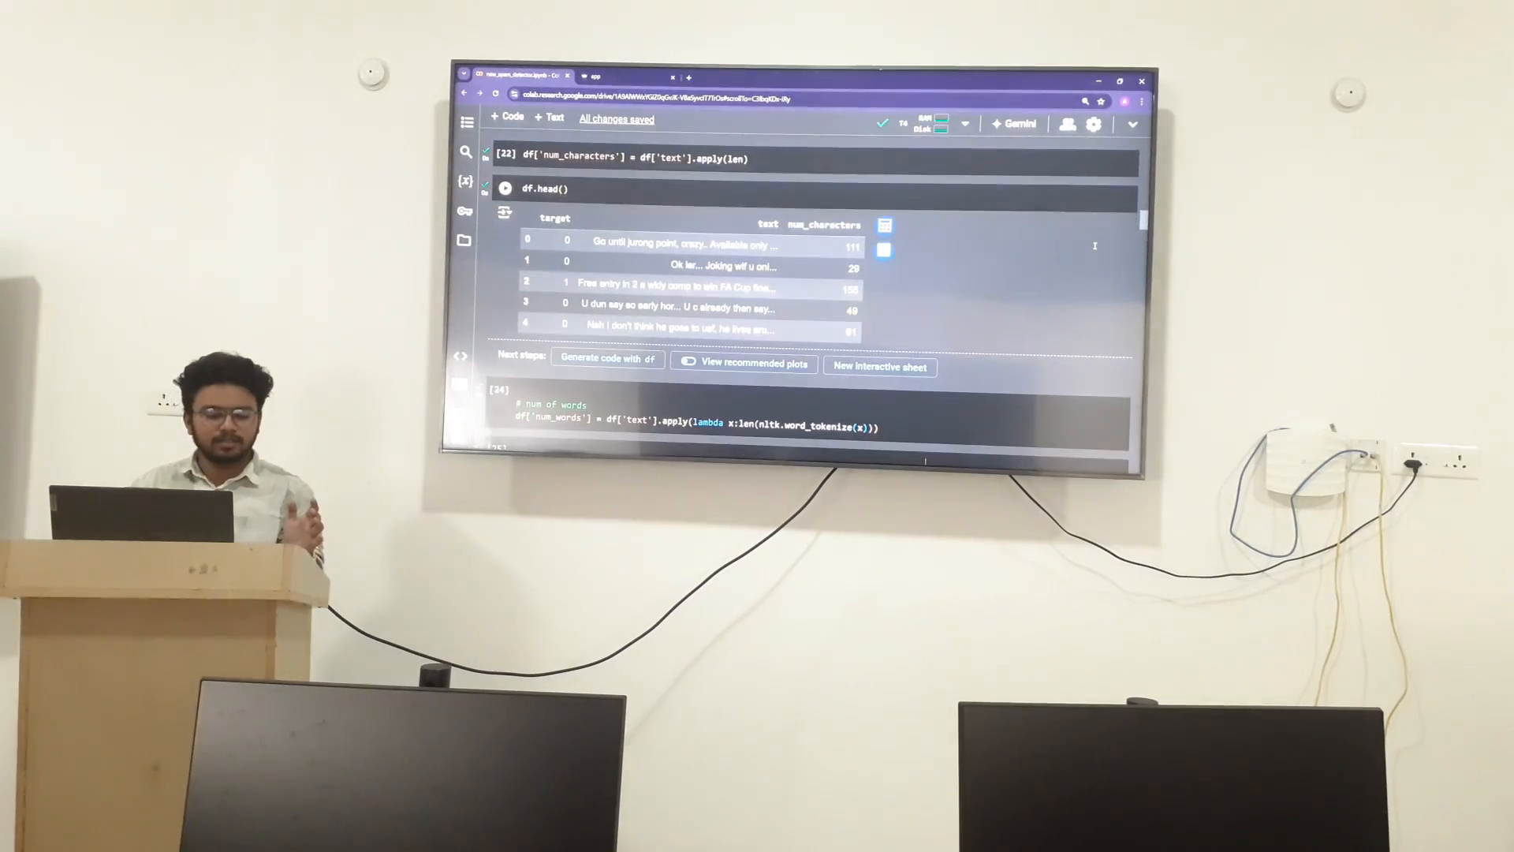
scroll(down, 3)
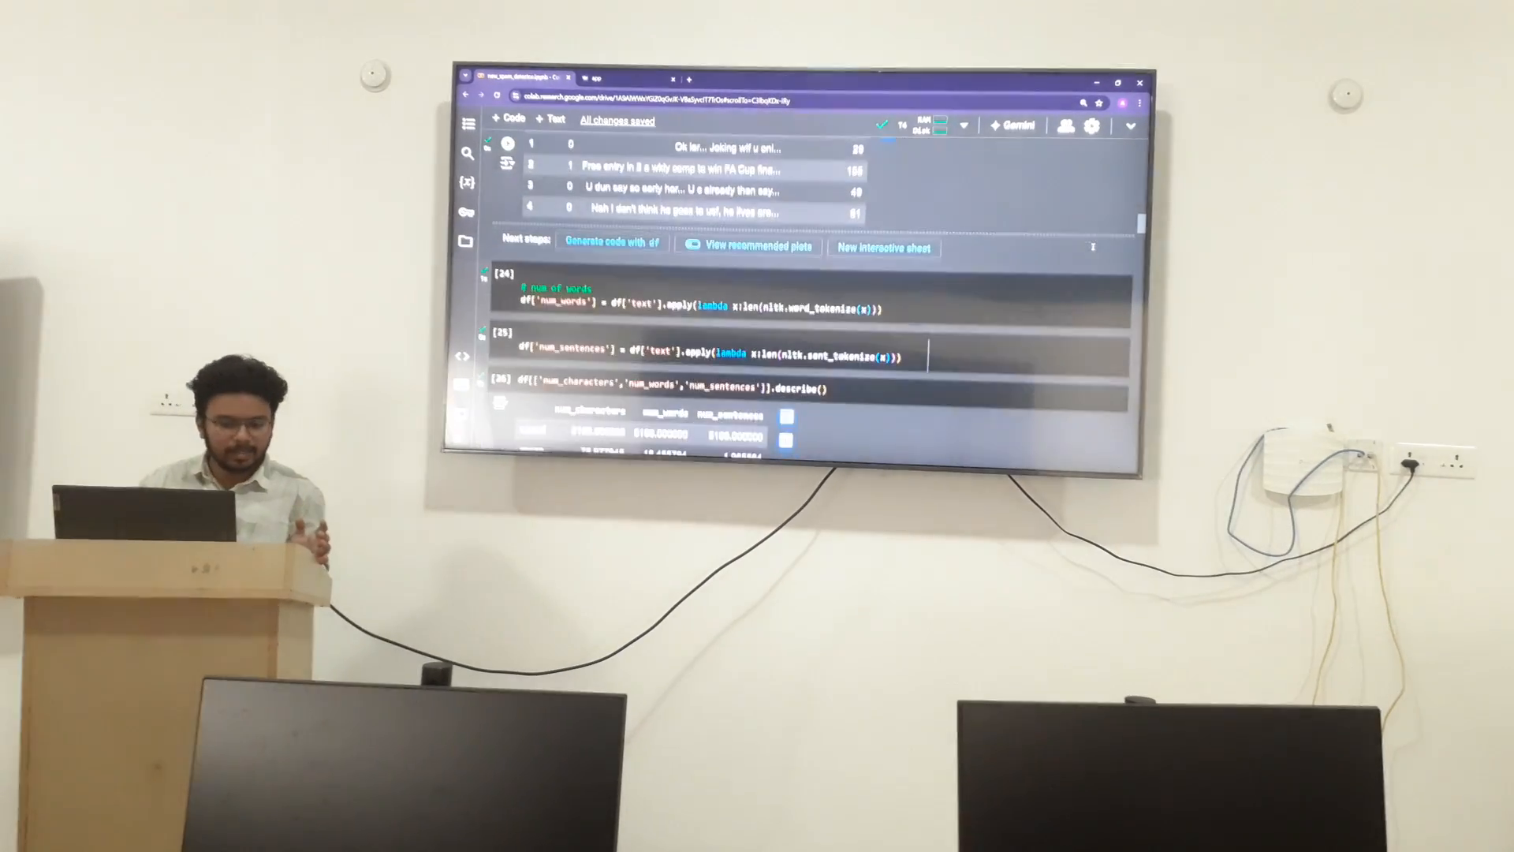
scroll(up, 3)
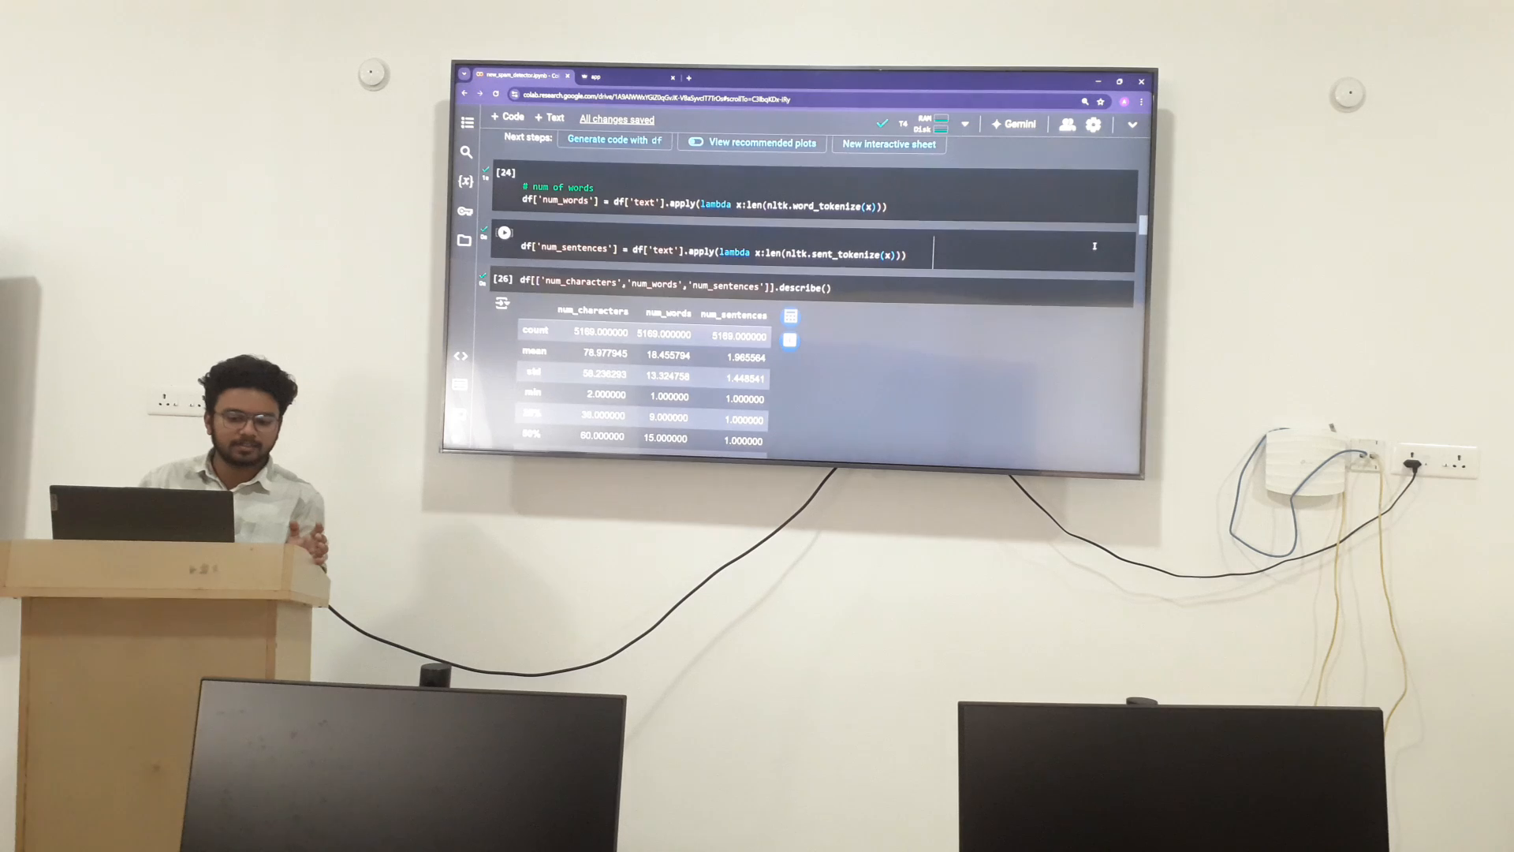
scroll(down, 3)
text(df[df['target'] == 1][['num_characters','num_words','num_sentences']].describe())
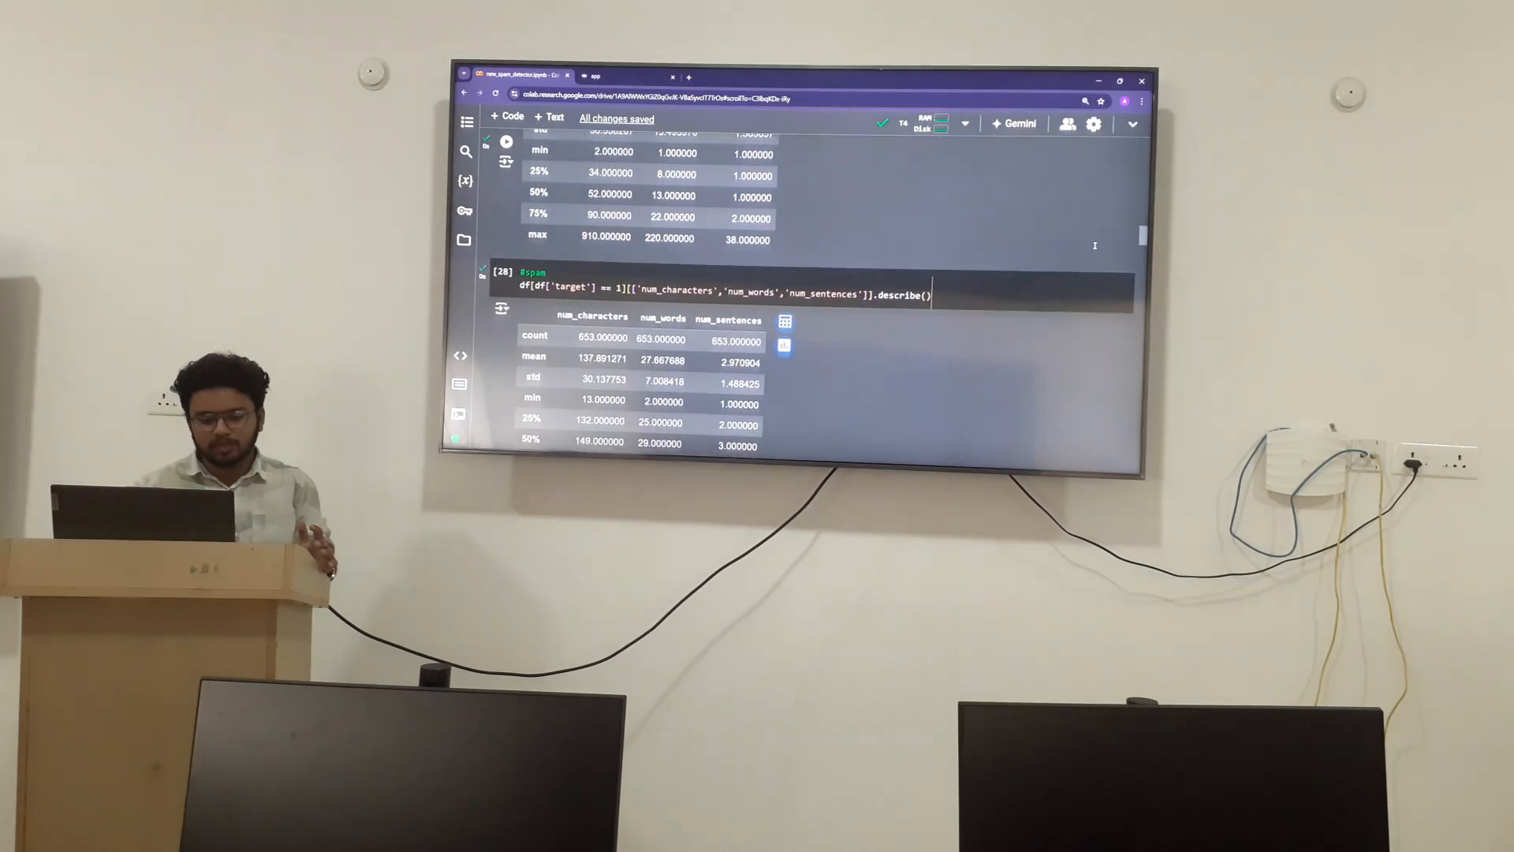
Scroll to the seaborn pairplot of character, word and sentence counts.
scroll(down, 3)
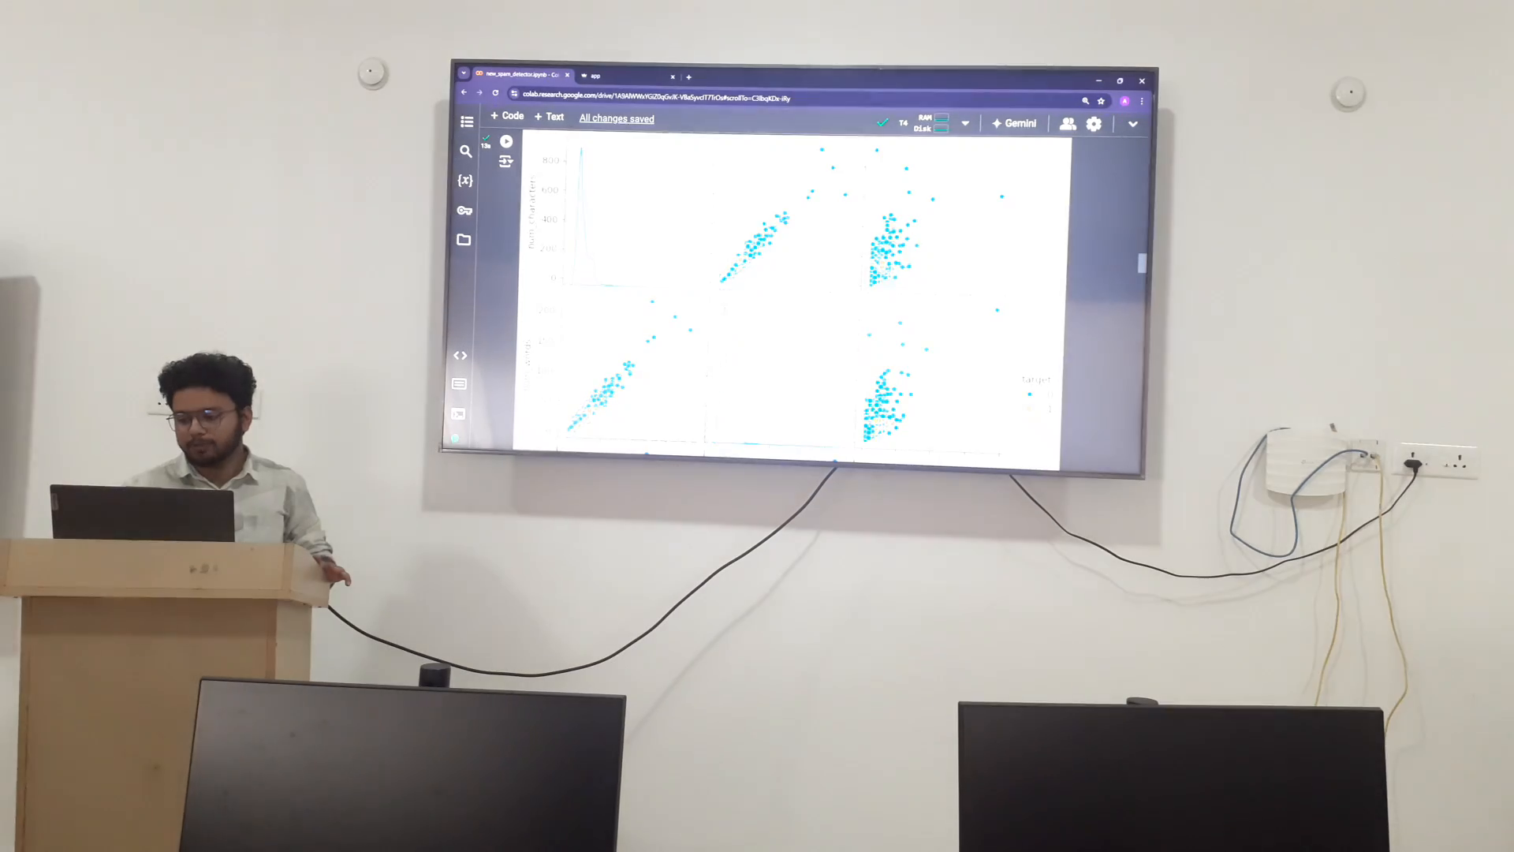
Scroll to the transform_text function that removes stopwords and punctuation and stems tokens.
scroll(down, 3)
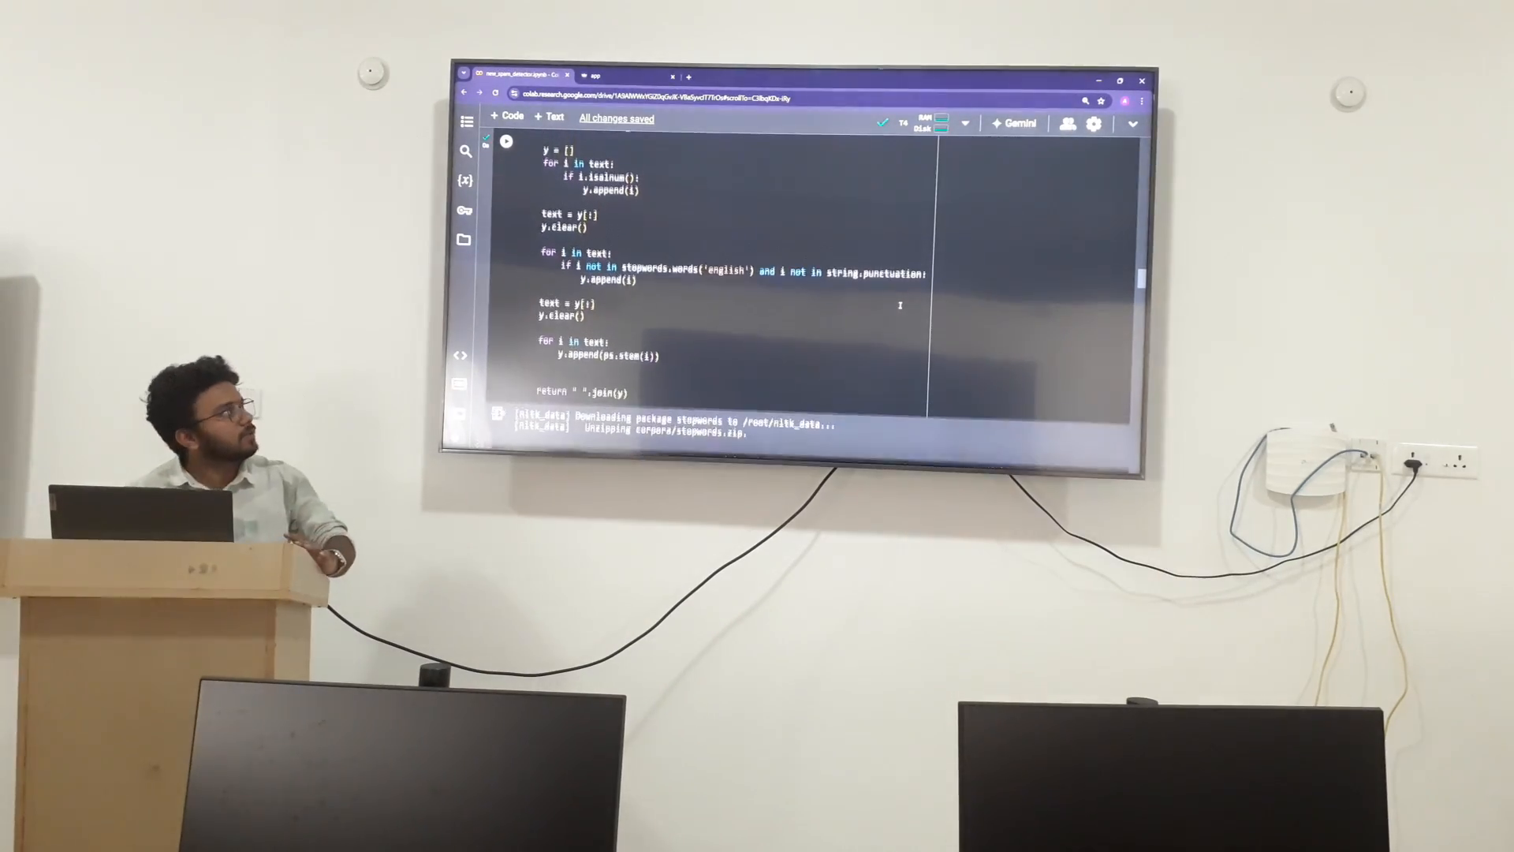
Scroll to the PorterStemmer 'loving'→'love' test and the df['transformed_text'] preview.
scroll(up, 3)
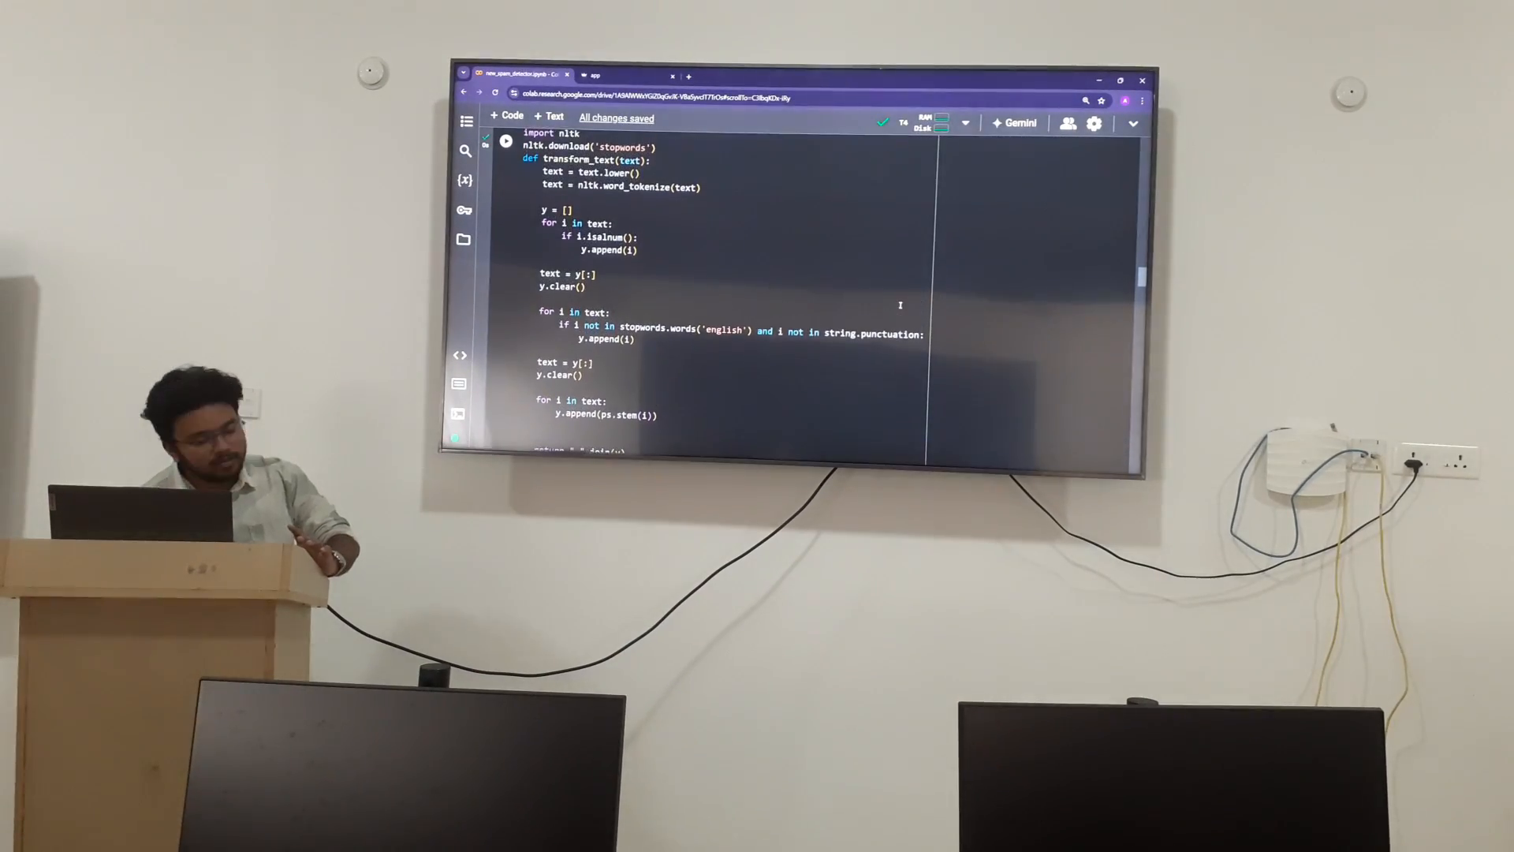
scroll(down, 3)
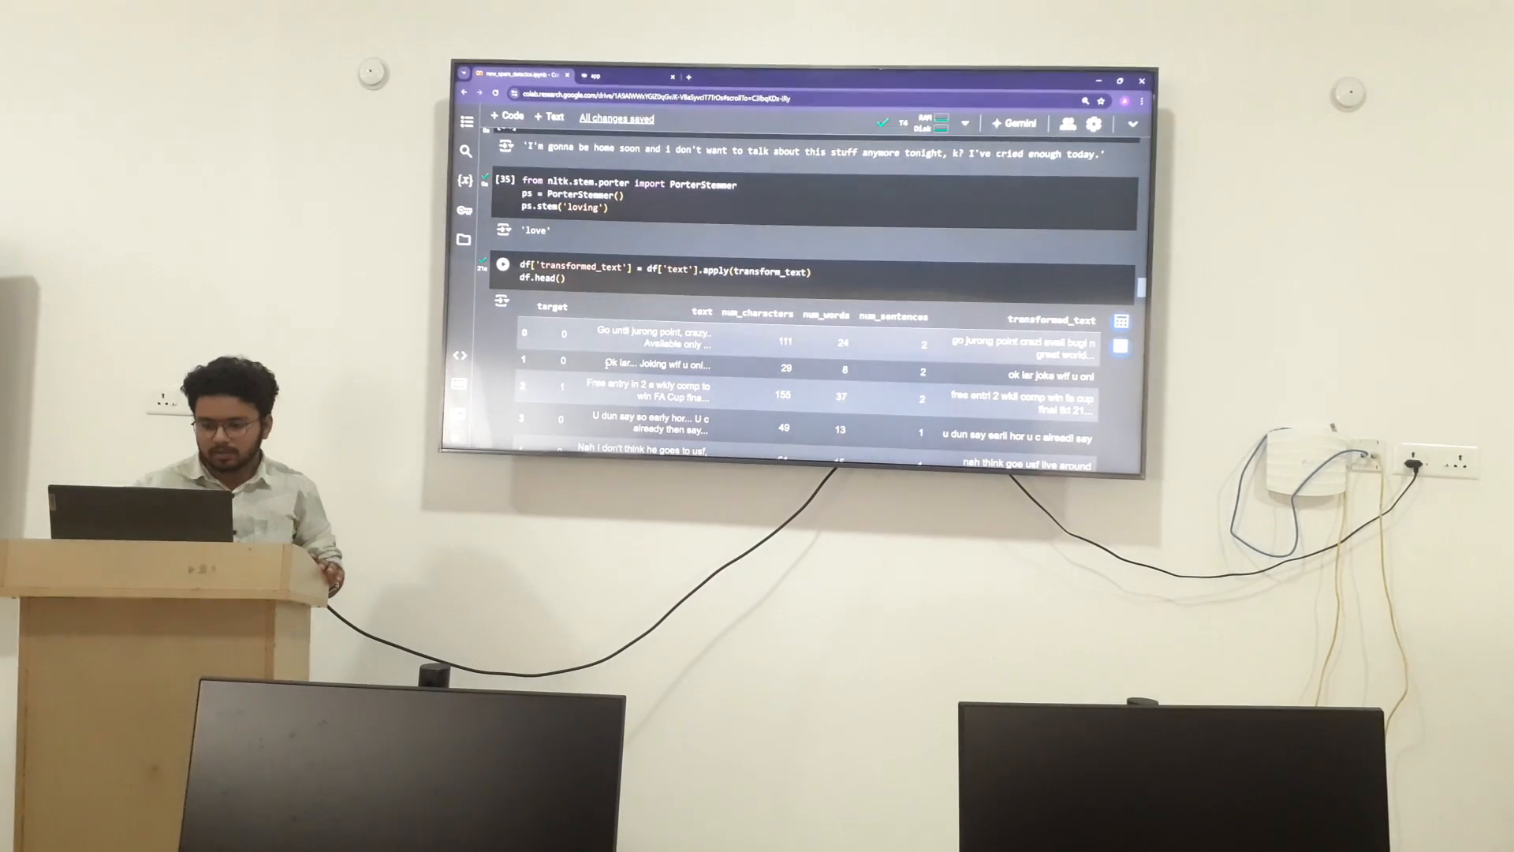
Scroll to the WordCloud cell (500×500, white background) under the df.head() preview.
scroll(down, 3)
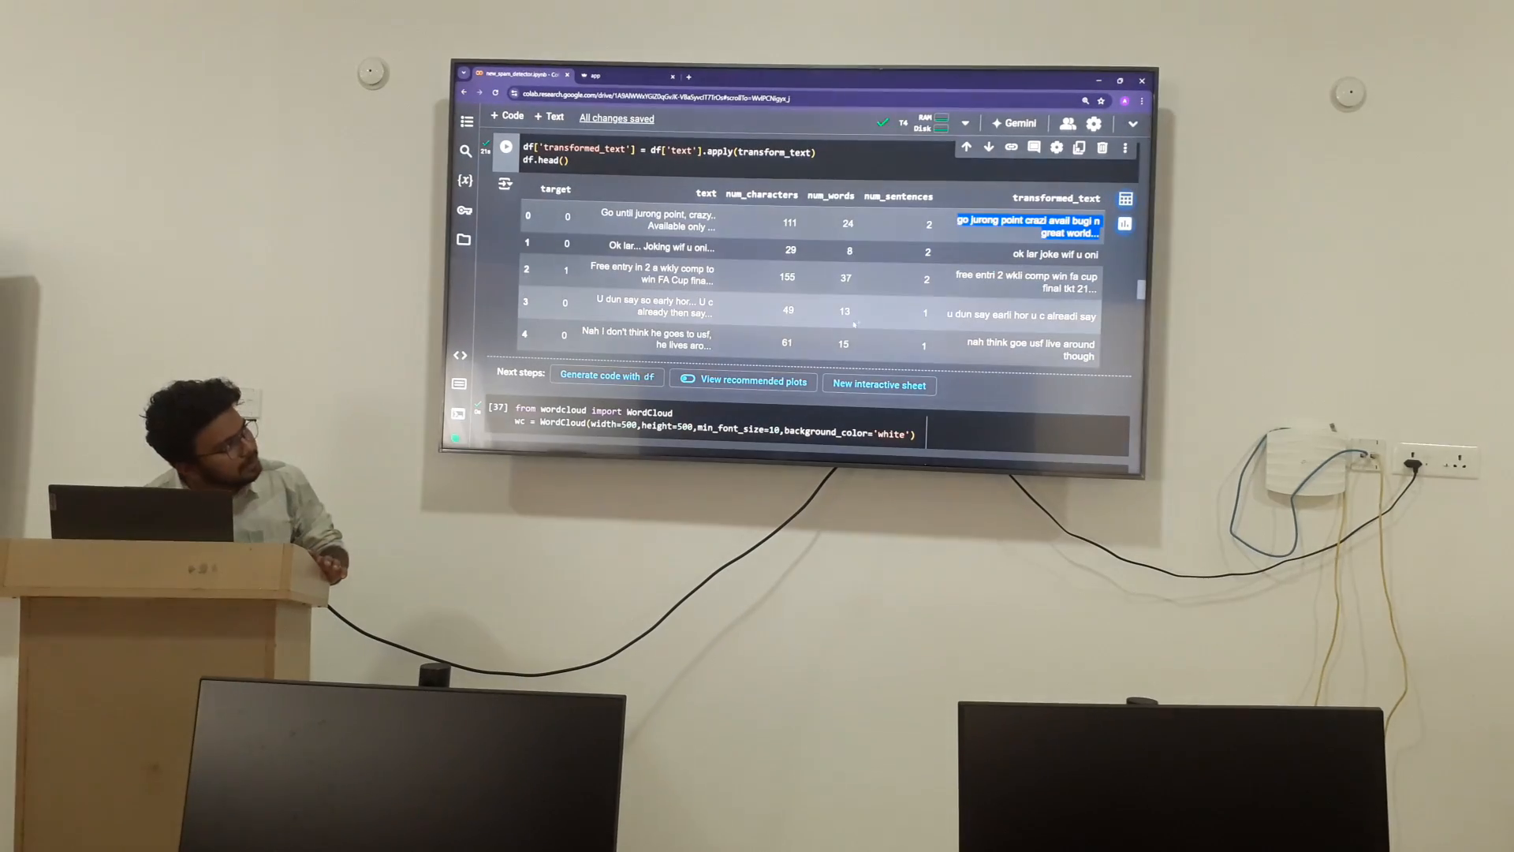
Scroll past the spam word cloud to the loop collecting spam words into spam_corpus.
scroll(down, 3)
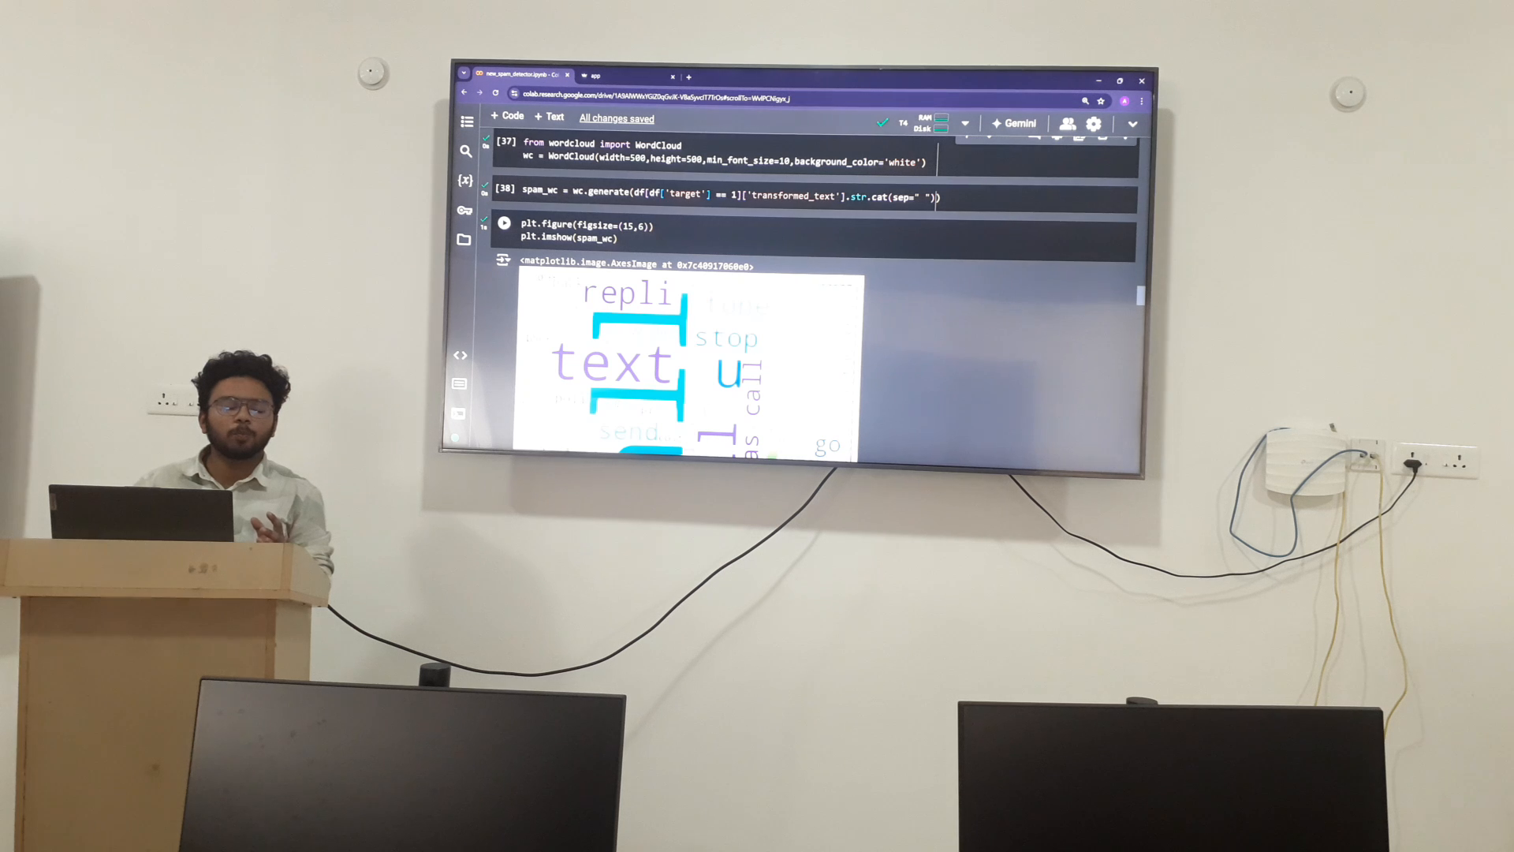
scroll(down, 3)
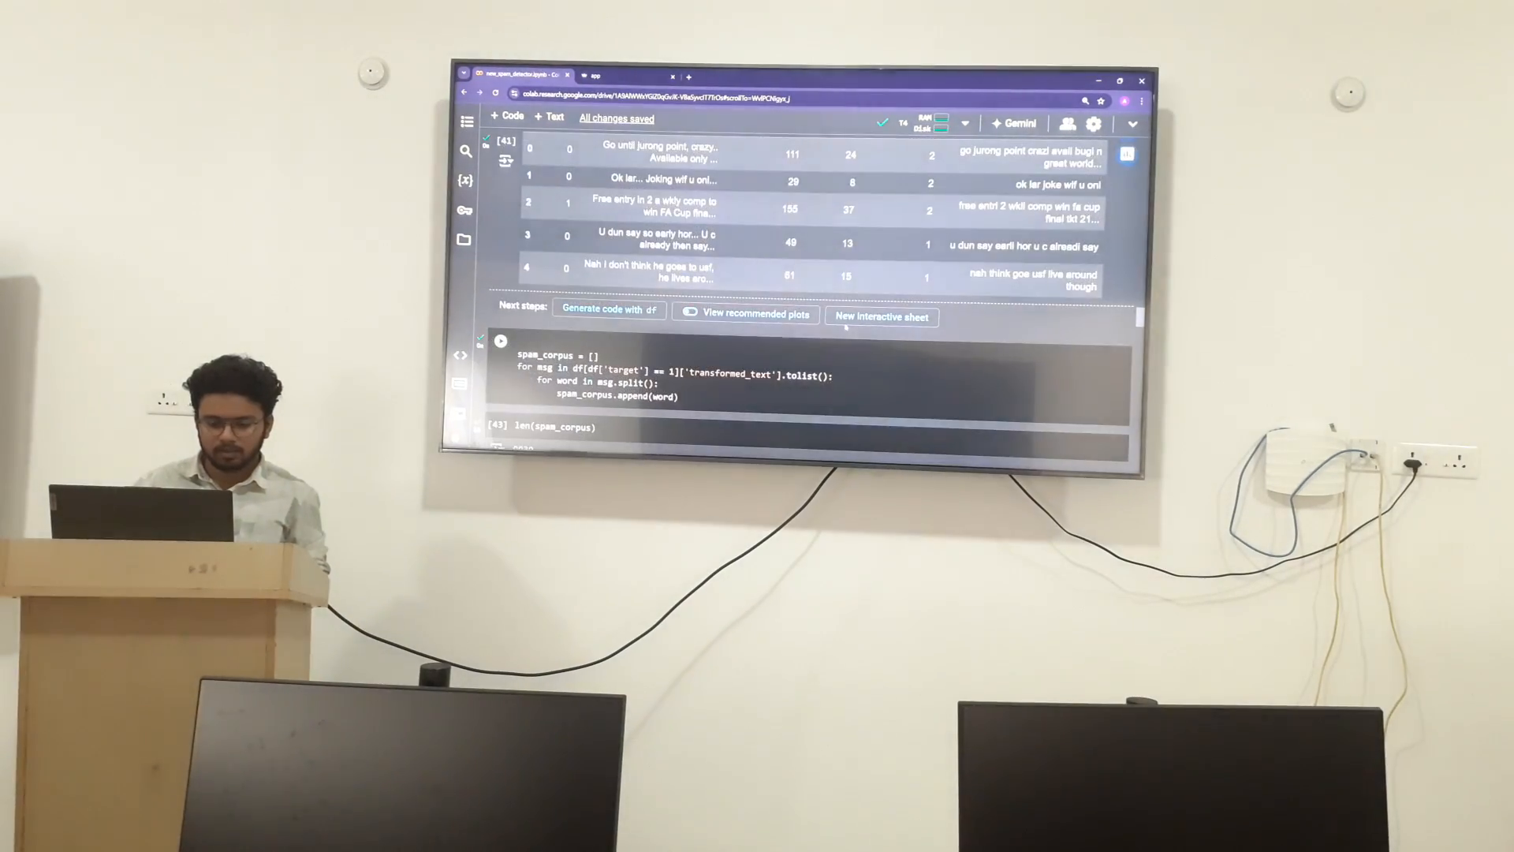
Scroll to '4. Model Building' where TF-IDF yields a (5169, 3000) feature matrix.
scroll(up, 3)
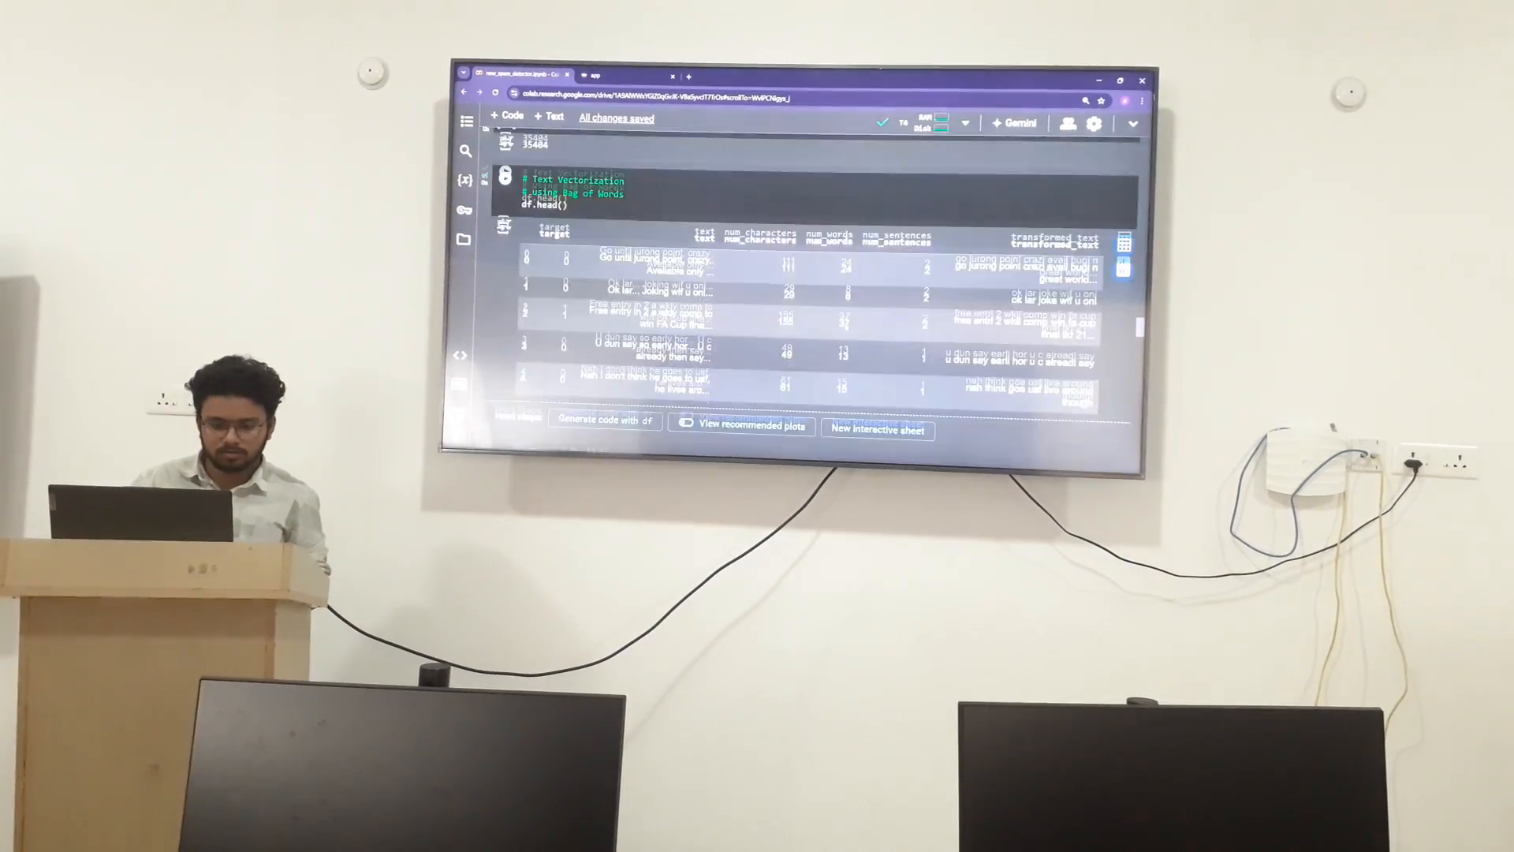
scroll(down, 3)
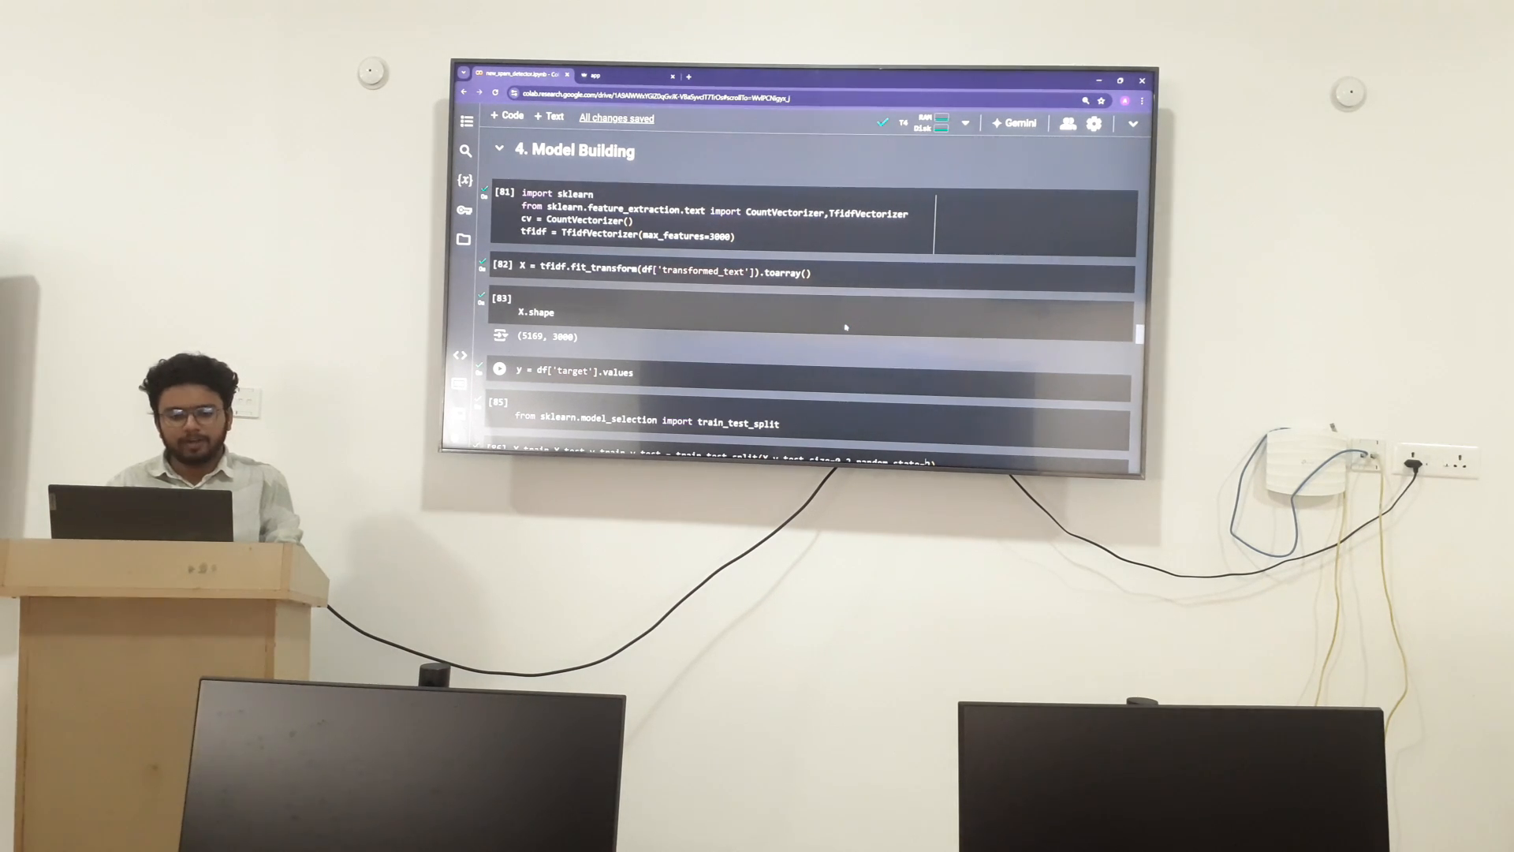
scroll(down, 3)
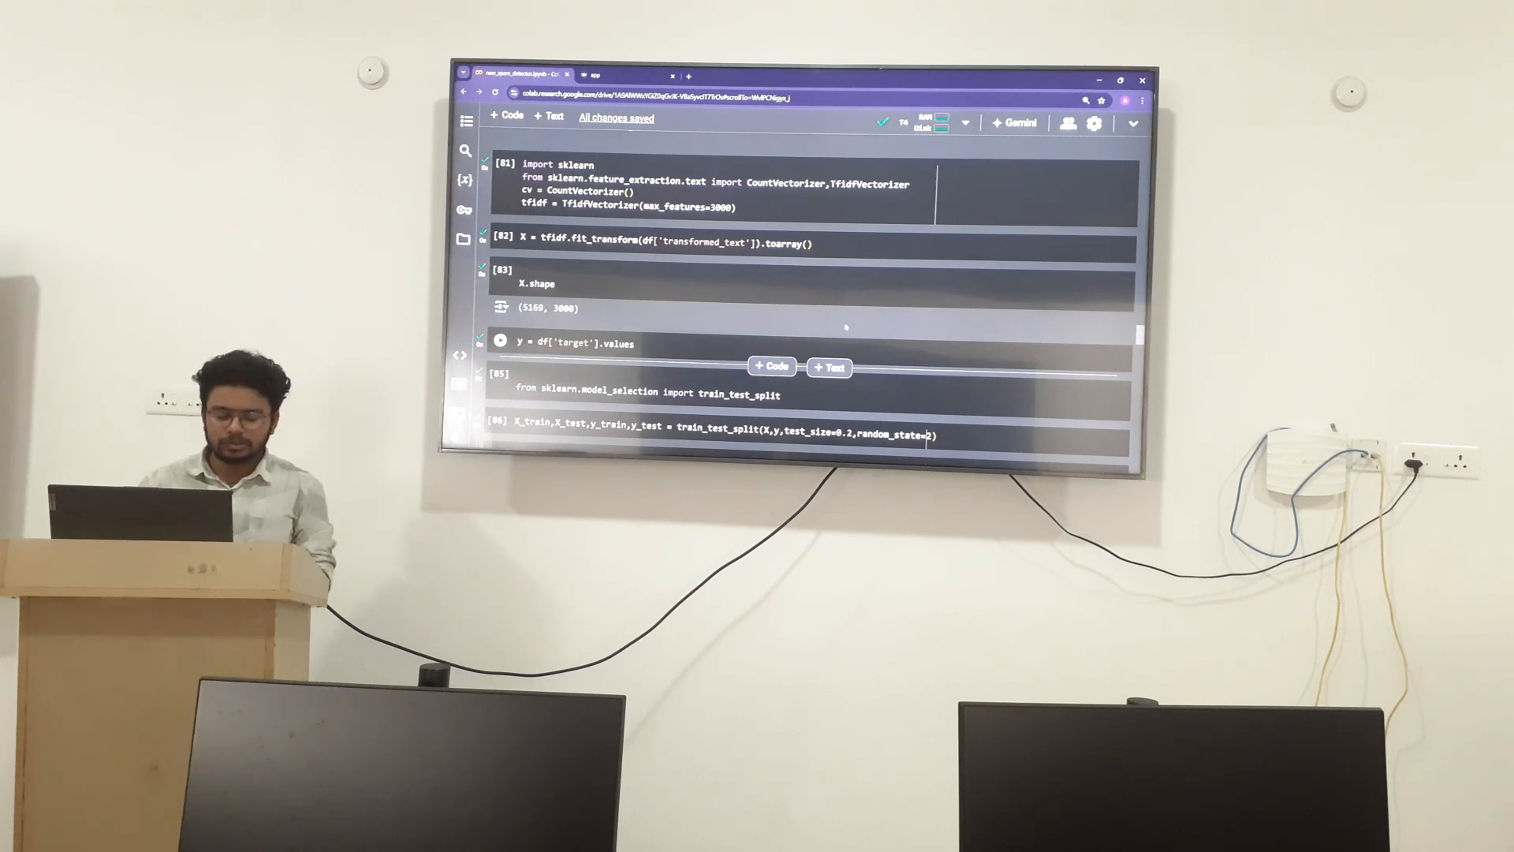
scroll(down, 3)
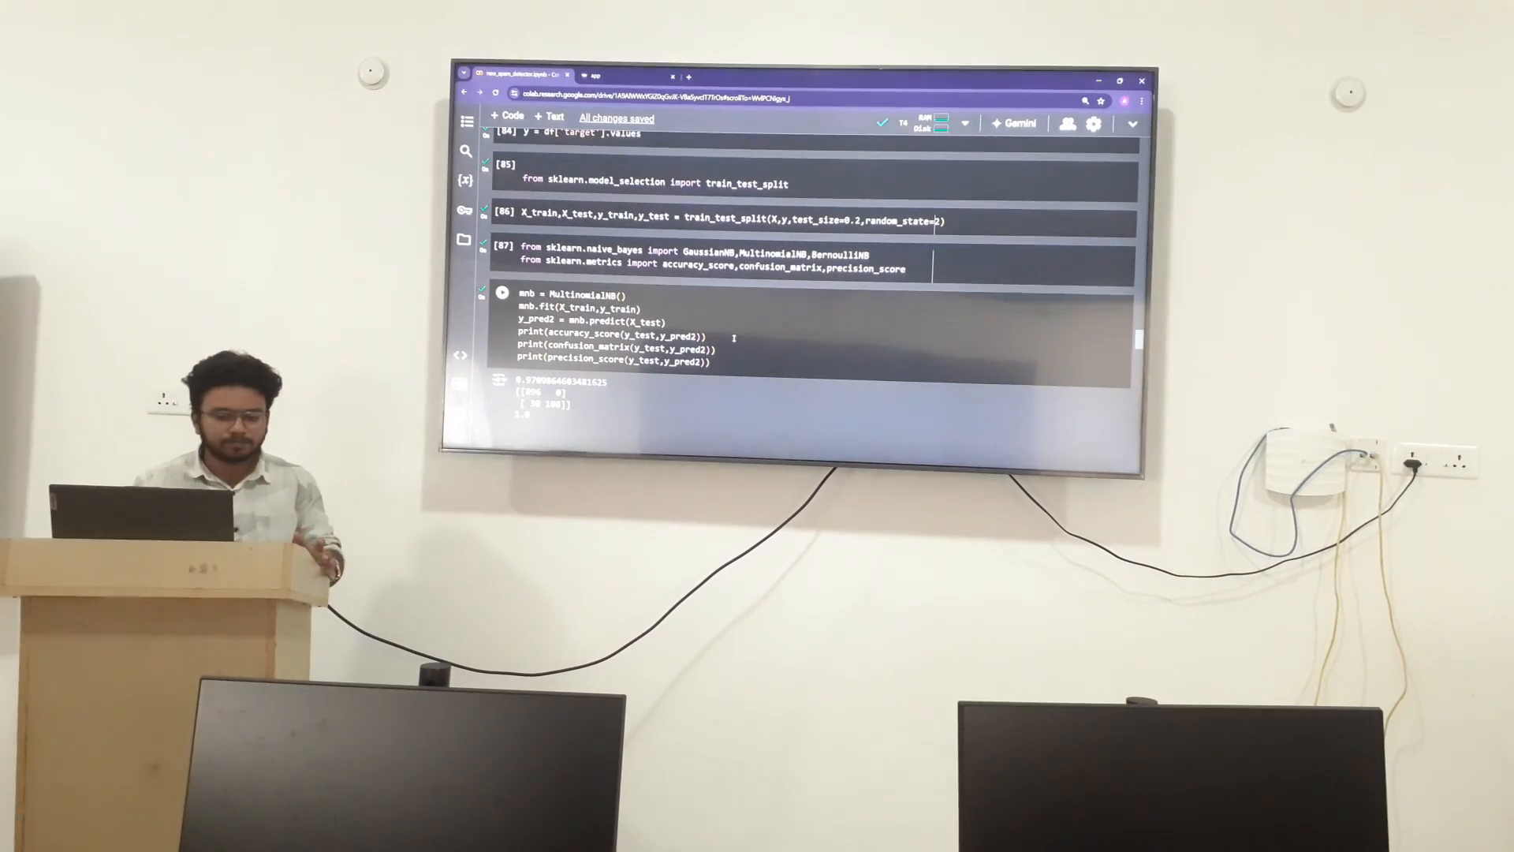
Scroll through the MultinomialNB results to the cell instantiating SVC, KNN, random forest and AdaBoost.
scroll(down, 3)
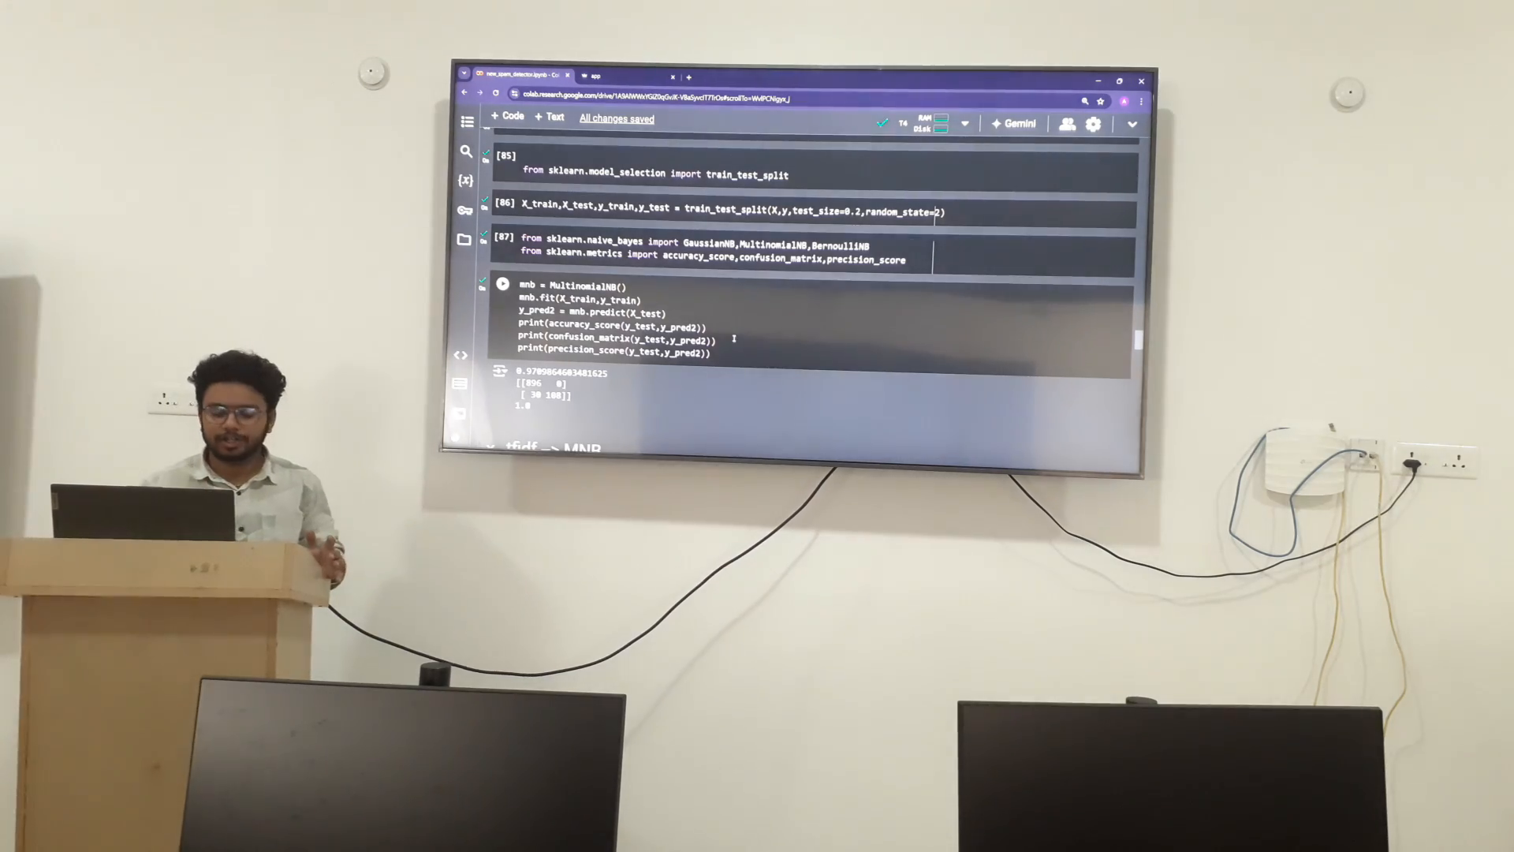
scroll(down, 3)
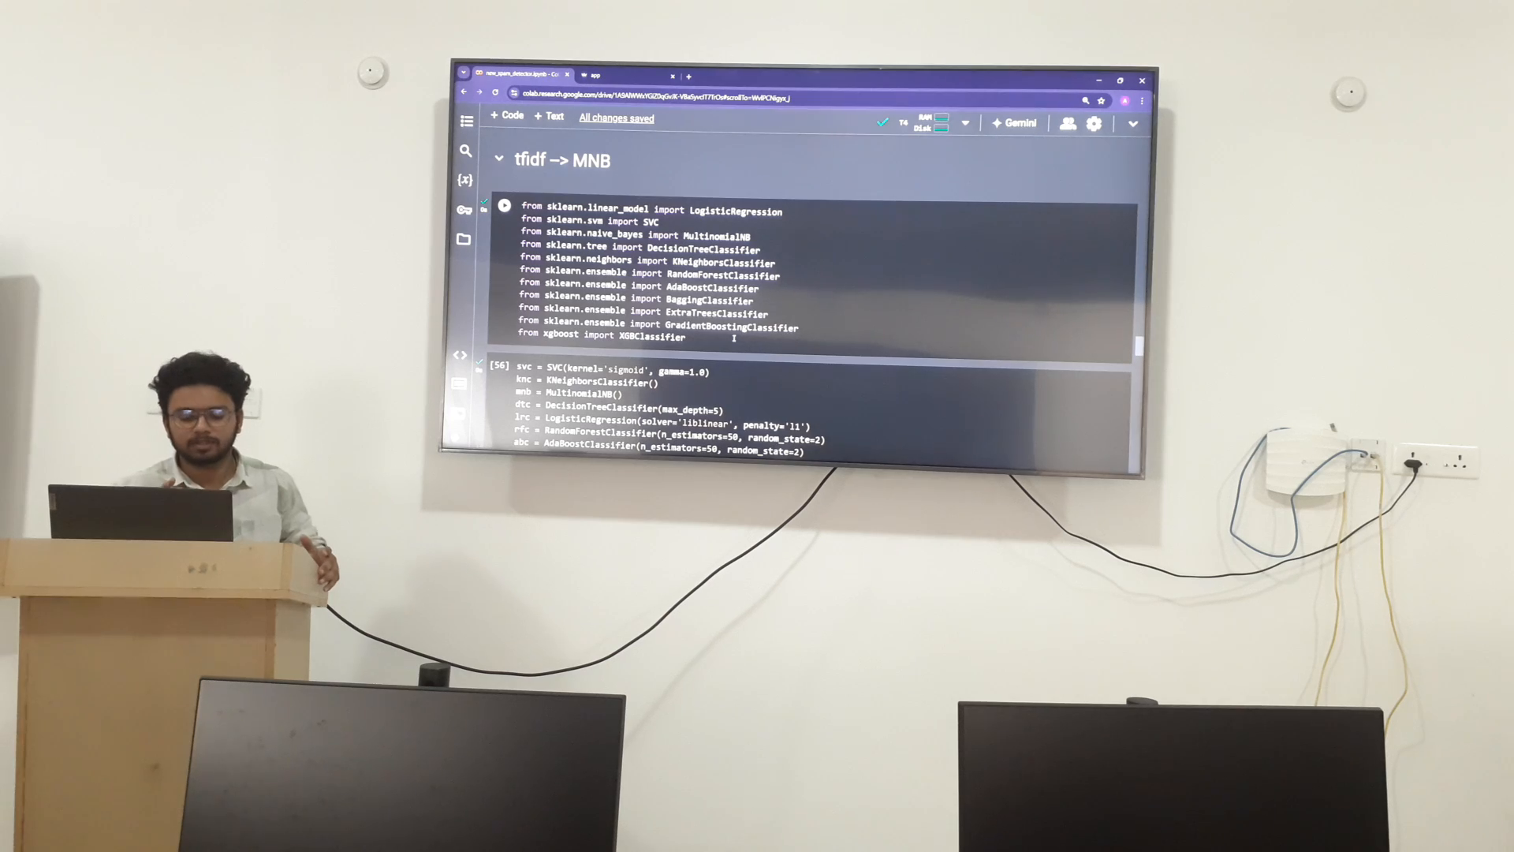
scroll(down, 3)
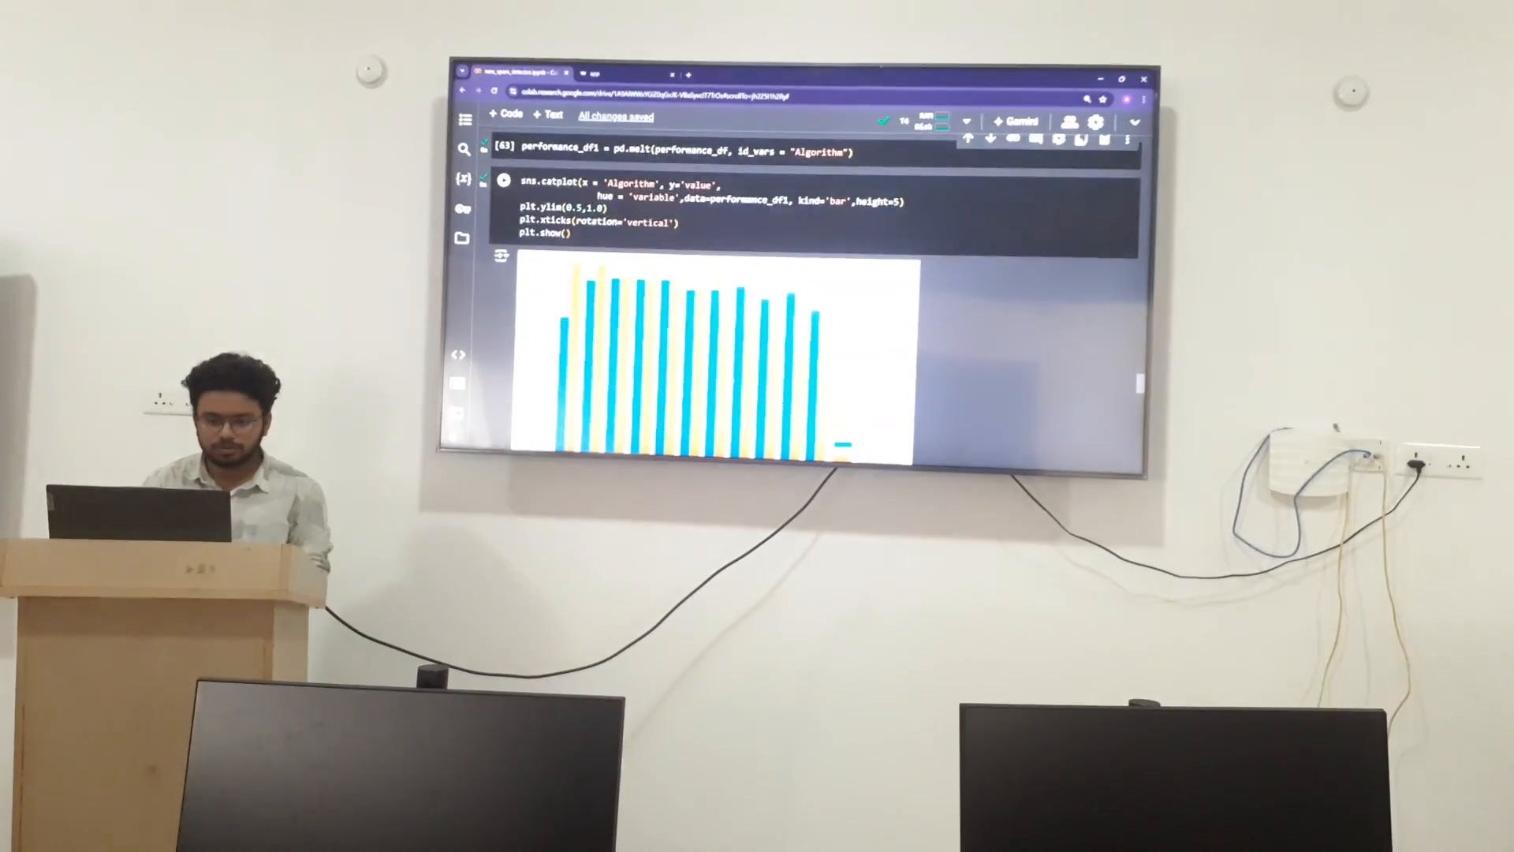
scroll(down, 3)
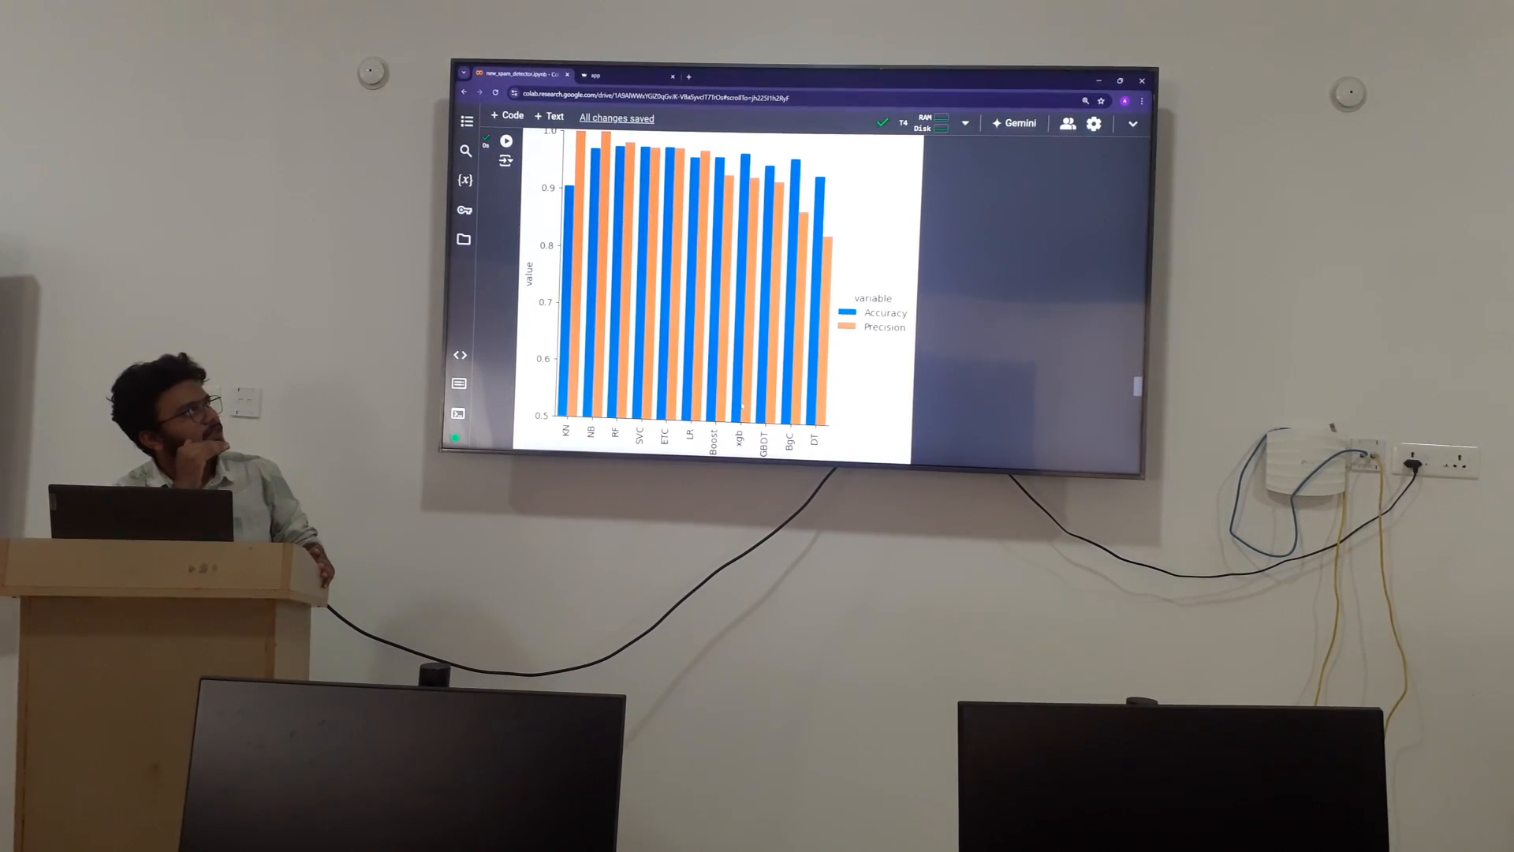
scroll(down, 3)
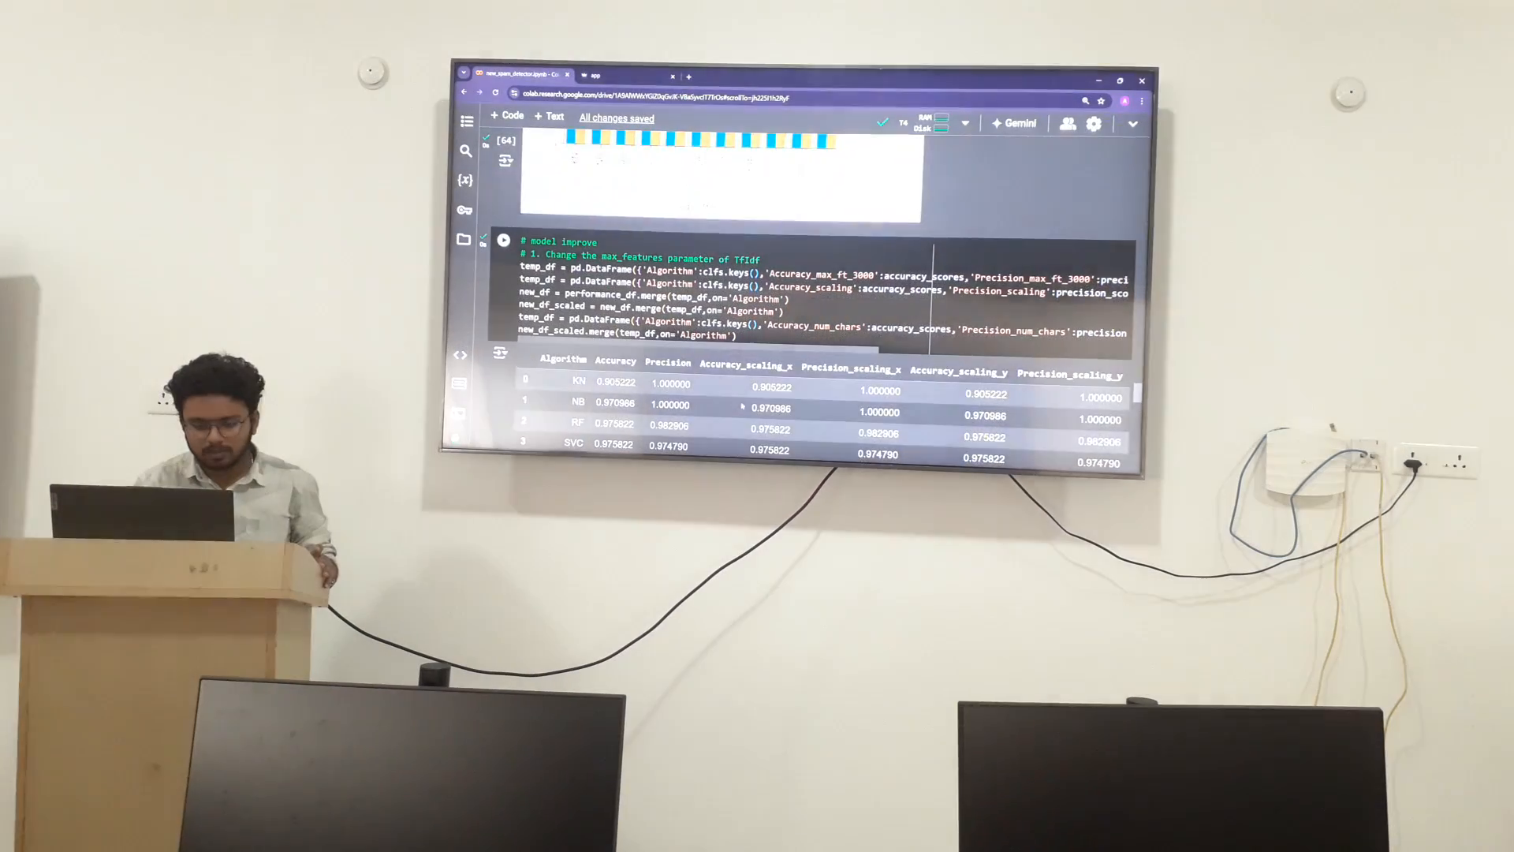
scroll(down, 3)
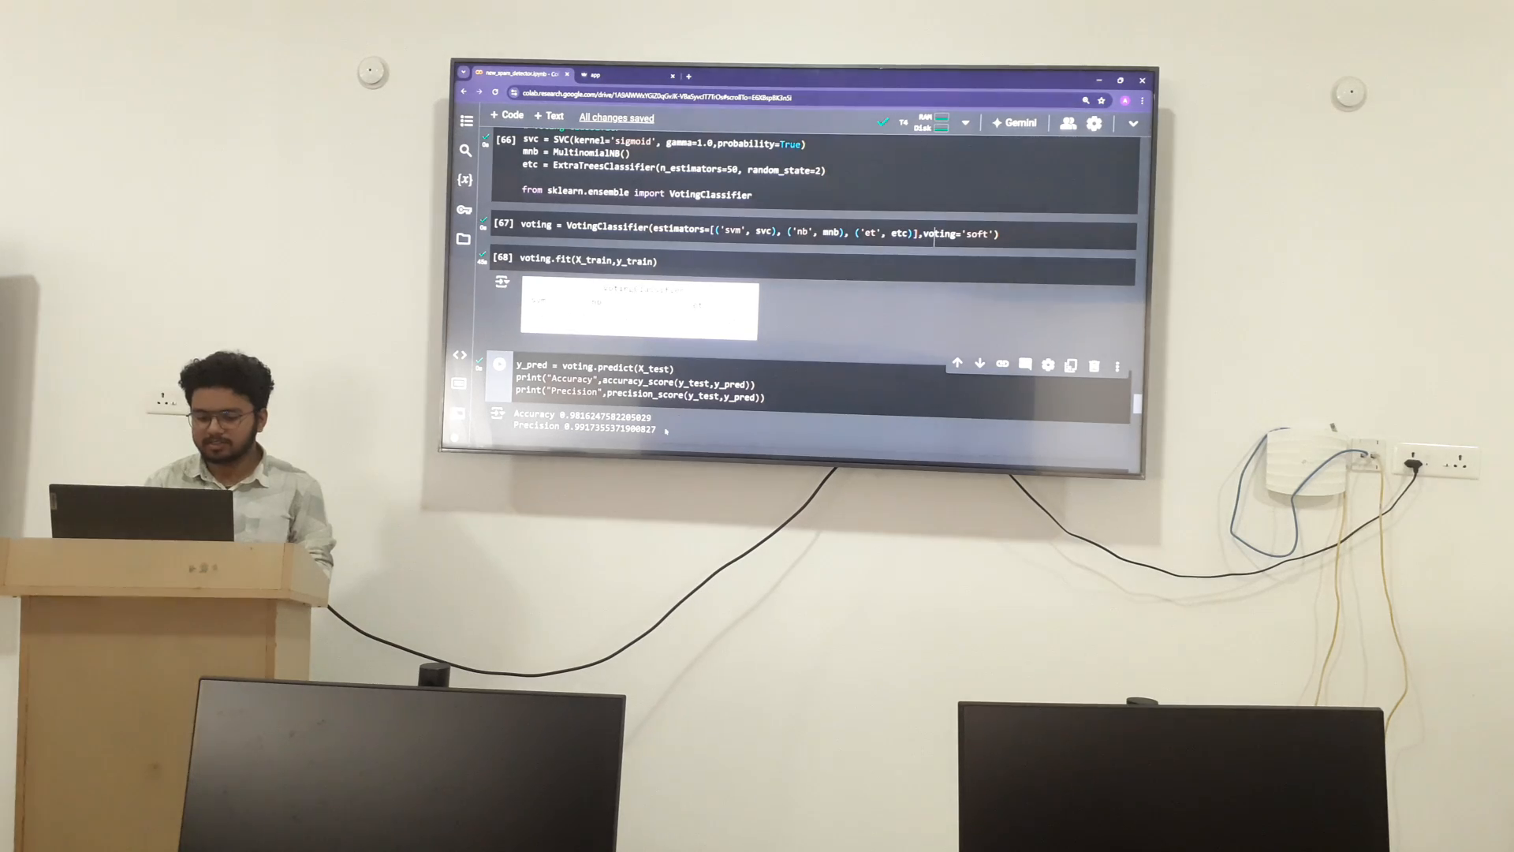
scroll(down, 3)
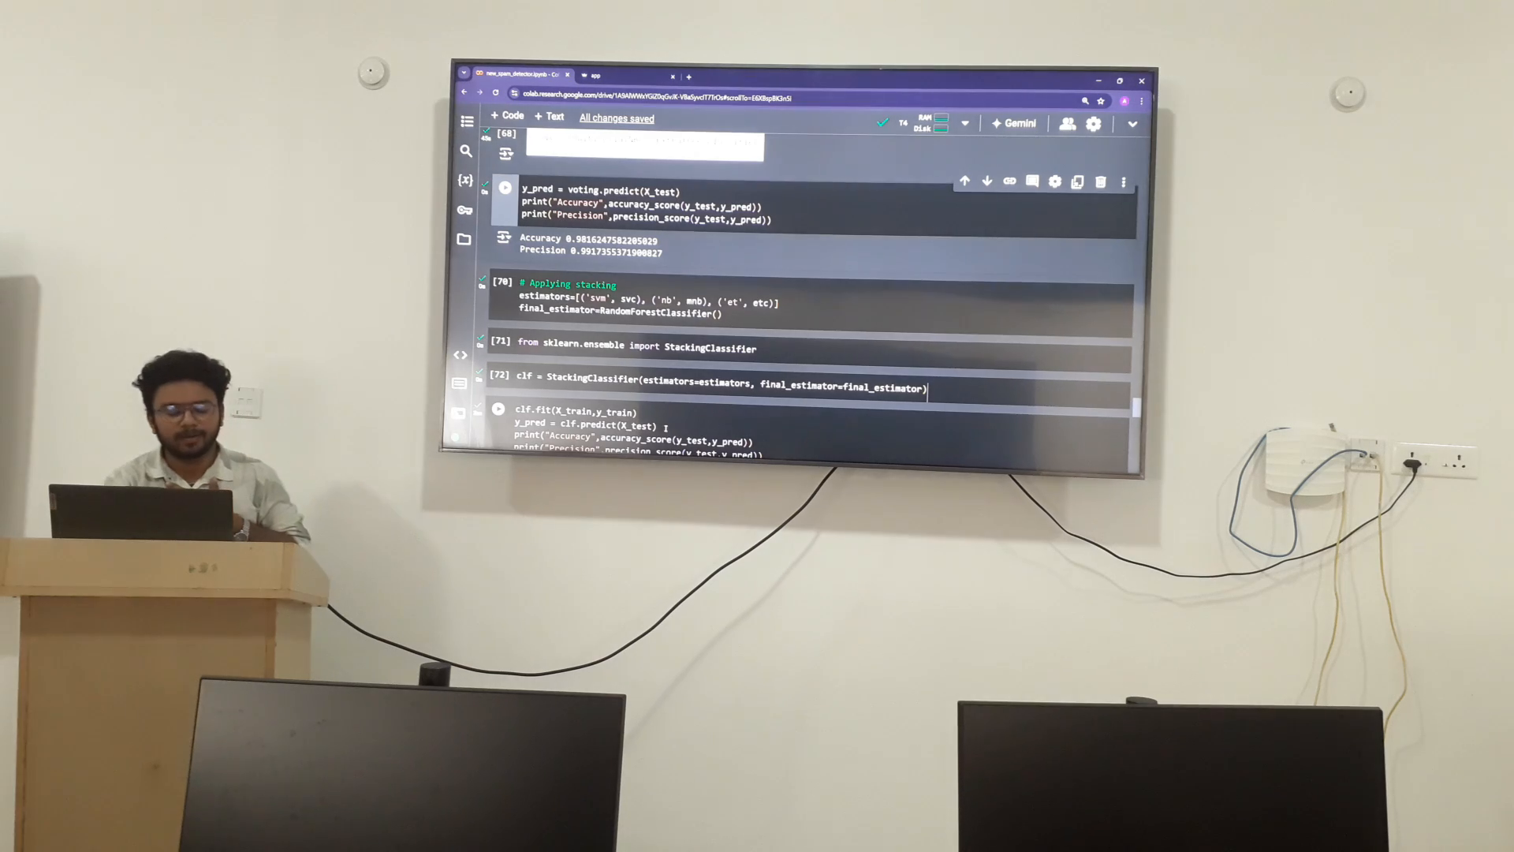
scroll(down, 3)
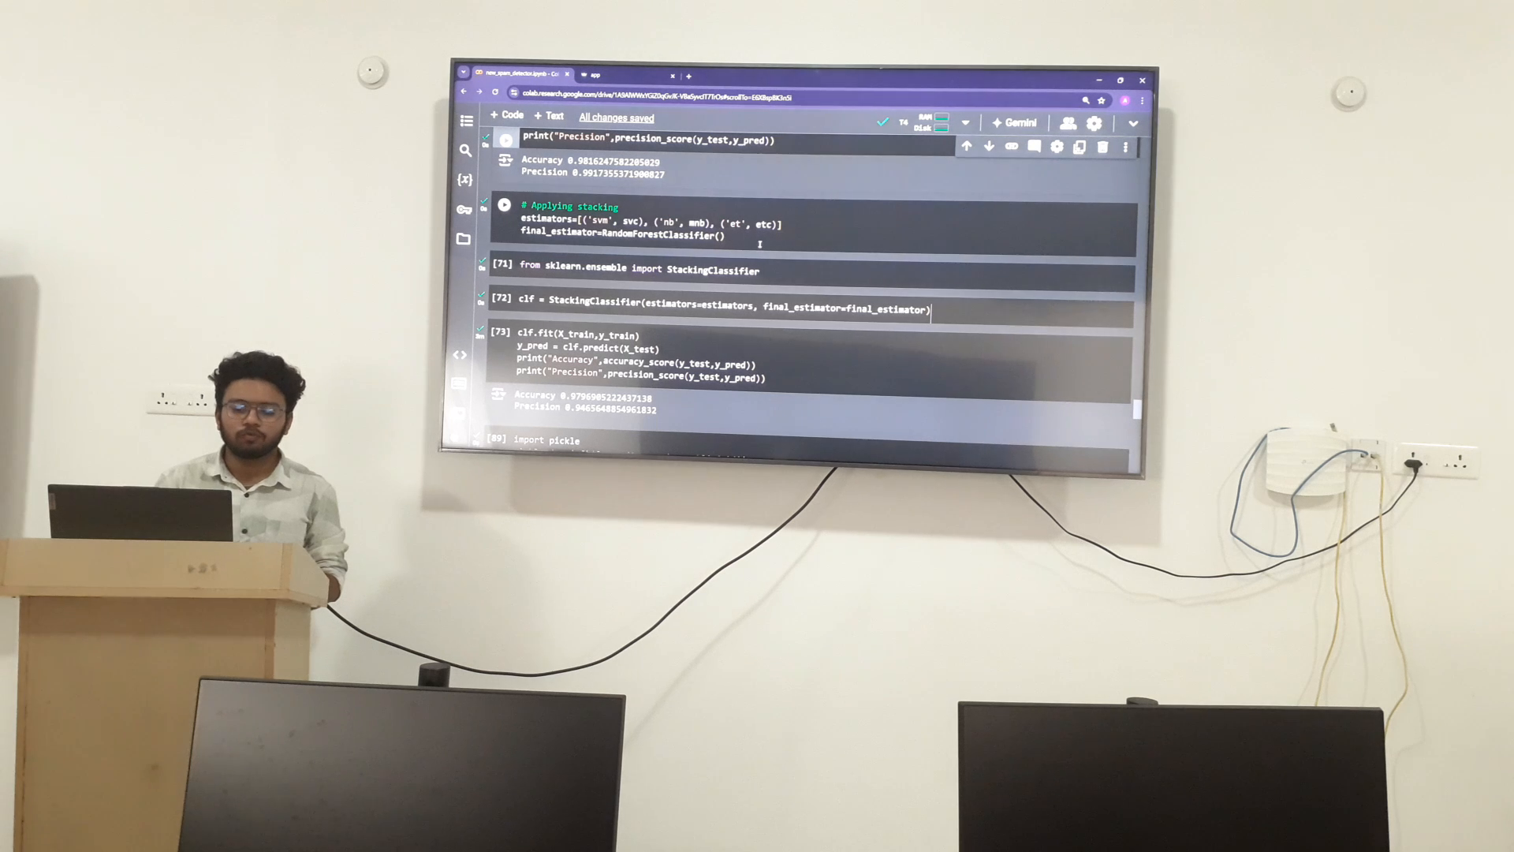
scroll(down, 3)
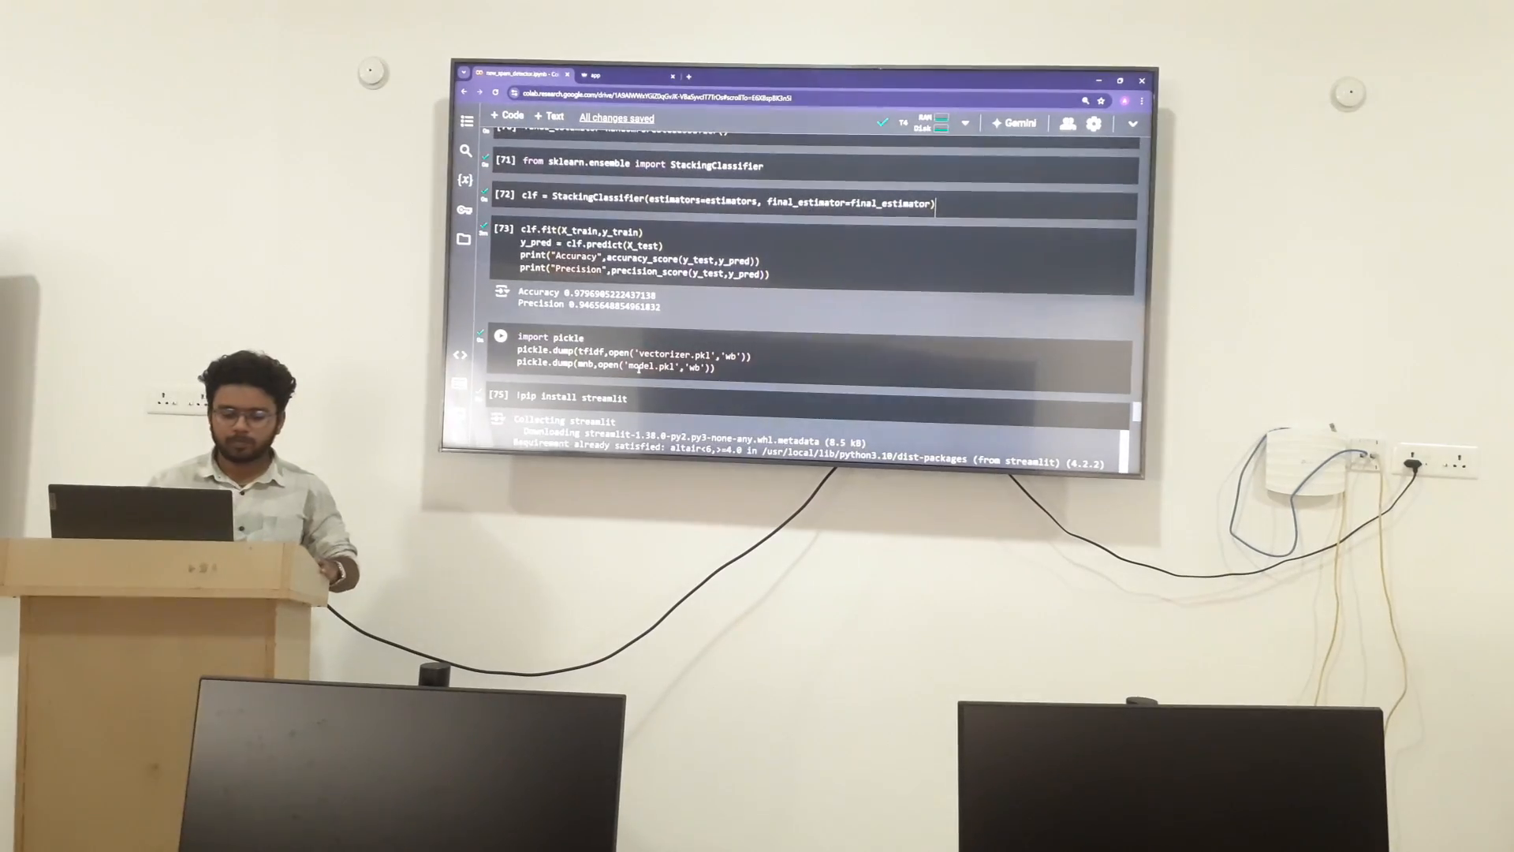
scroll(down, 3)
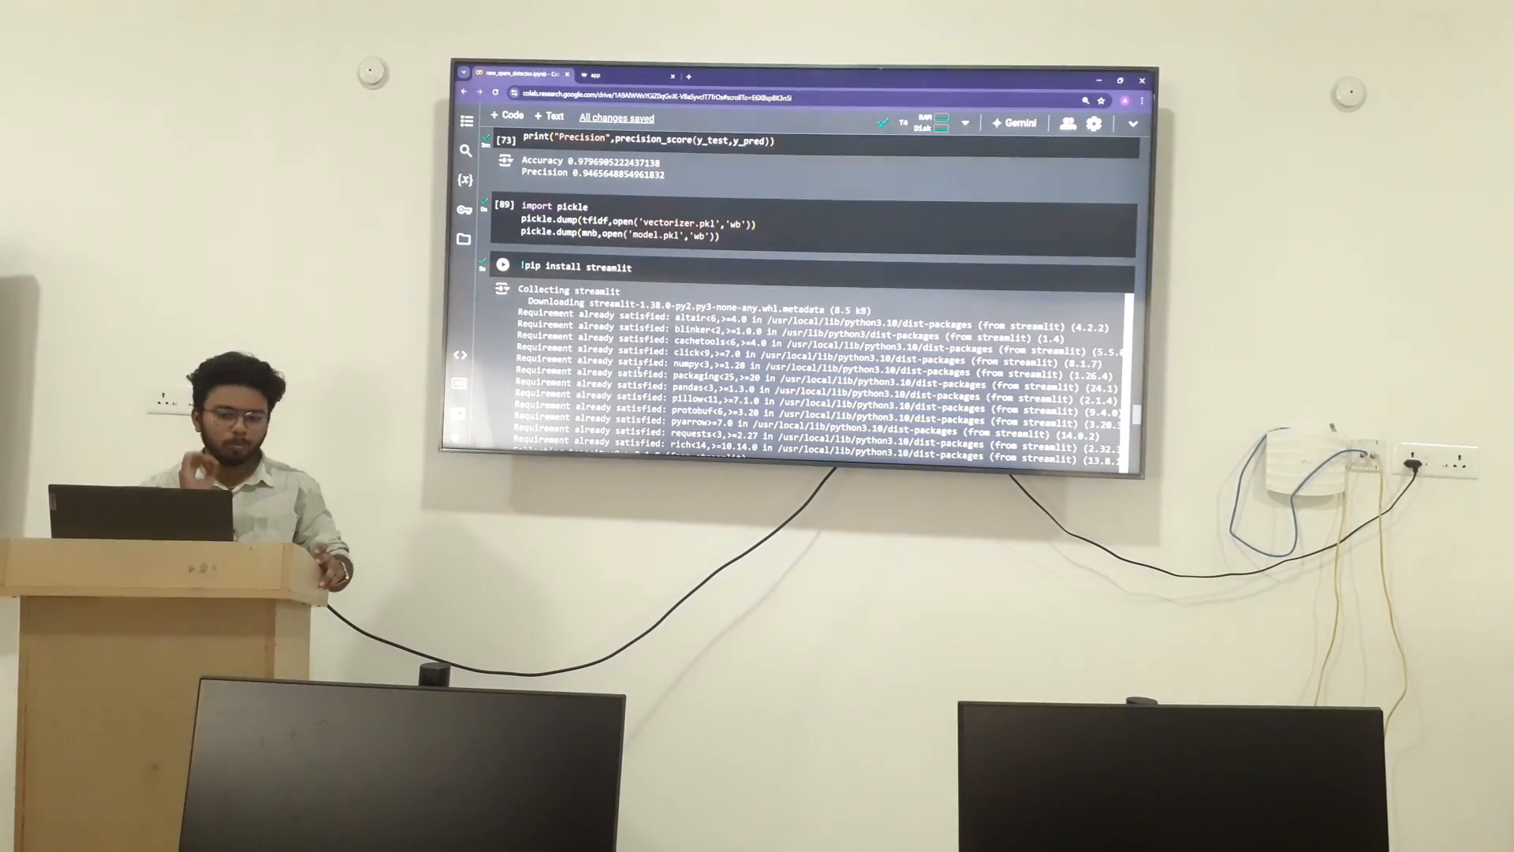
scroll(down, 3)
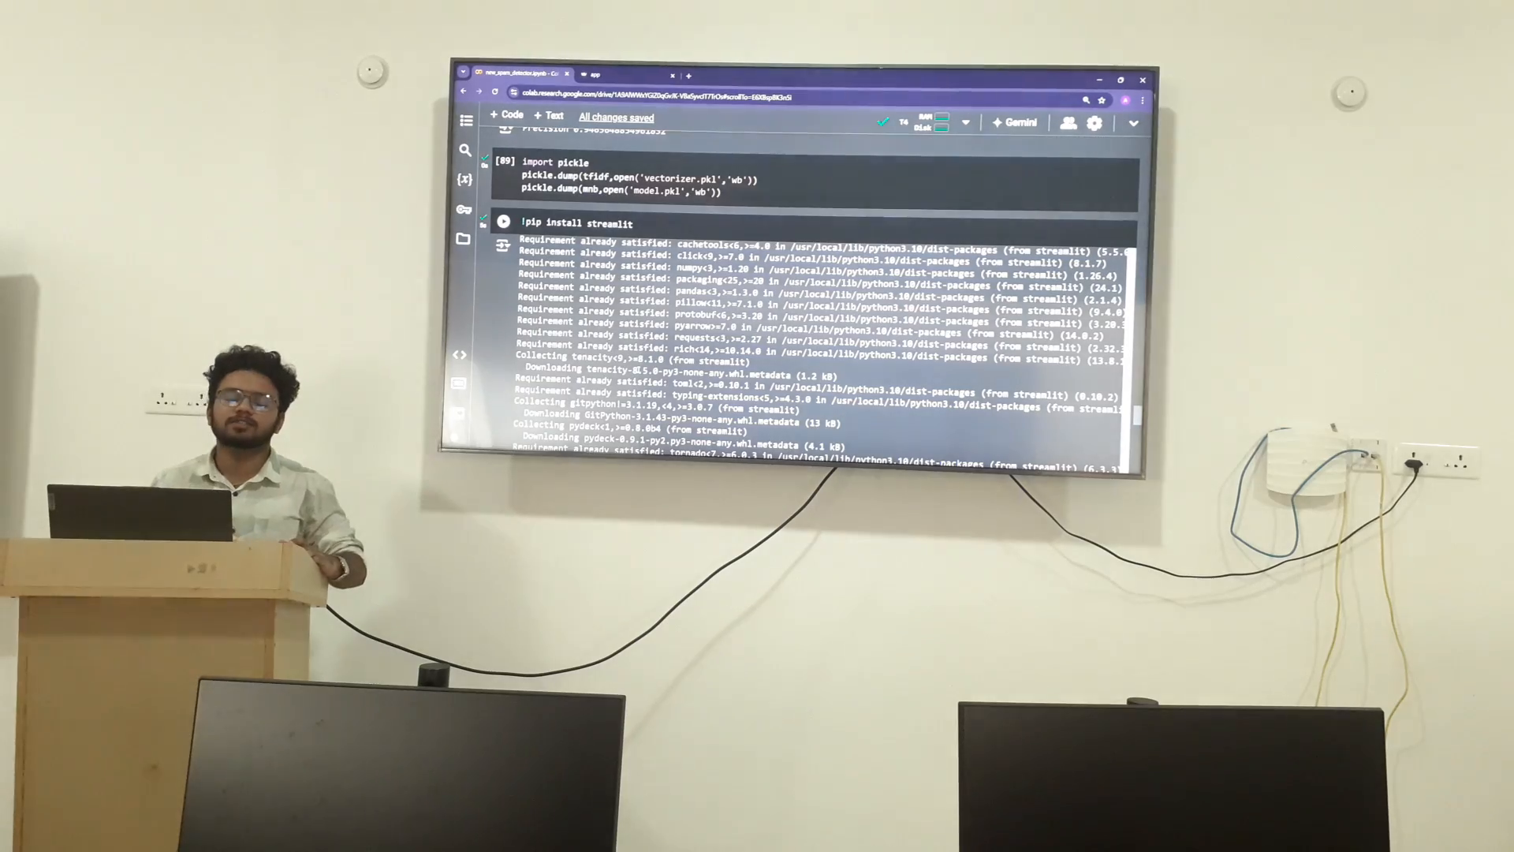
scroll(down, 3)
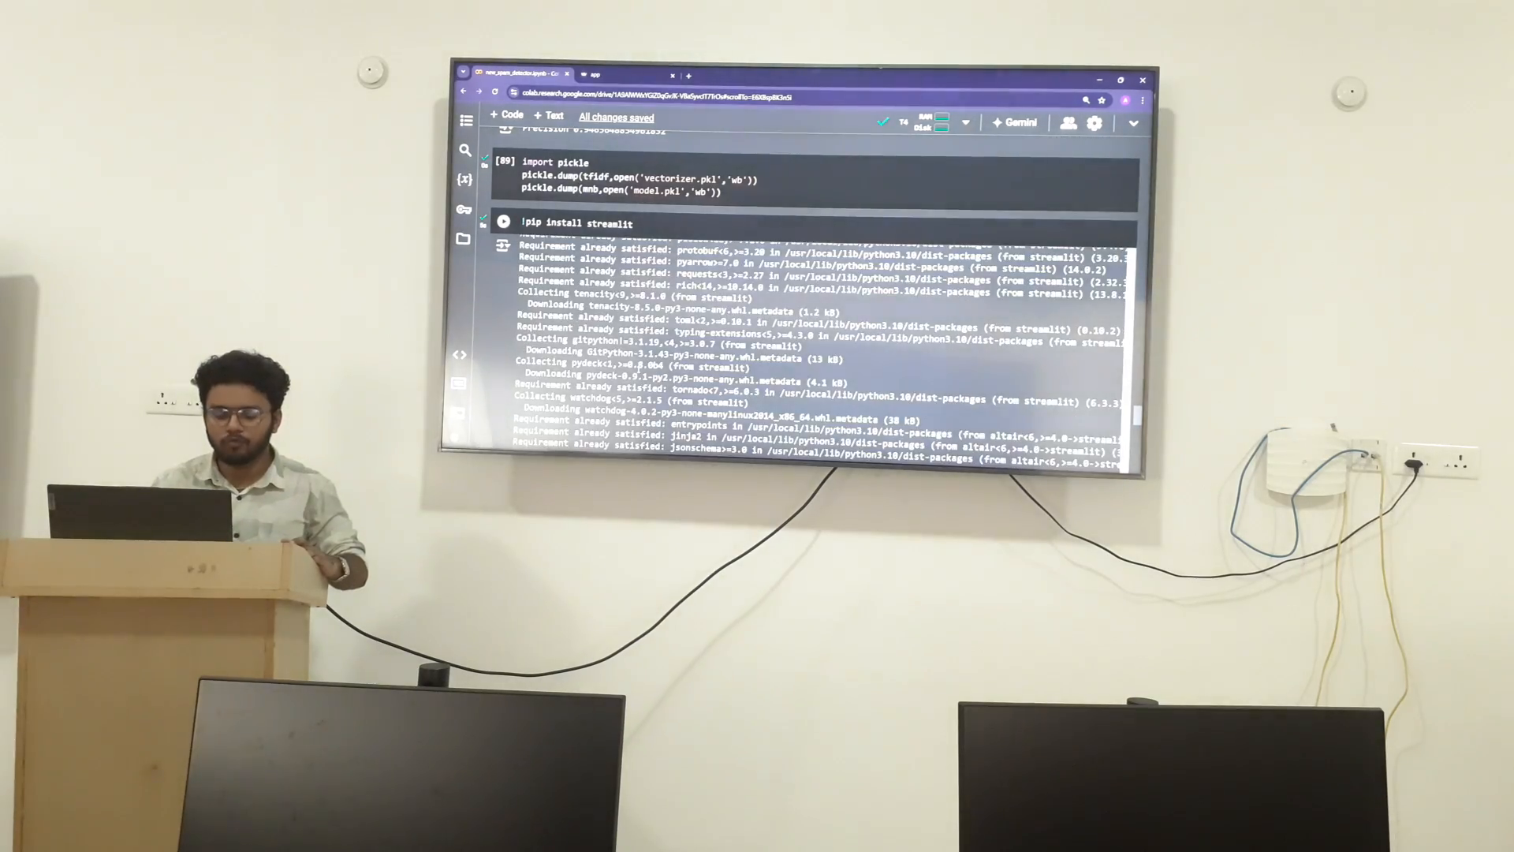
scroll(down, 3)
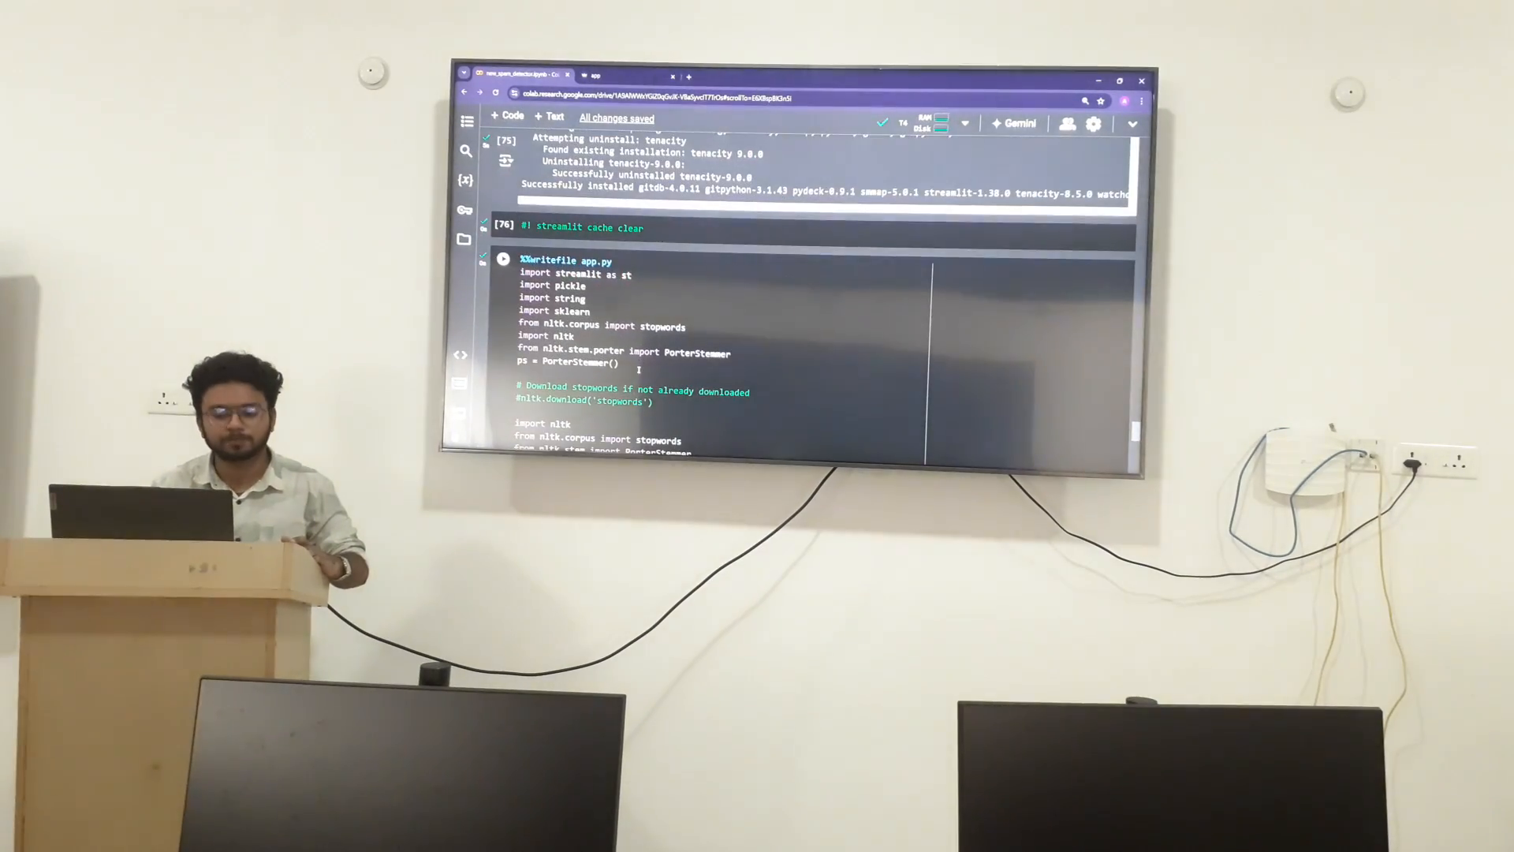
scroll(down, 3)
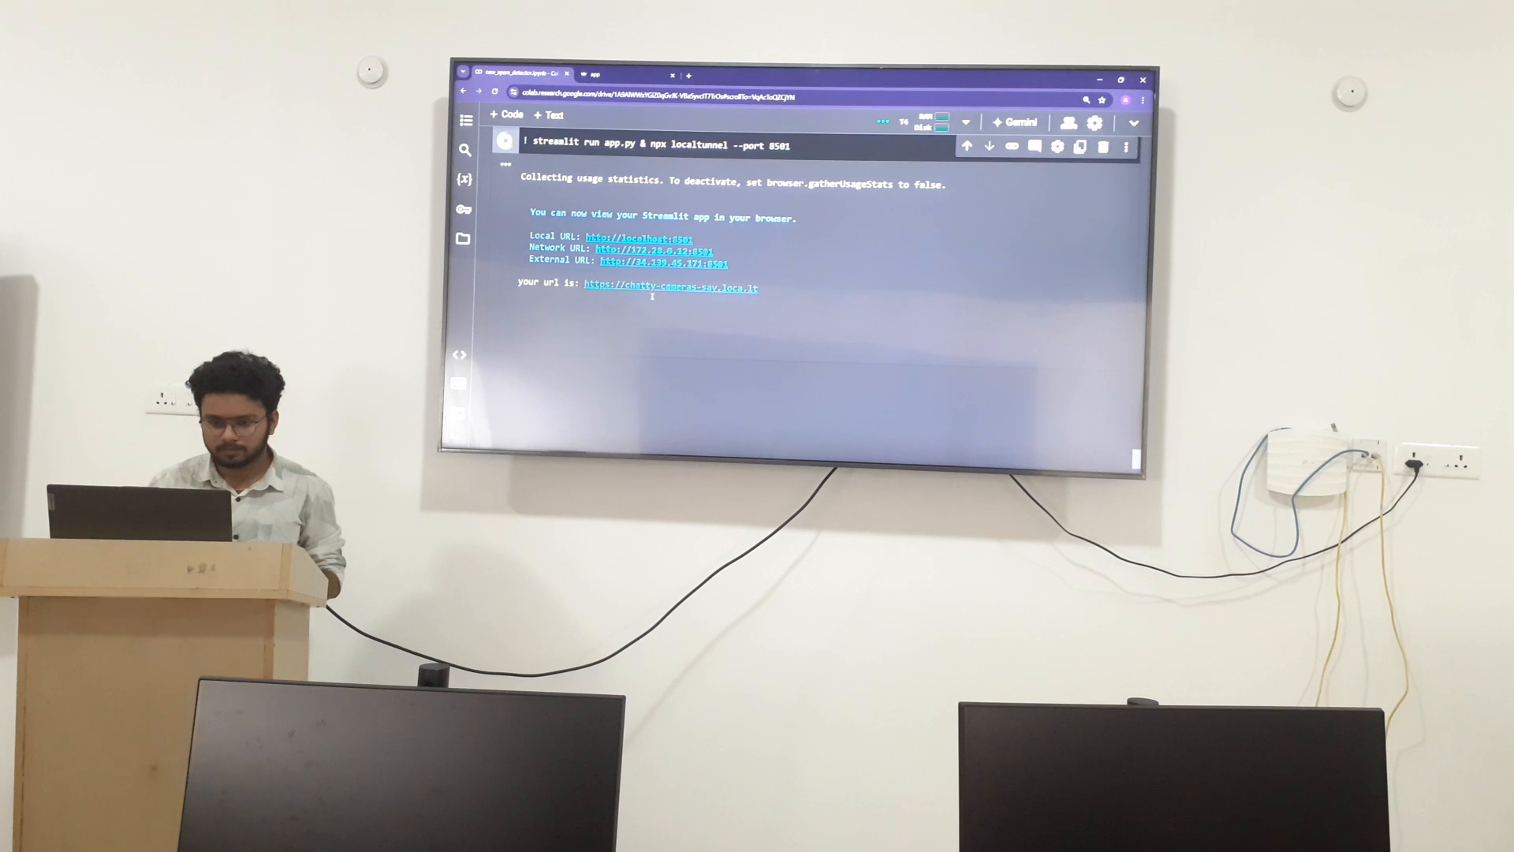
Scroll to the localtunnel output and open the loca.lt public URL in a new tab.
scroll(up, 3)
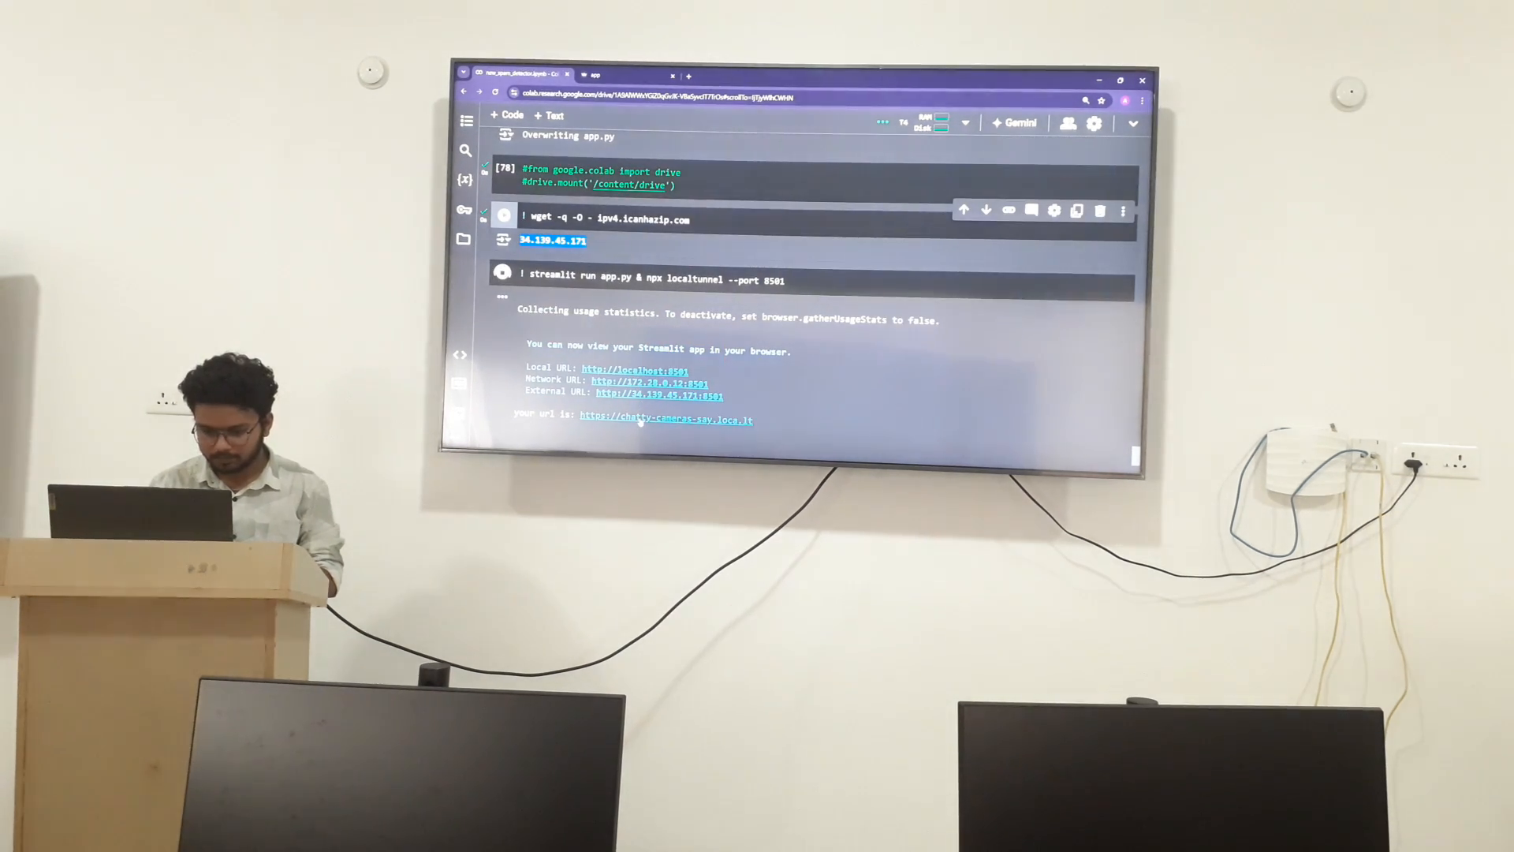
click(665, 416)
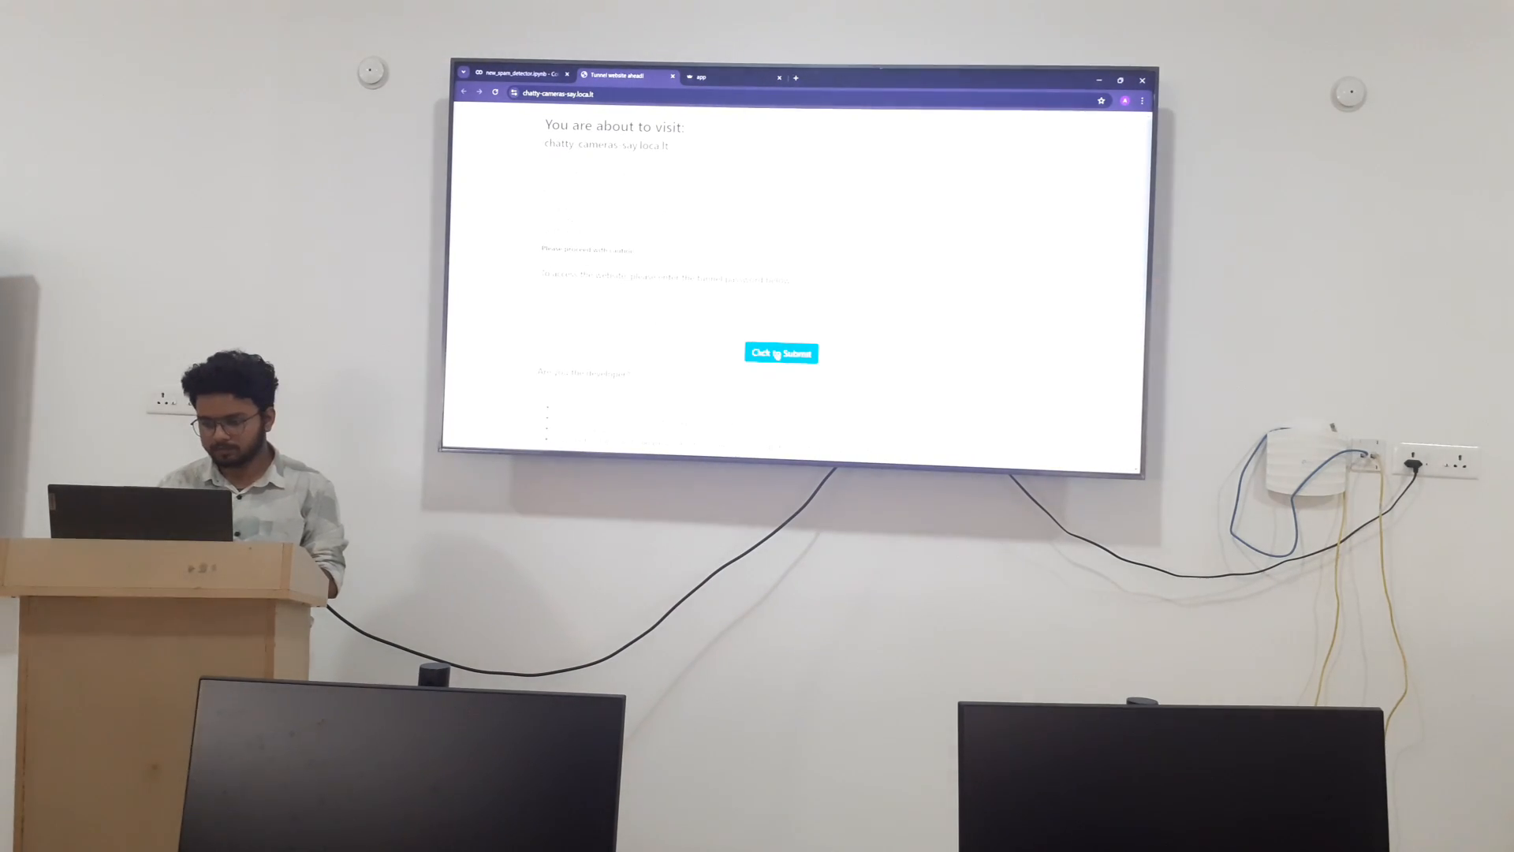
Submit the tunnel password so the SMS Spam detector Streamlit app loads.
click(781, 352)
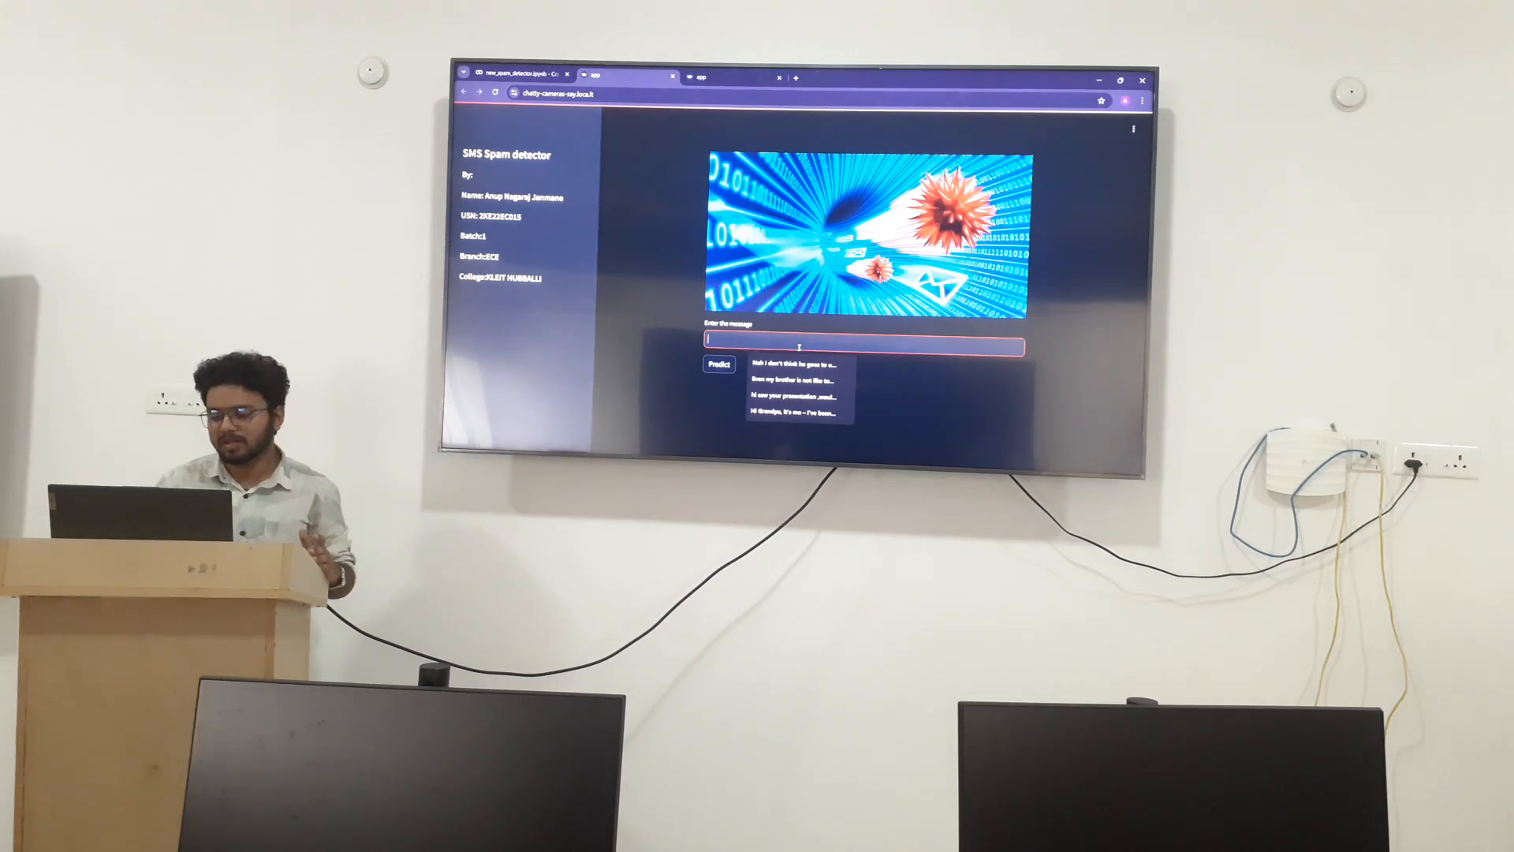
Predict the grandpa test message, then enter the accident-compensation message.
click(791, 412)
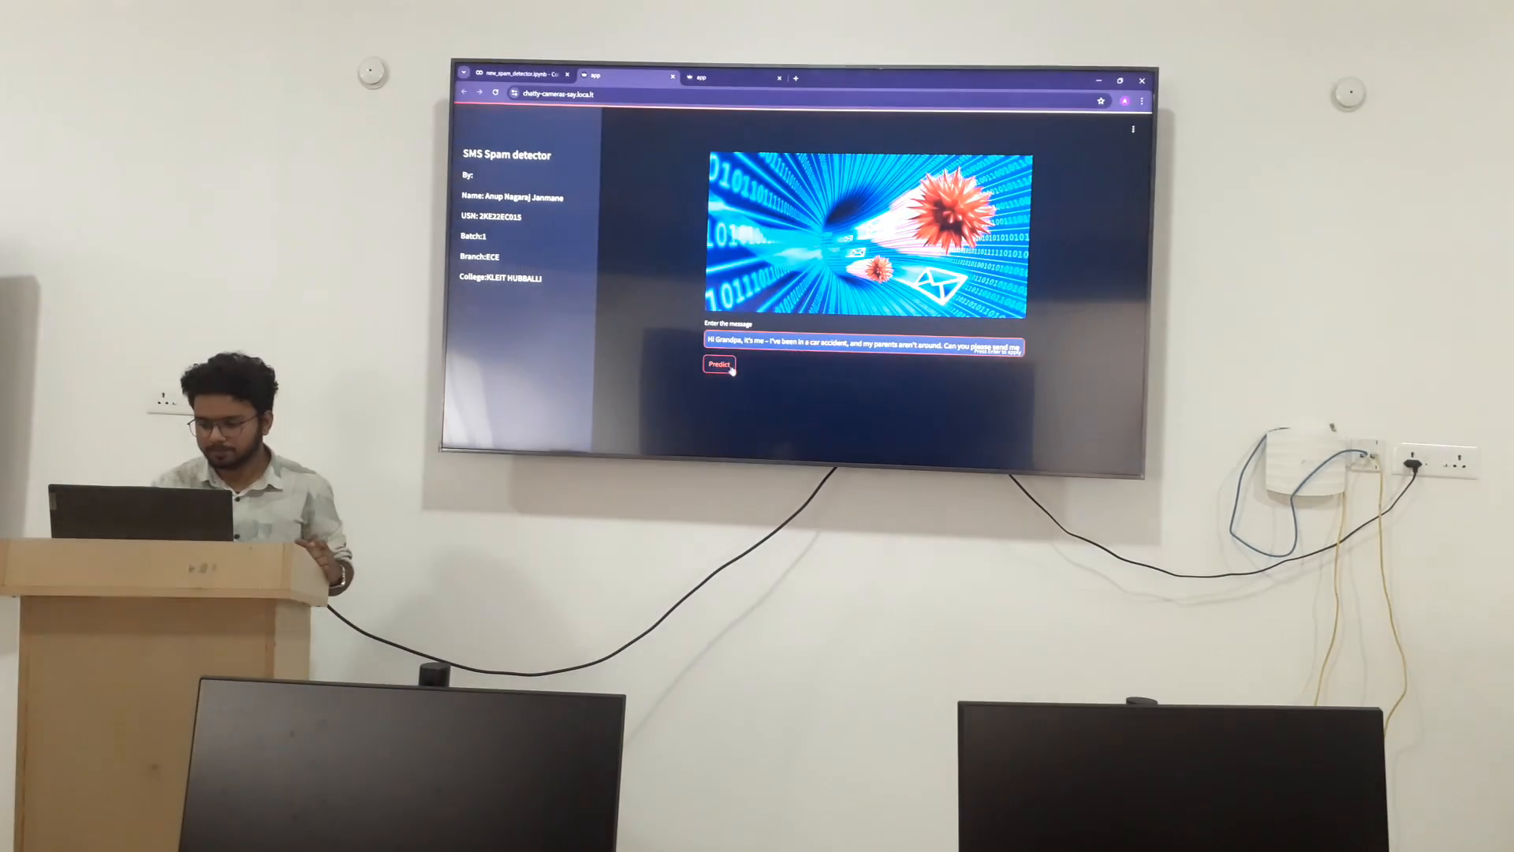
click(719, 364)
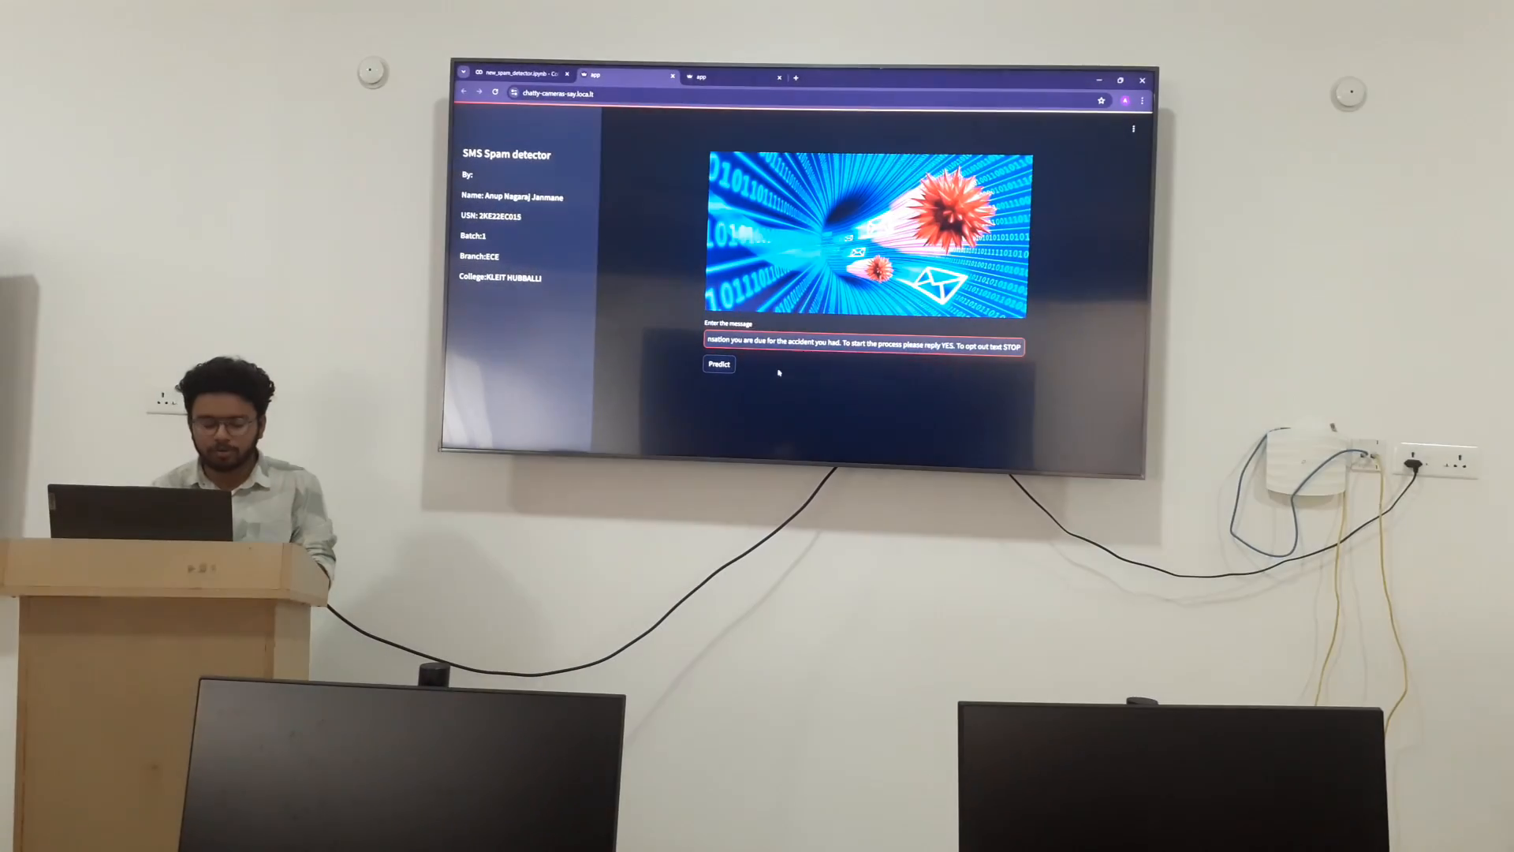
Classify the accident-compensation and mis-sold PPI messages, both labelled spam.
click(719, 364)
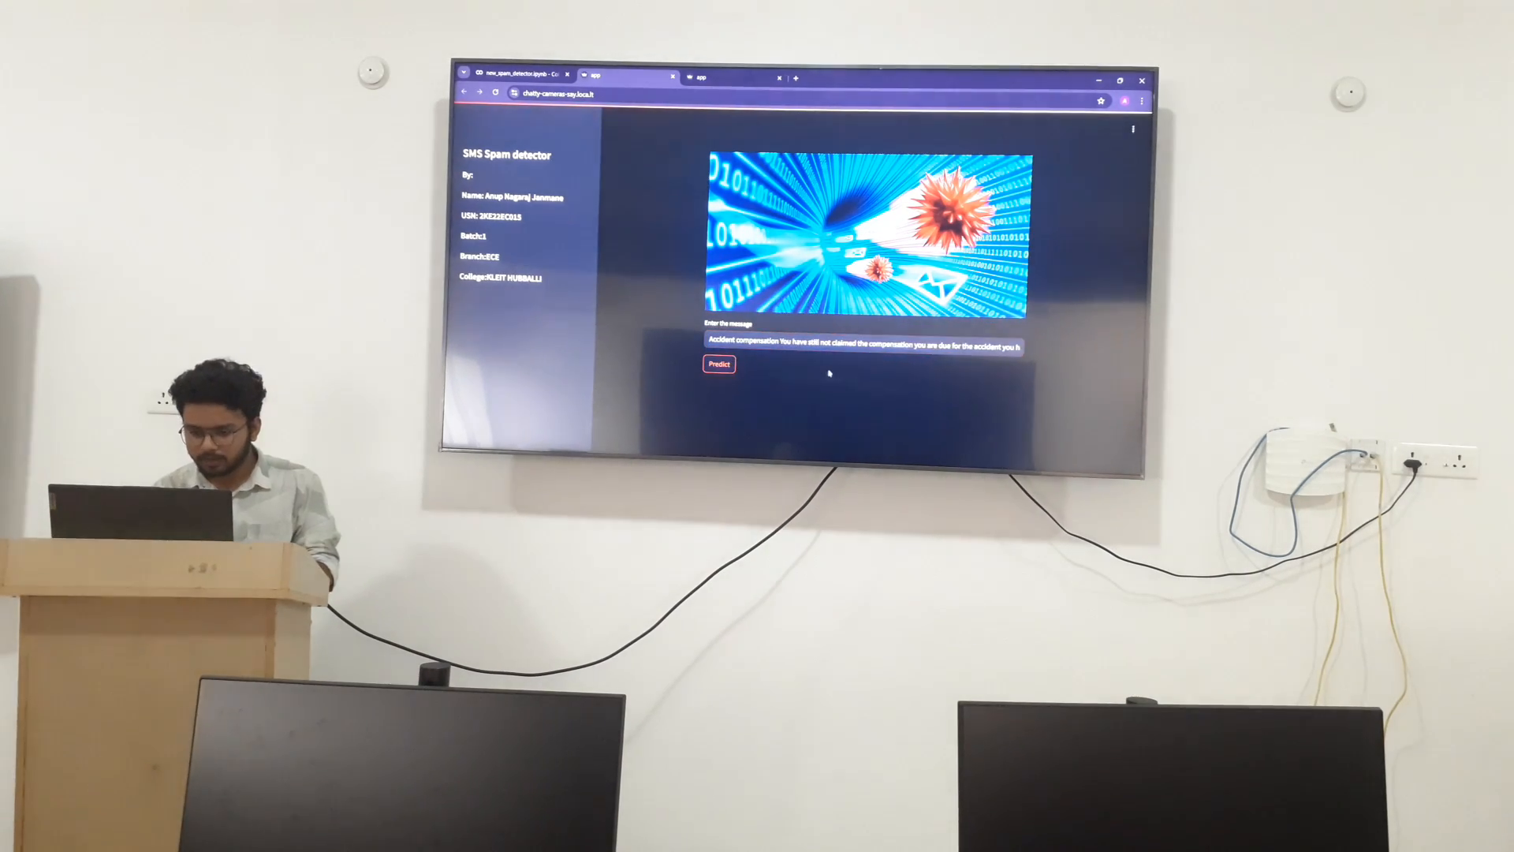
click(719, 365)
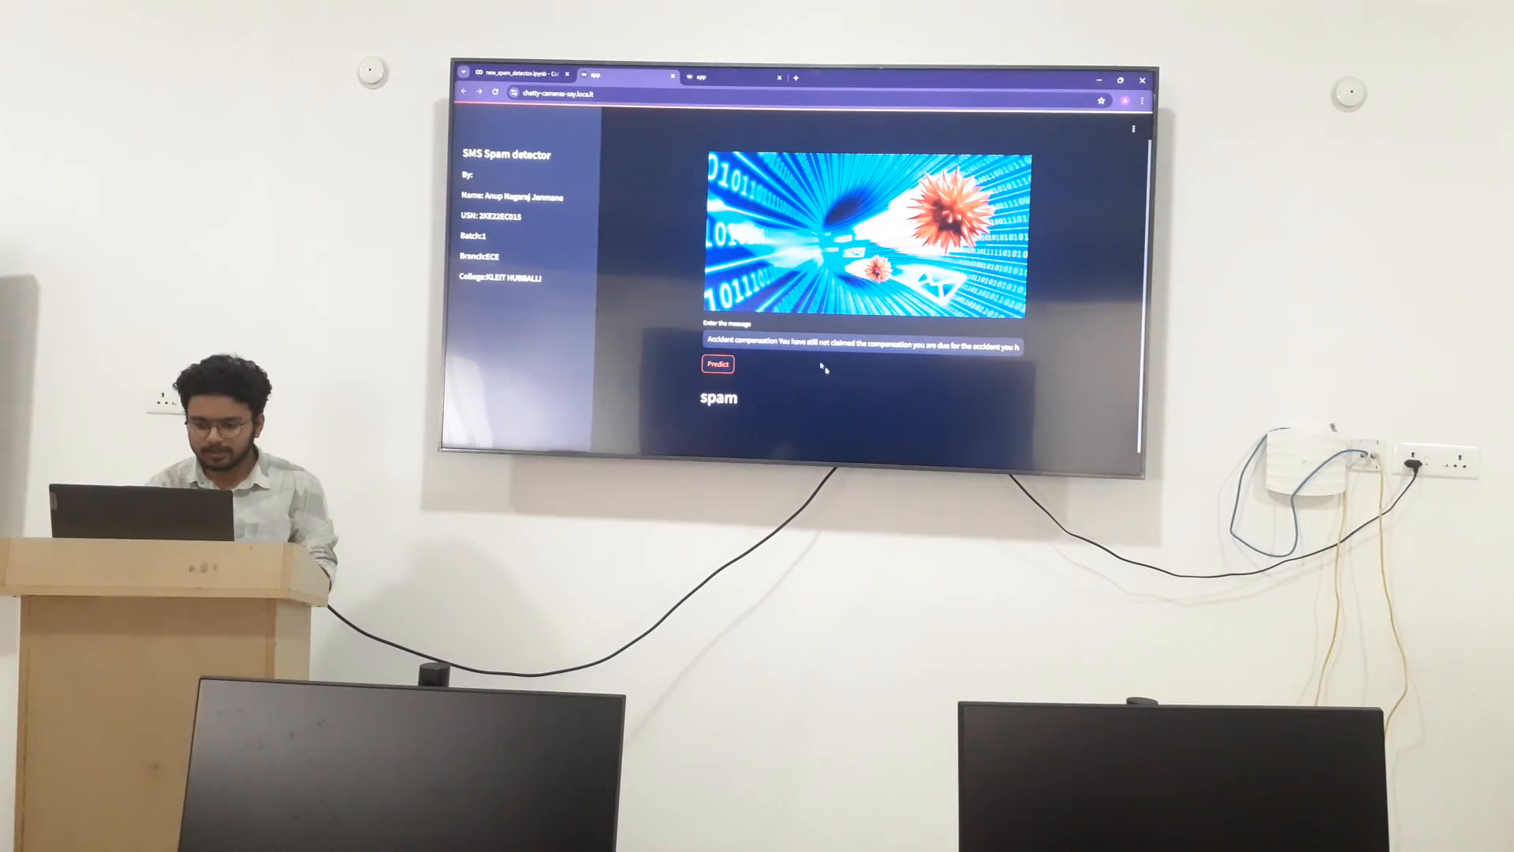
click(861, 347)
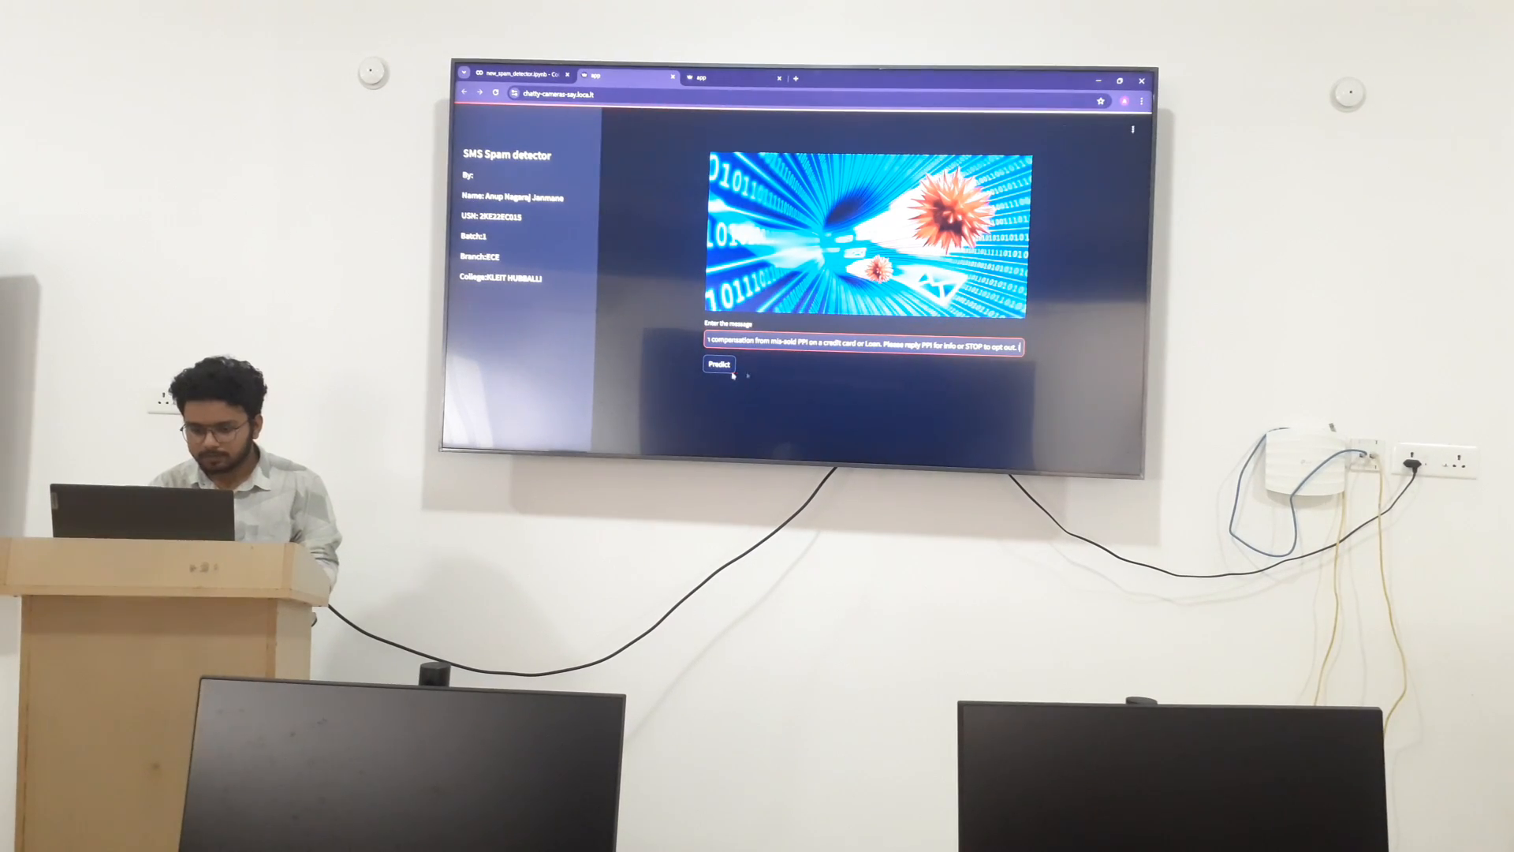
click(719, 365)
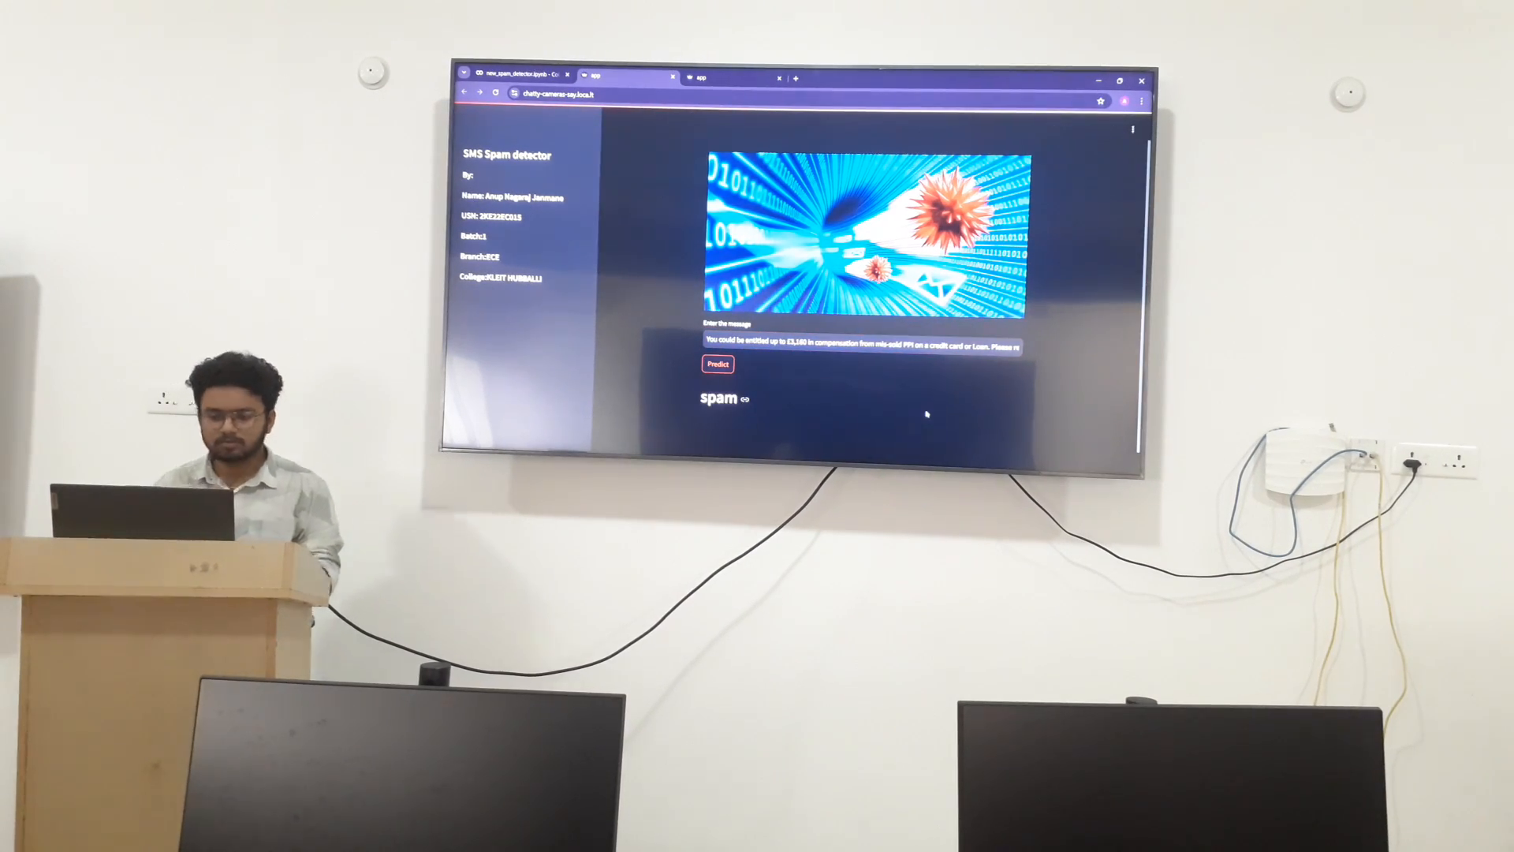